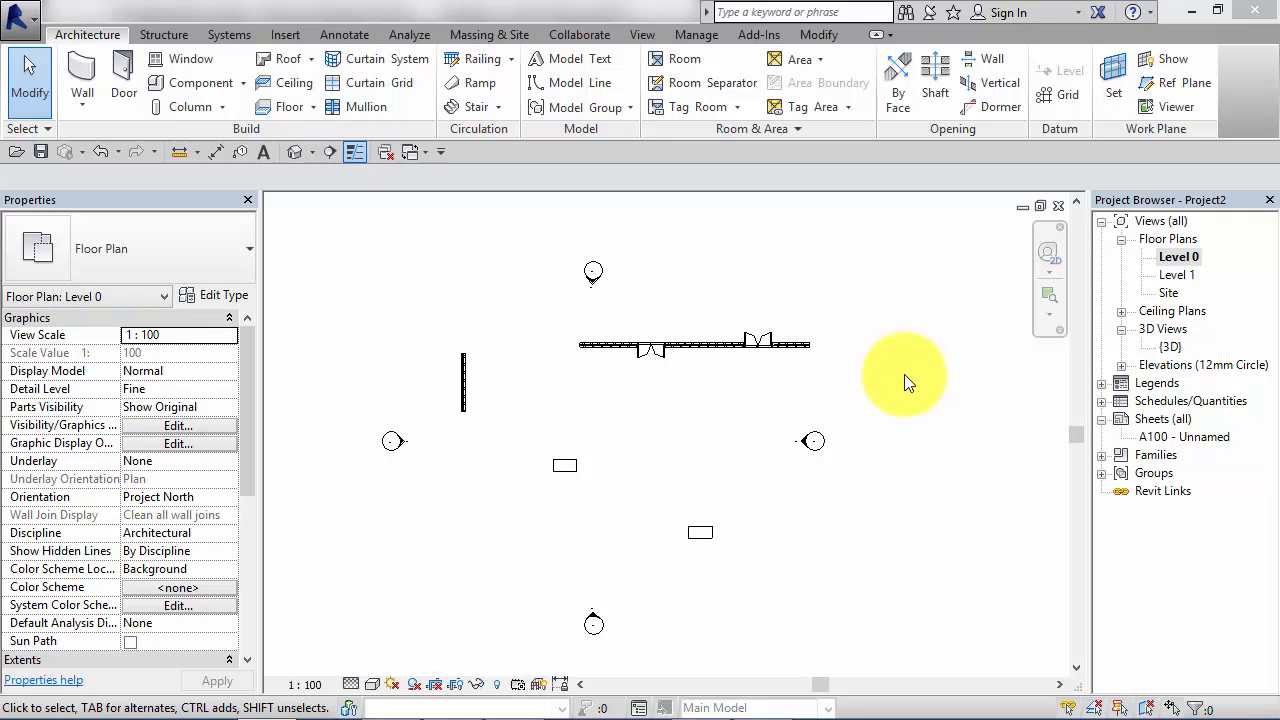
{"action": "mouse_move", "coordinate": [747, 518]}
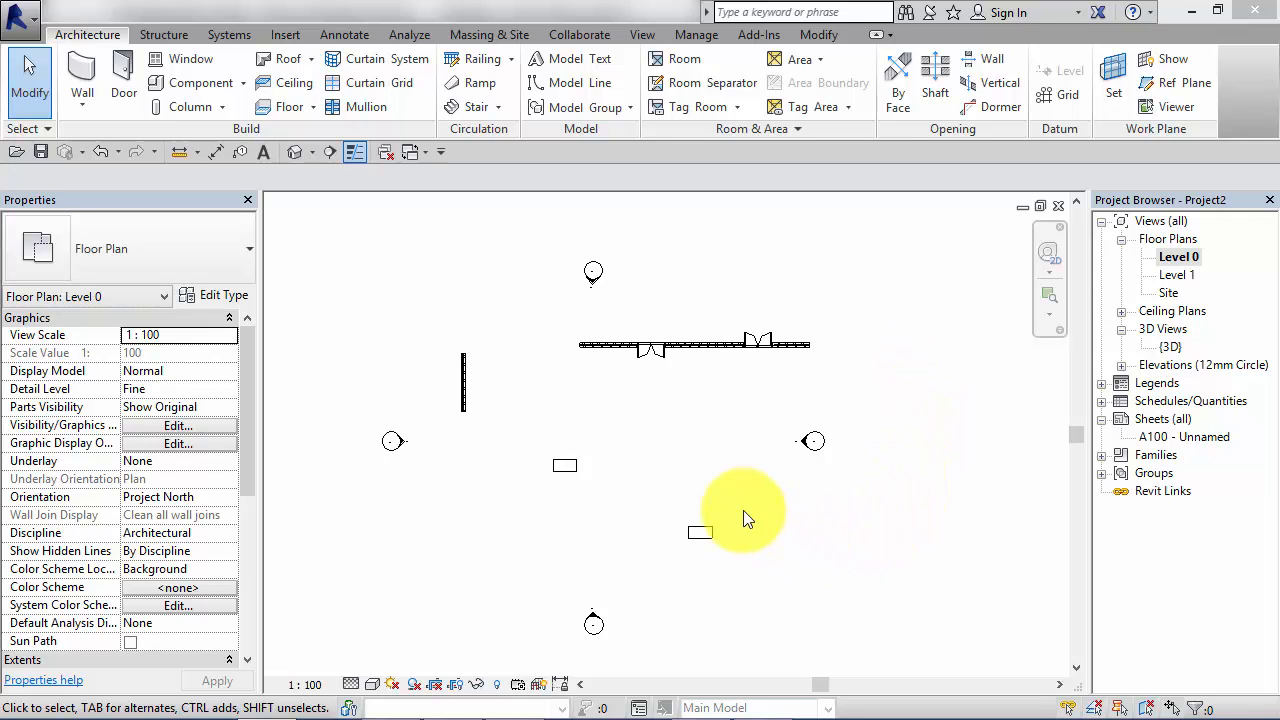
{"action": "mouse_move", "coordinate": [638, 428]}
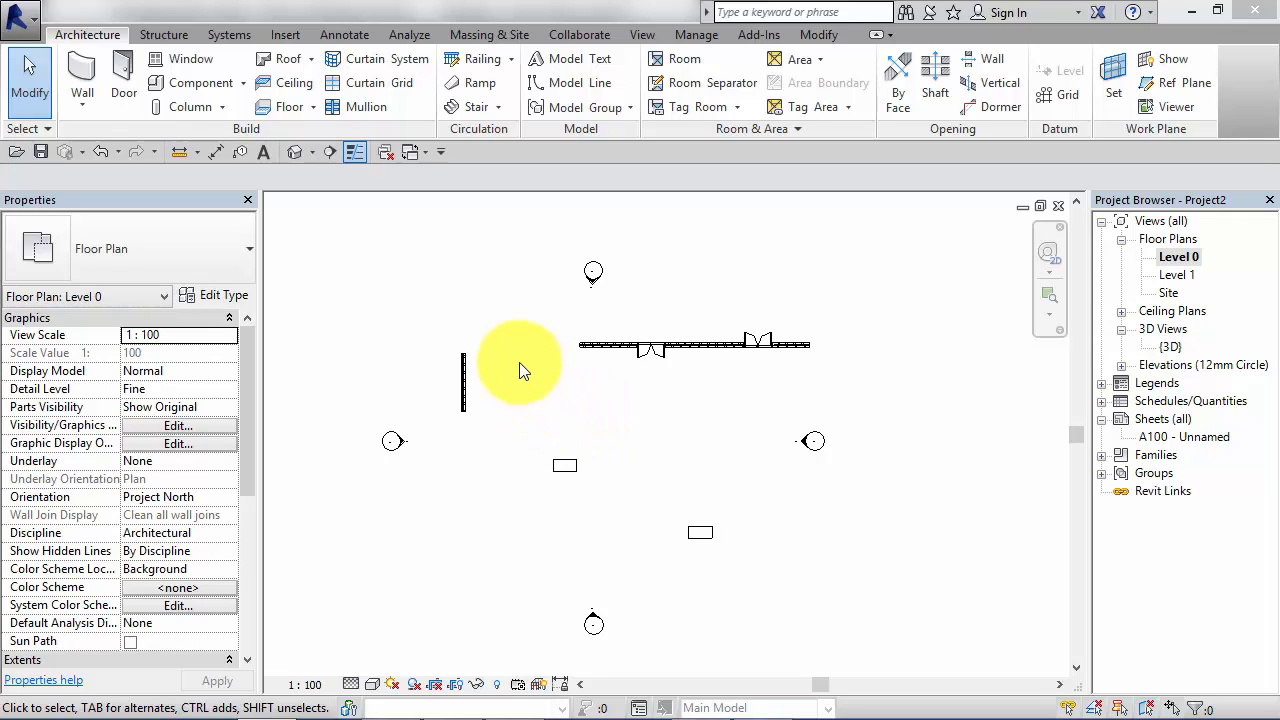
{"action": "mouse_move", "coordinate": [550, 398]}
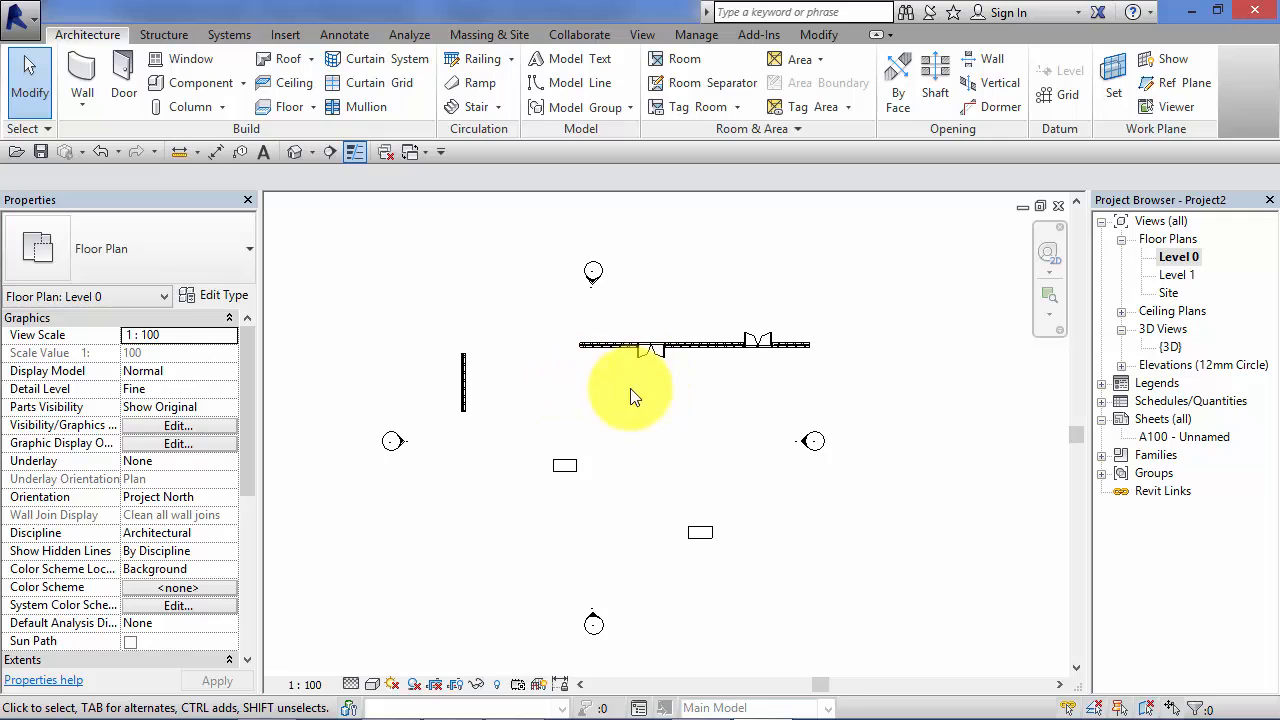
{"action": "mouse_move", "coordinate": [600, 540]}
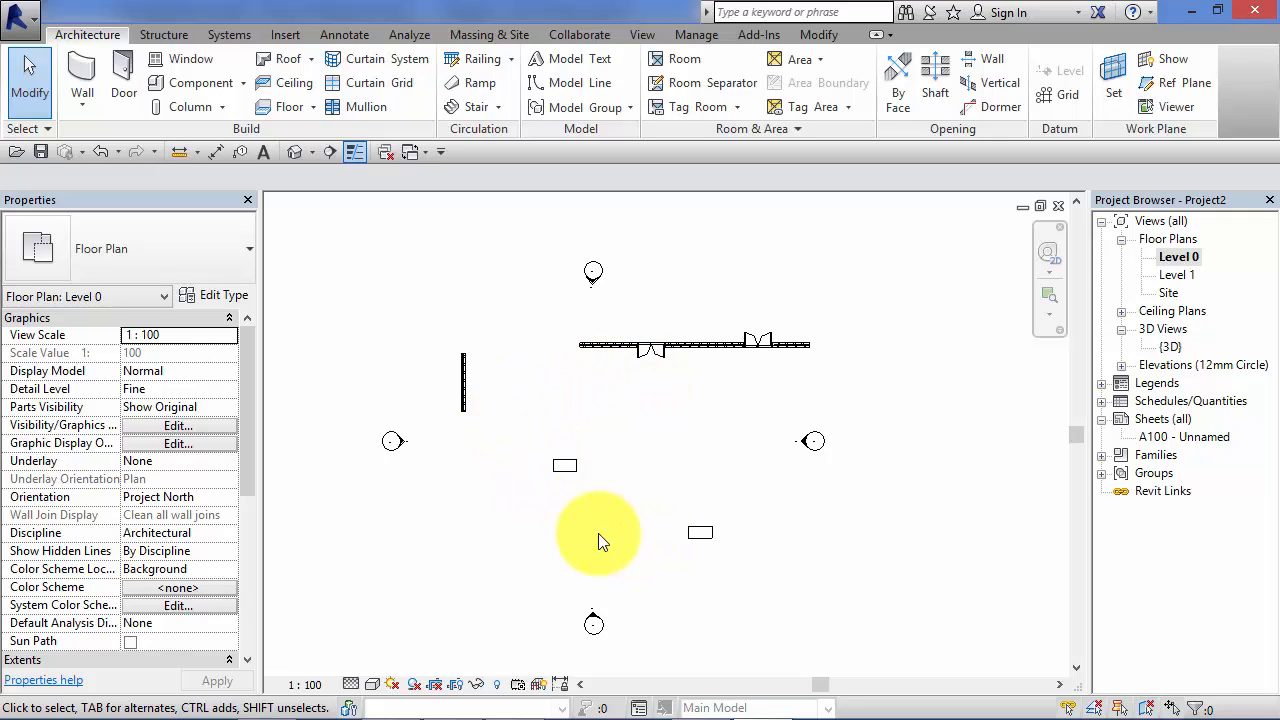
{"action": "mouse_move", "coordinate": [513, 376]}
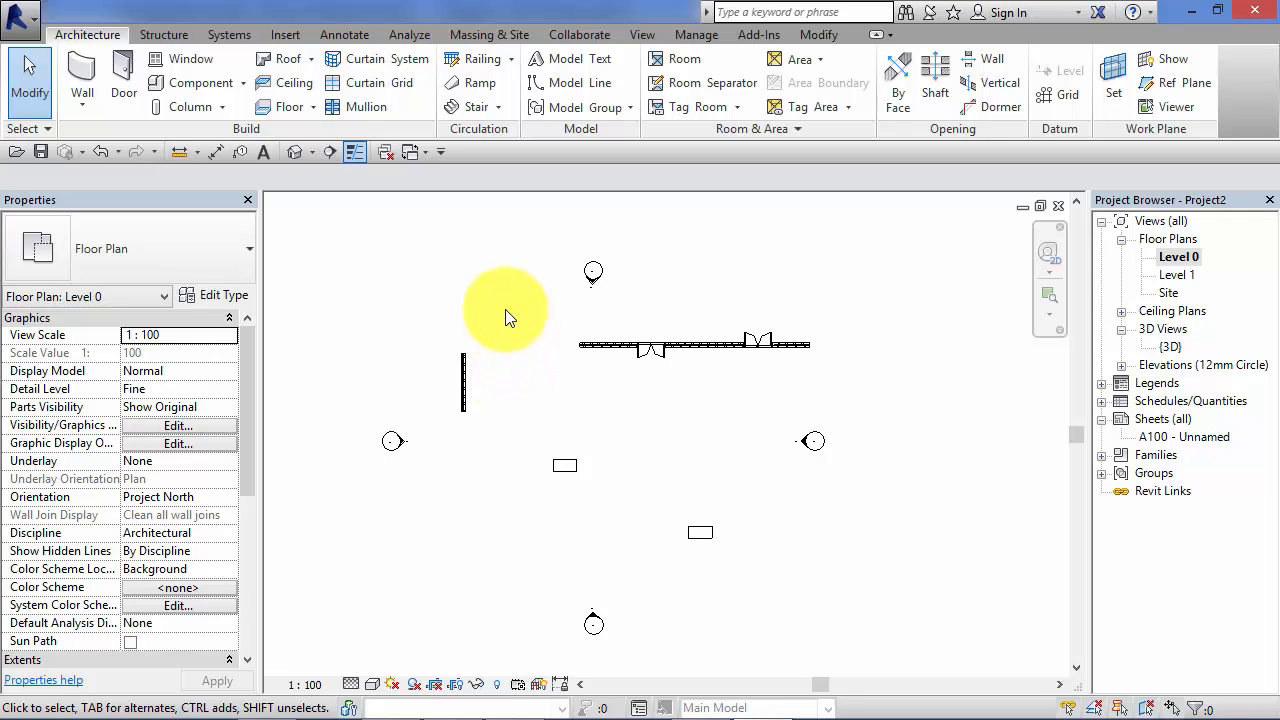
{"action": "mouse_move", "coordinate": [415, 270]}
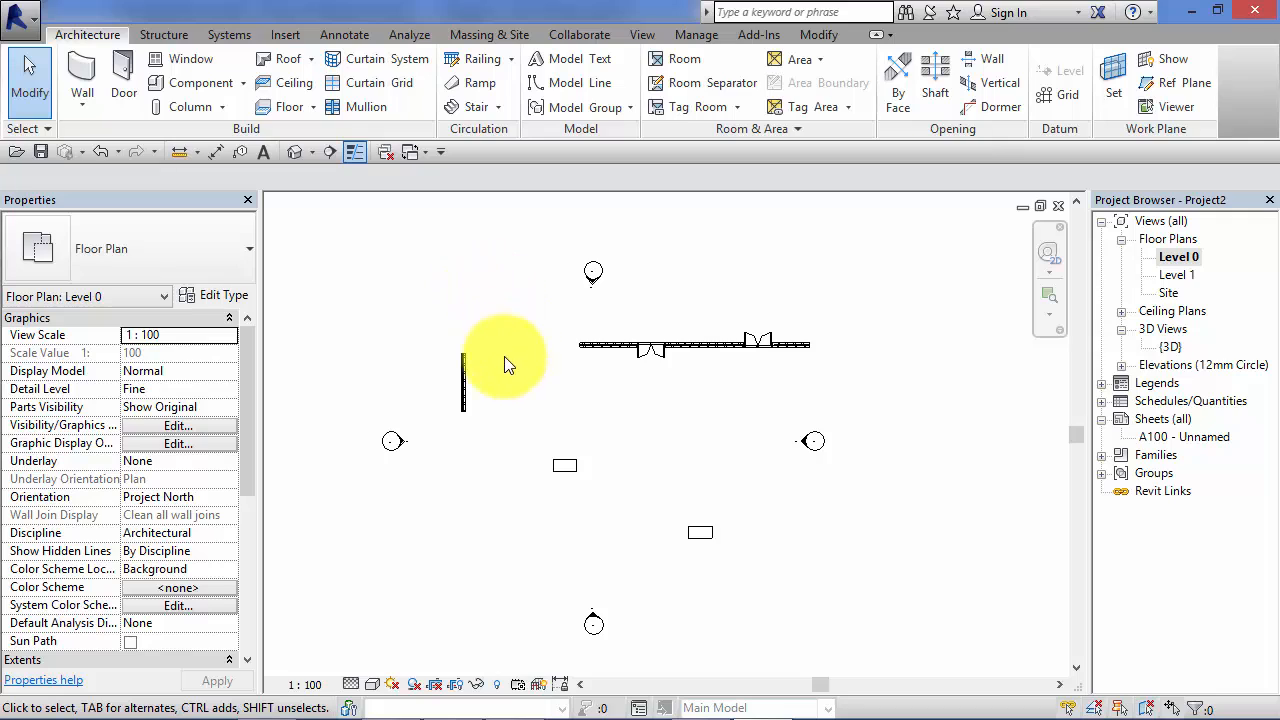
{"action": "mouse_move", "coordinate": [465, 385]}
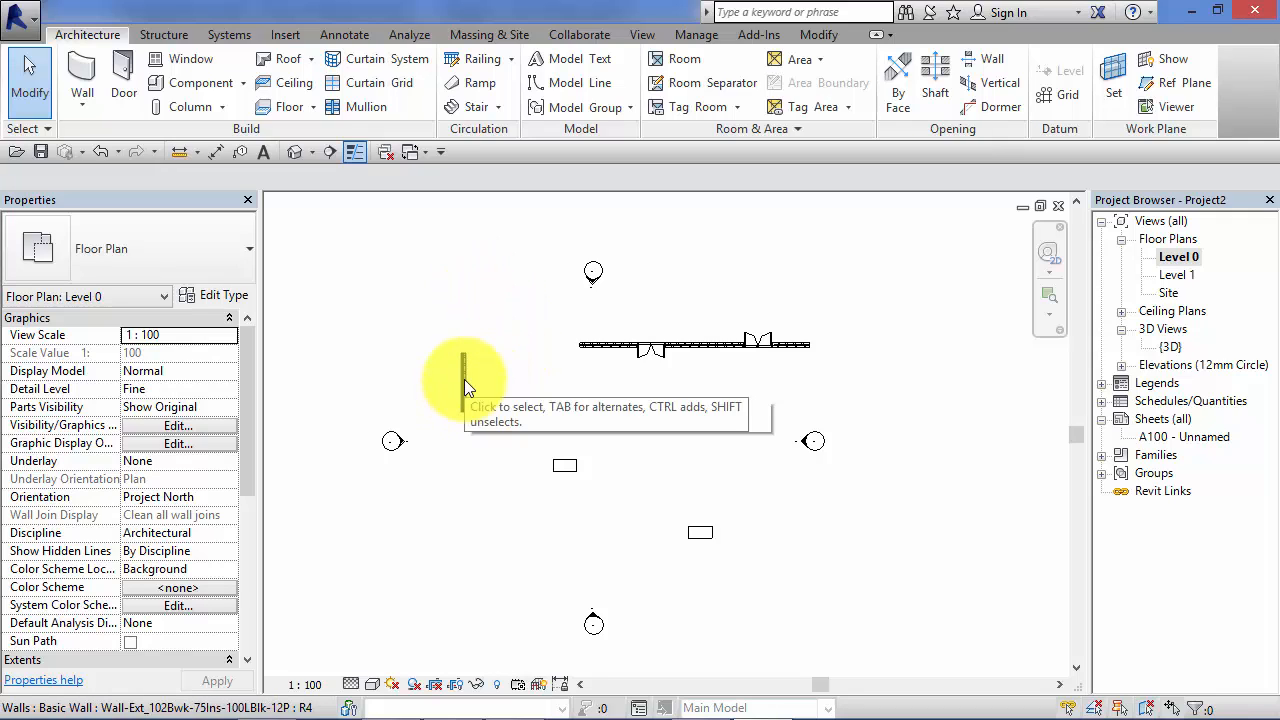
{"action": "mouse_move", "coordinate": [466, 390]}
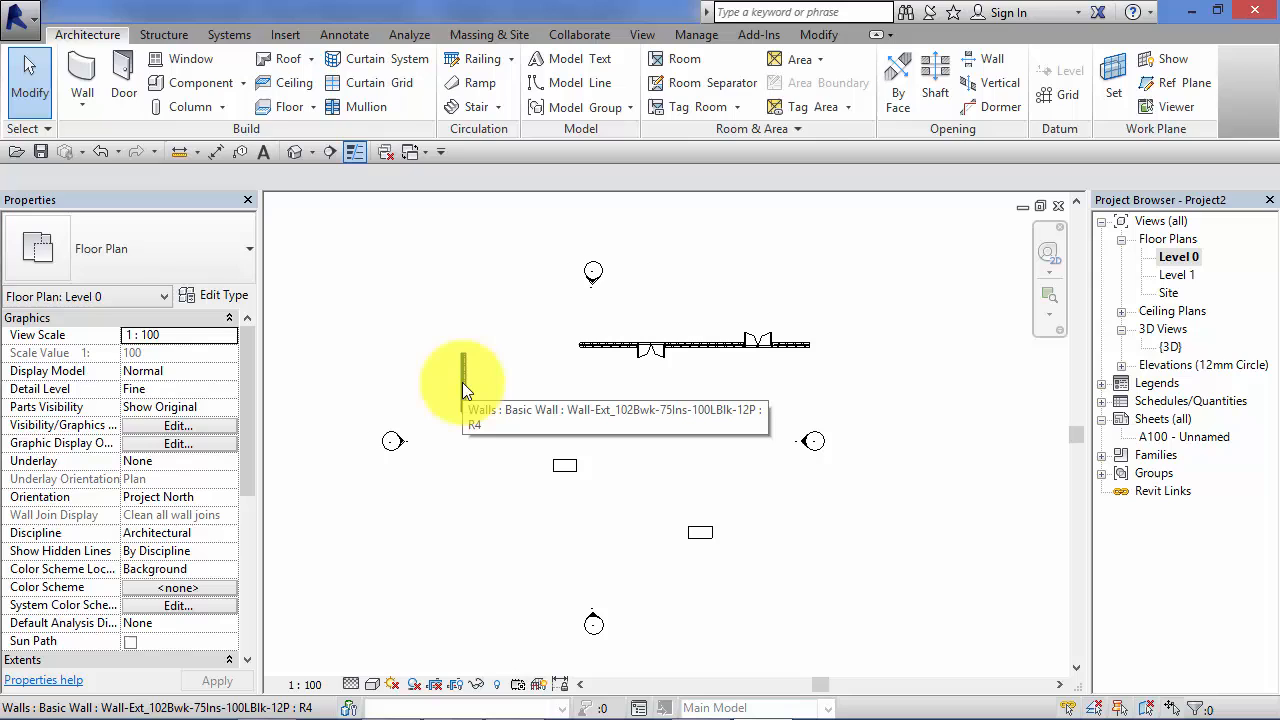
Drag the short vertical wall on the left down into the lower-left area
{"action": "left_click", "coordinate": [463, 390]}
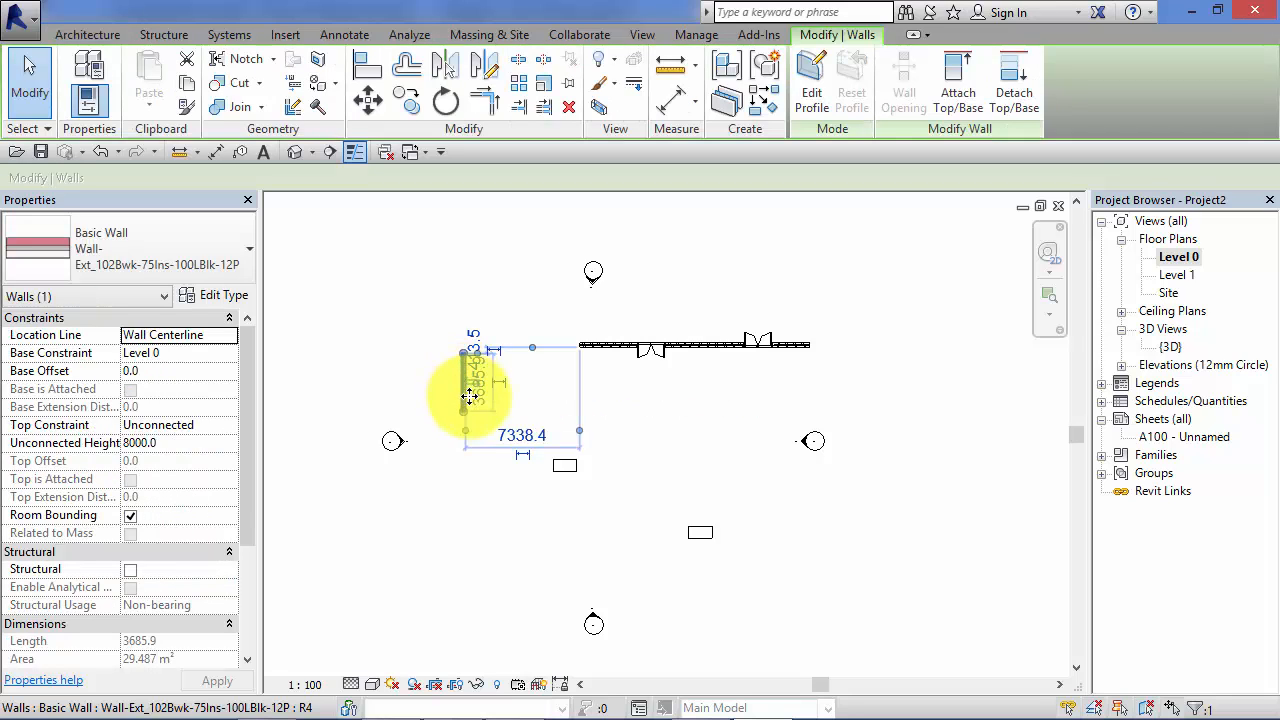
{"action": "left_click_drag", "start_coordinate": [470, 398], "coordinate": [618, 505]}
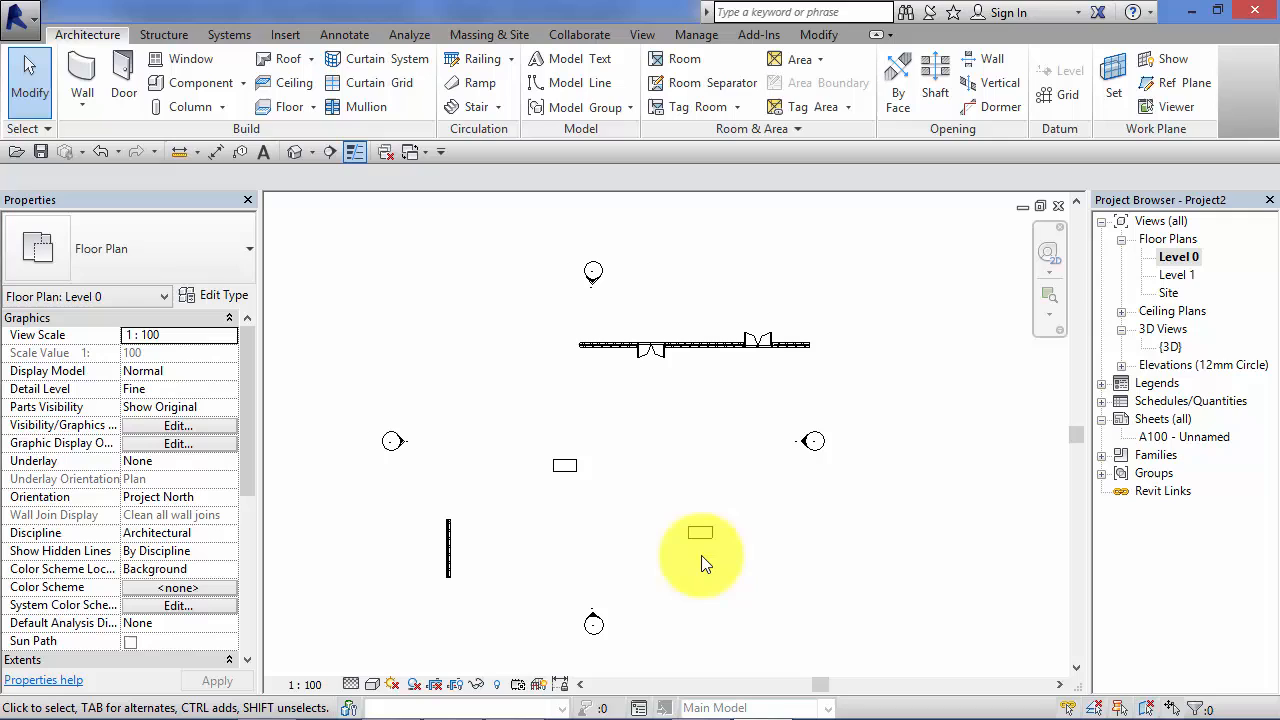
{"action": "mouse_move", "coordinate": [703, 570]}
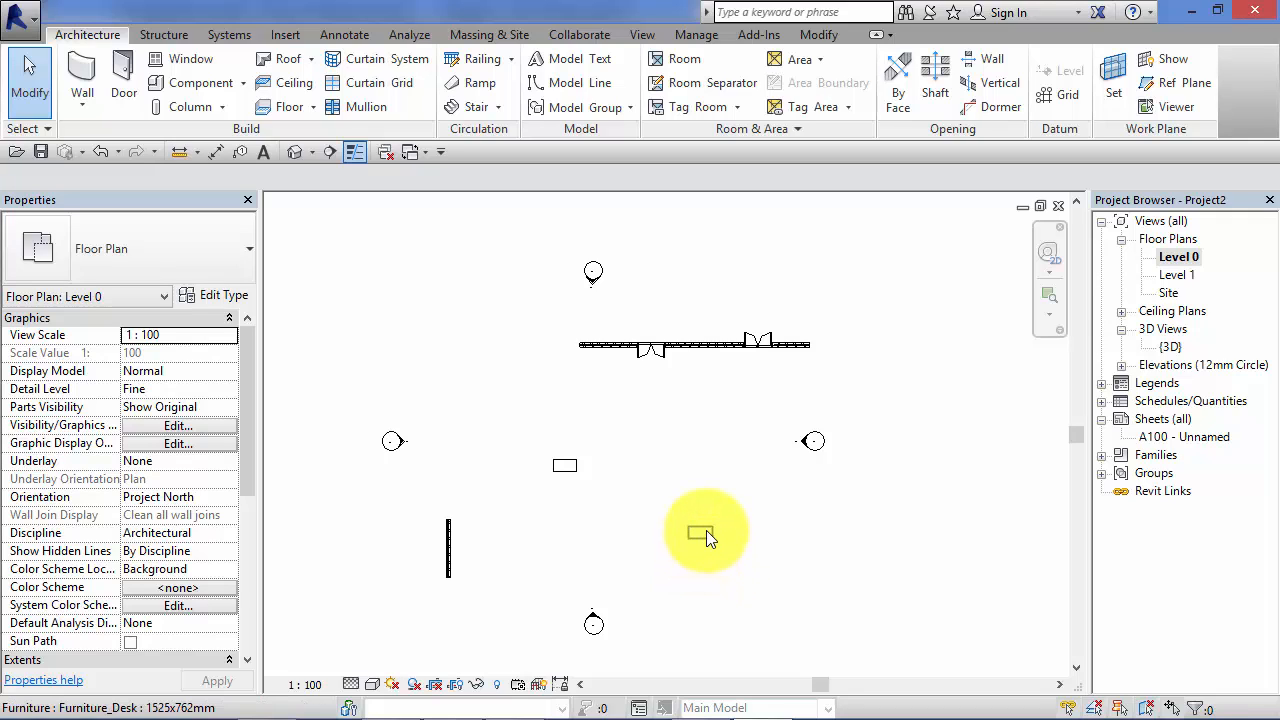
{"action": "mouse_move", "coordinate": [702, 538]}
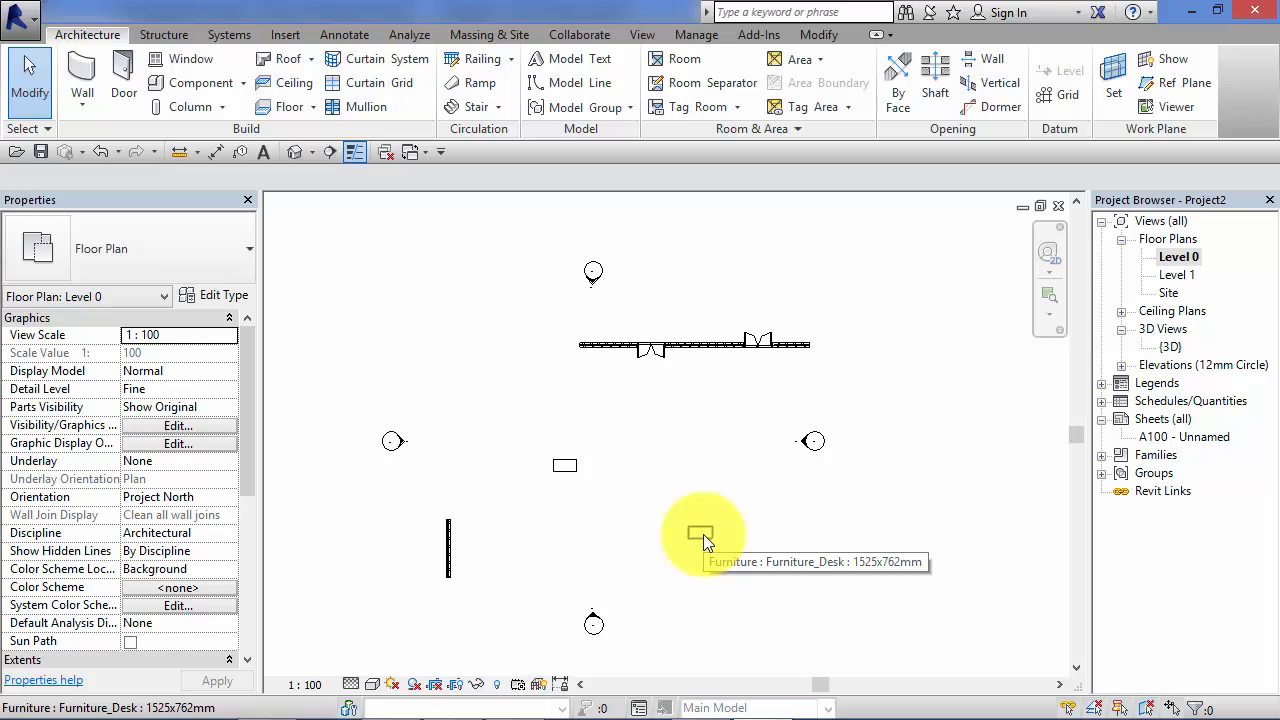
Drag the lower-right desk up to sit just below the door wall, right of centre
{"action": "left_click", "coordinate": [696, 535]}
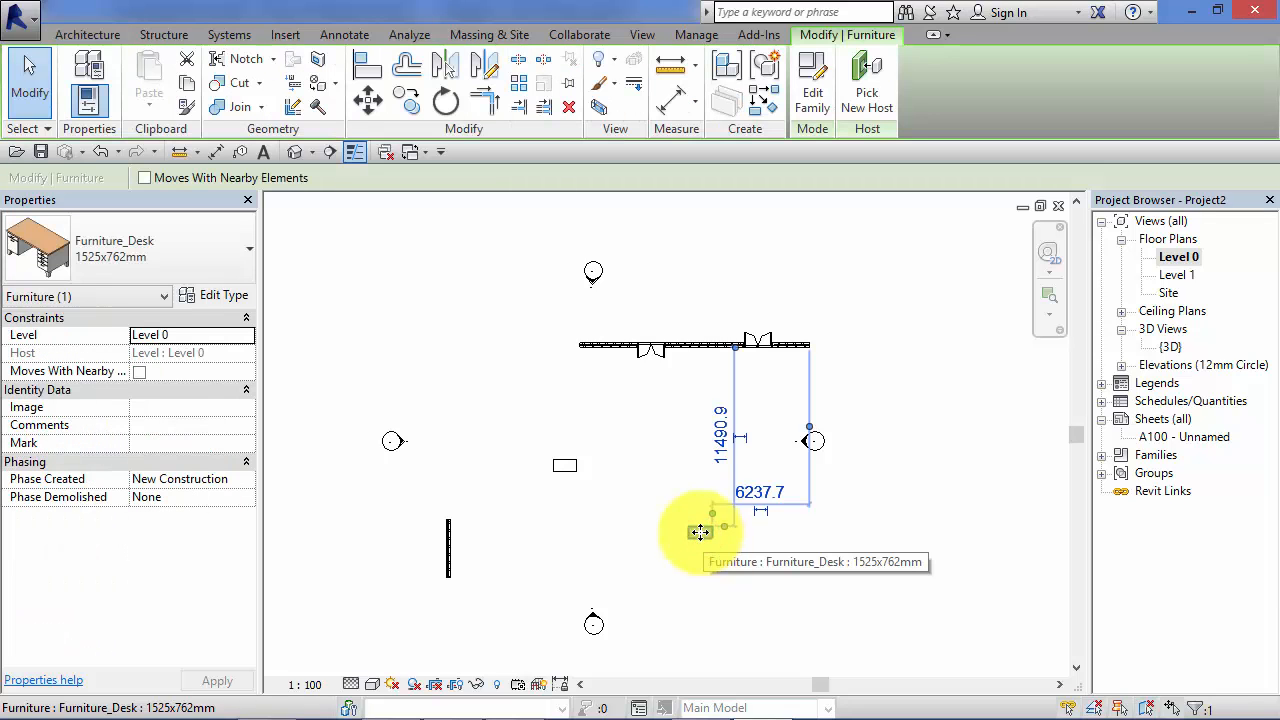
{"action": "left_click_drag", "start_coordinate": [700, 532], "coordinate": [645, 452]}
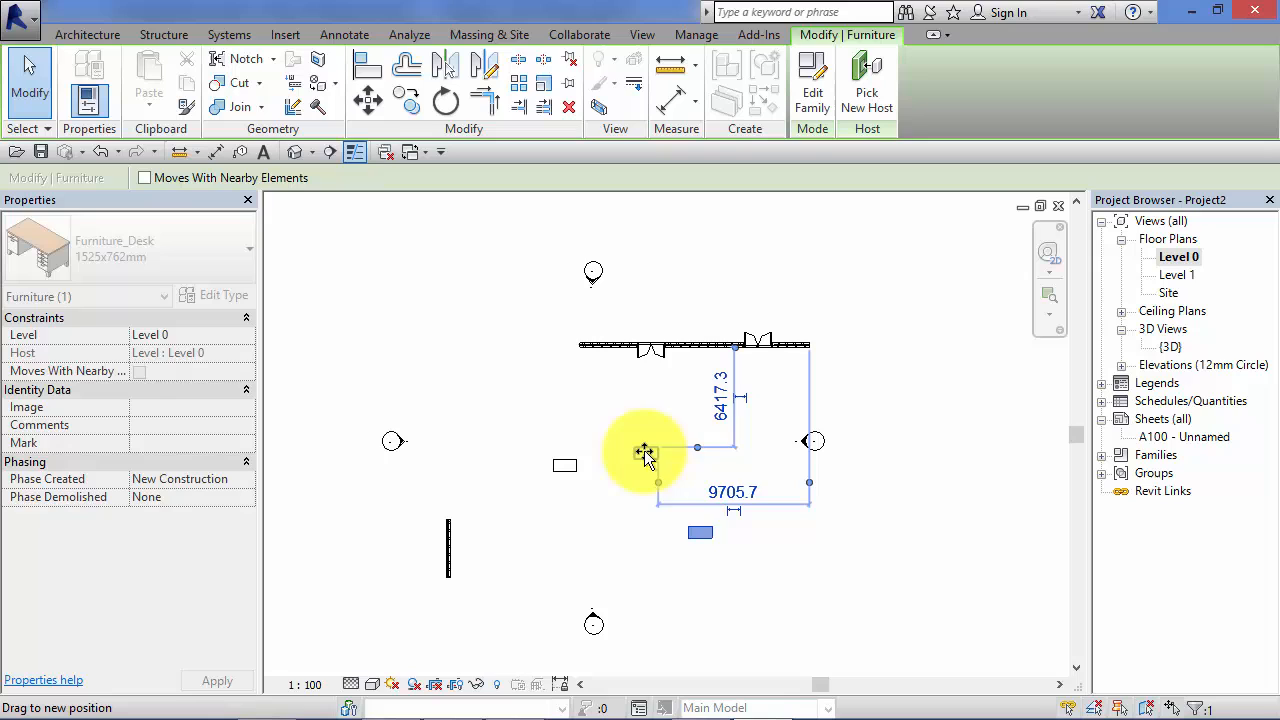
{"action": "left_click_drag", "start_coordinate": [645, 452], "coordinate": [733, 422]}
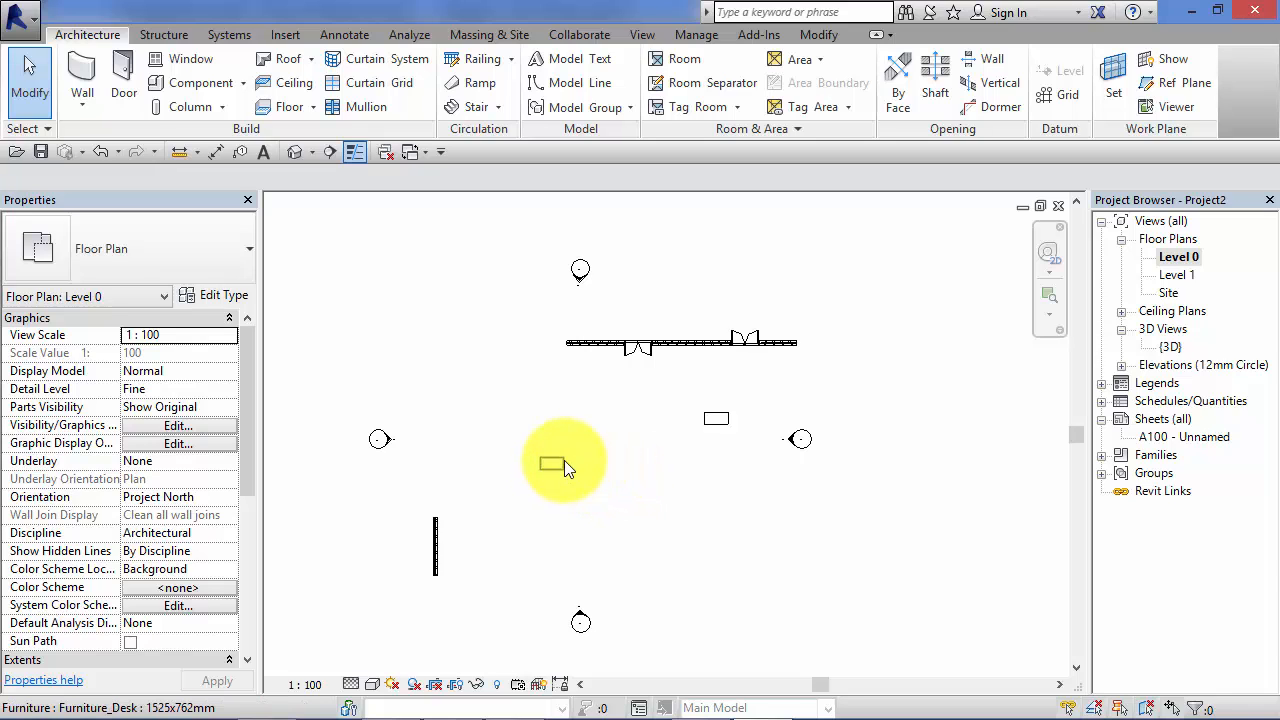
{"action": "left_click", "coordinate": [543, 465]}
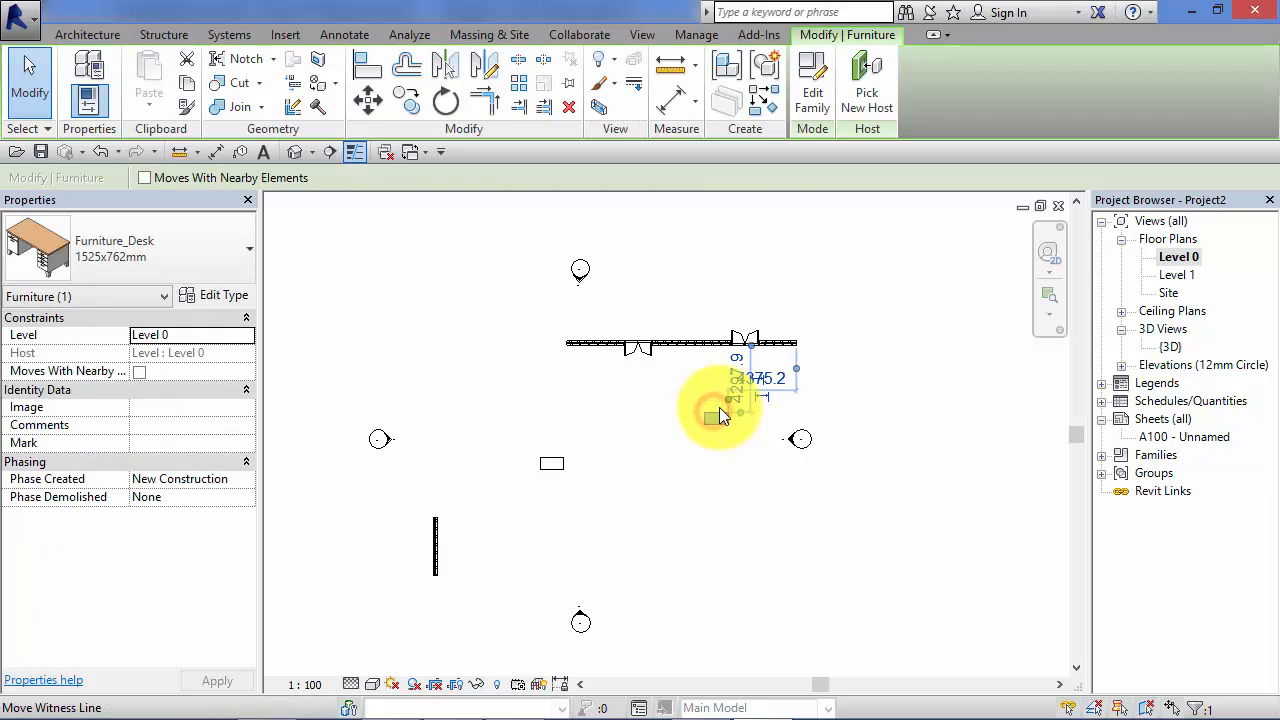
Drag the desk through several trial positions, then back beneath the door wall
{"action": "left_click_drag", "start_coordinate": [725, 415], "coordinate": [607, 528]}
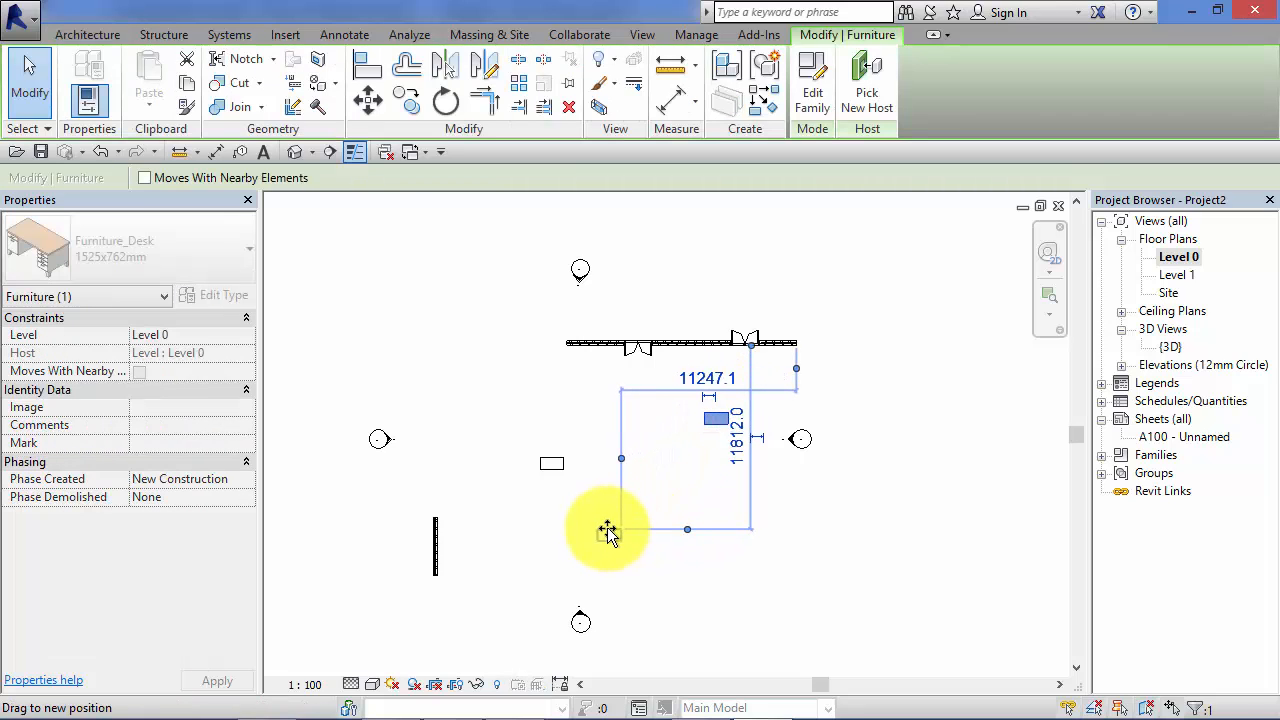
{"action": "left_click_drag", "start_coordinate": [607, 528], "coordinate": [717, 488]}
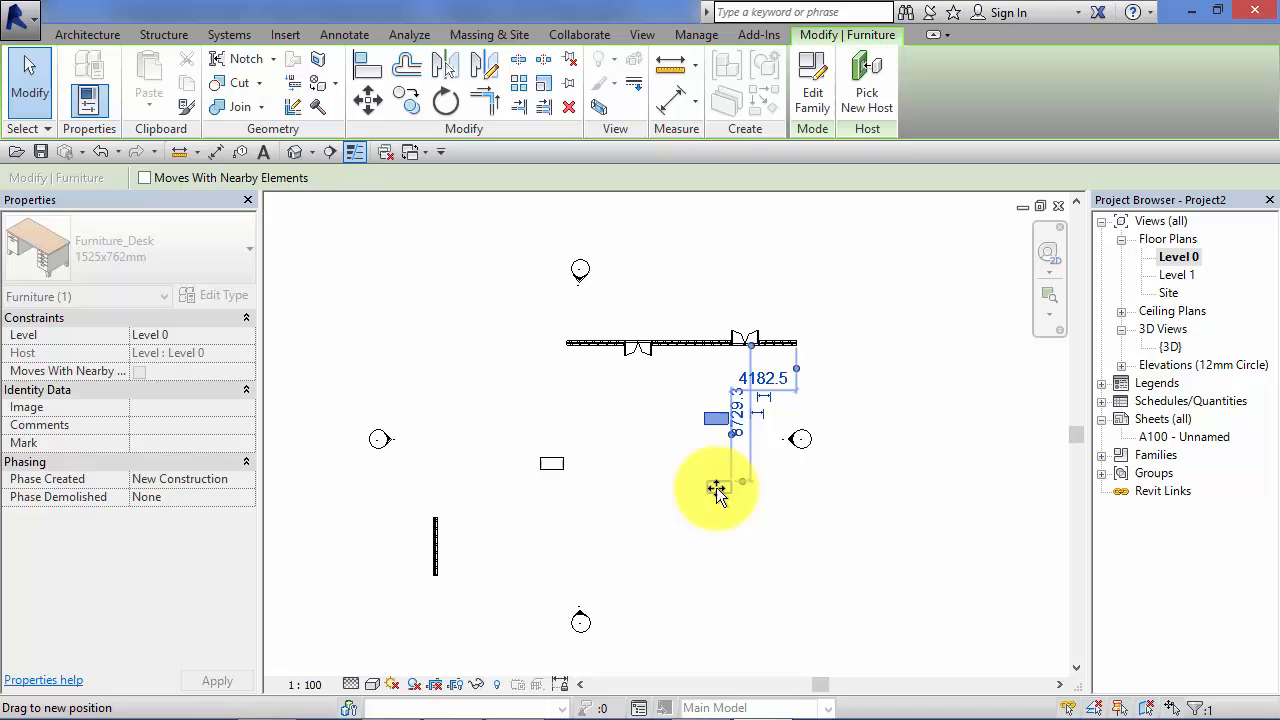
{"action": "left_click_drag", "start_coordinate": [715, 490], "coordinate": [650, 520]}
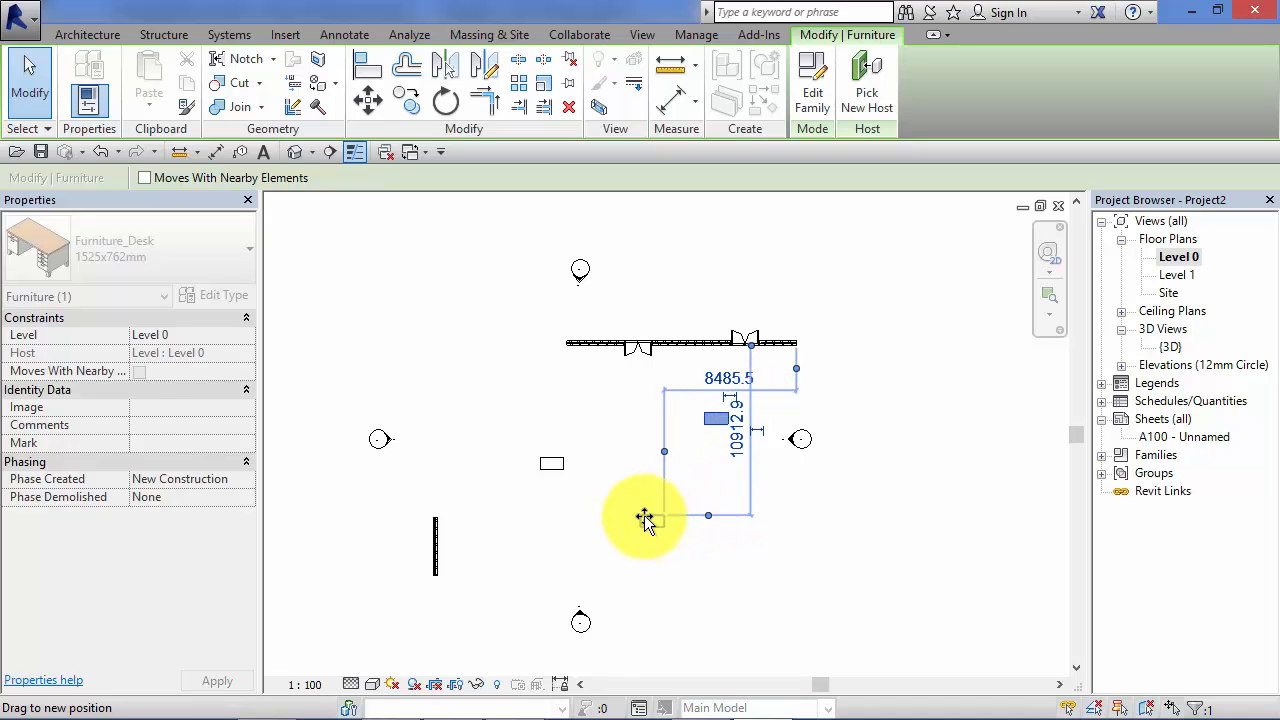
{"action": "left_click_drag", "start_coordinate": [645, 517], "coordinate": [567, 416]}
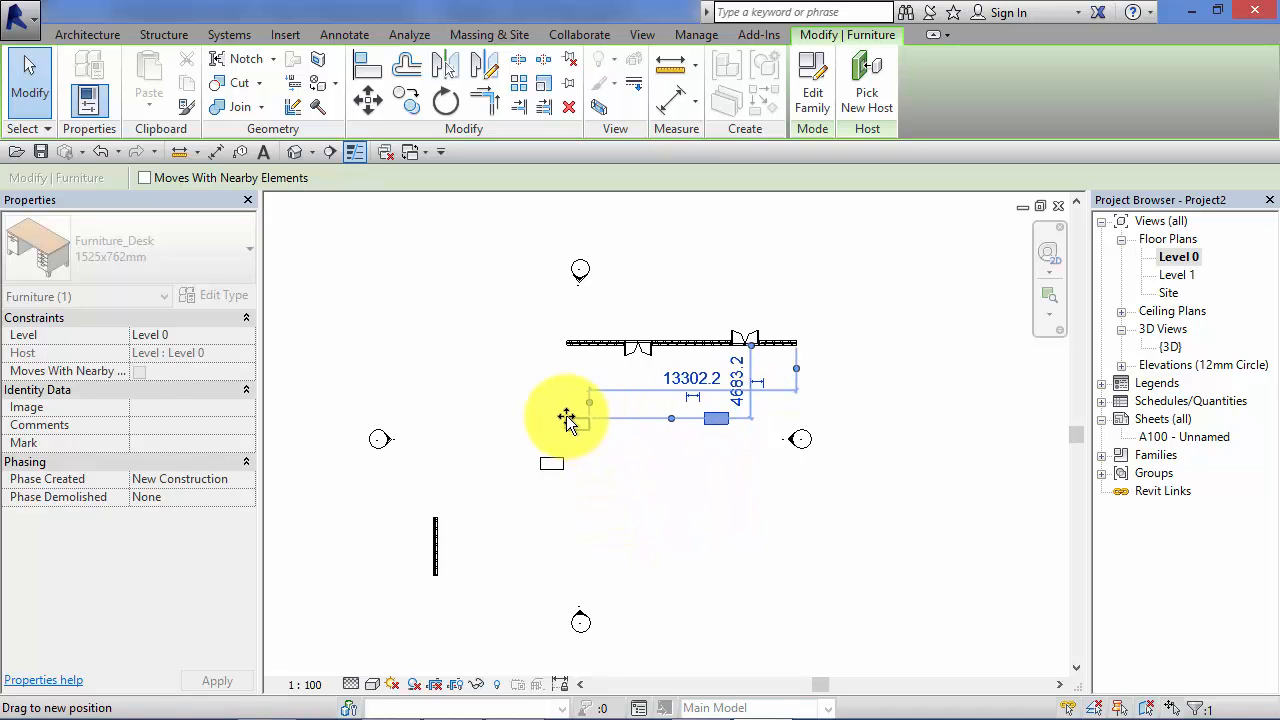
{"action": "left_click_drag", "start_coordinate": [567, 417], "coordinate": [477, 390]}
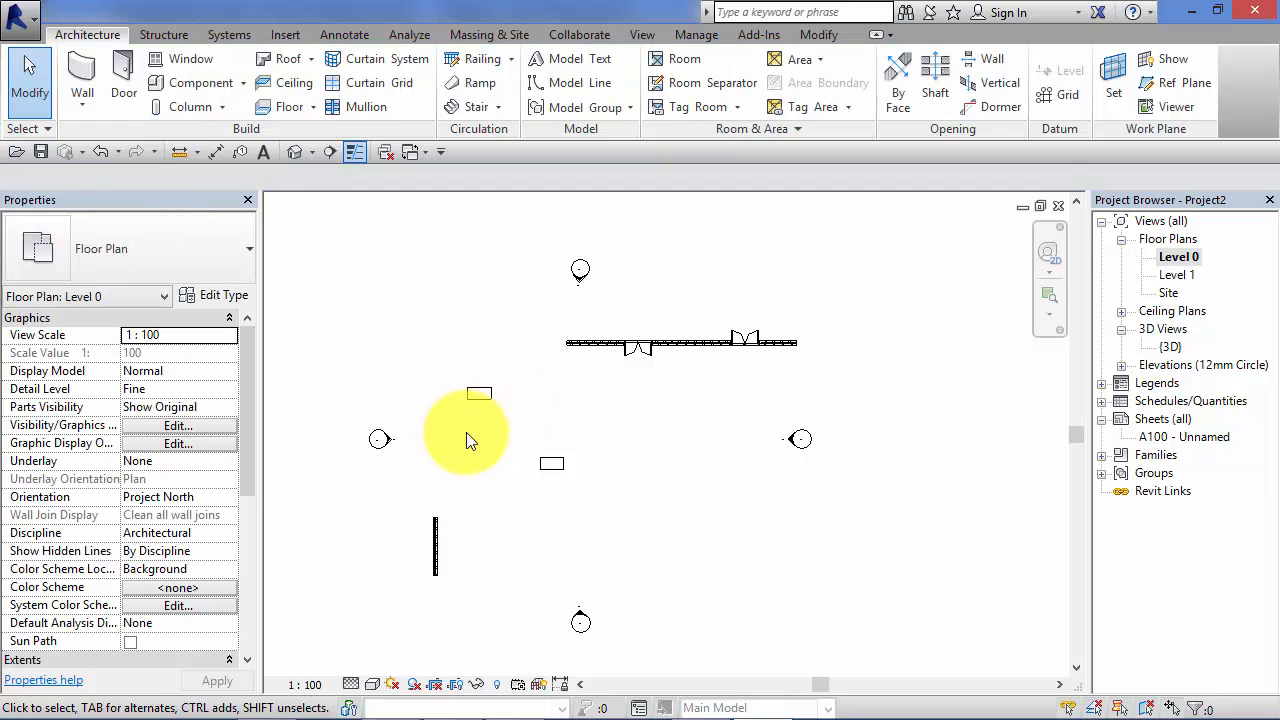
{"action": "mouse_move", "coordinate": [497, 445]}
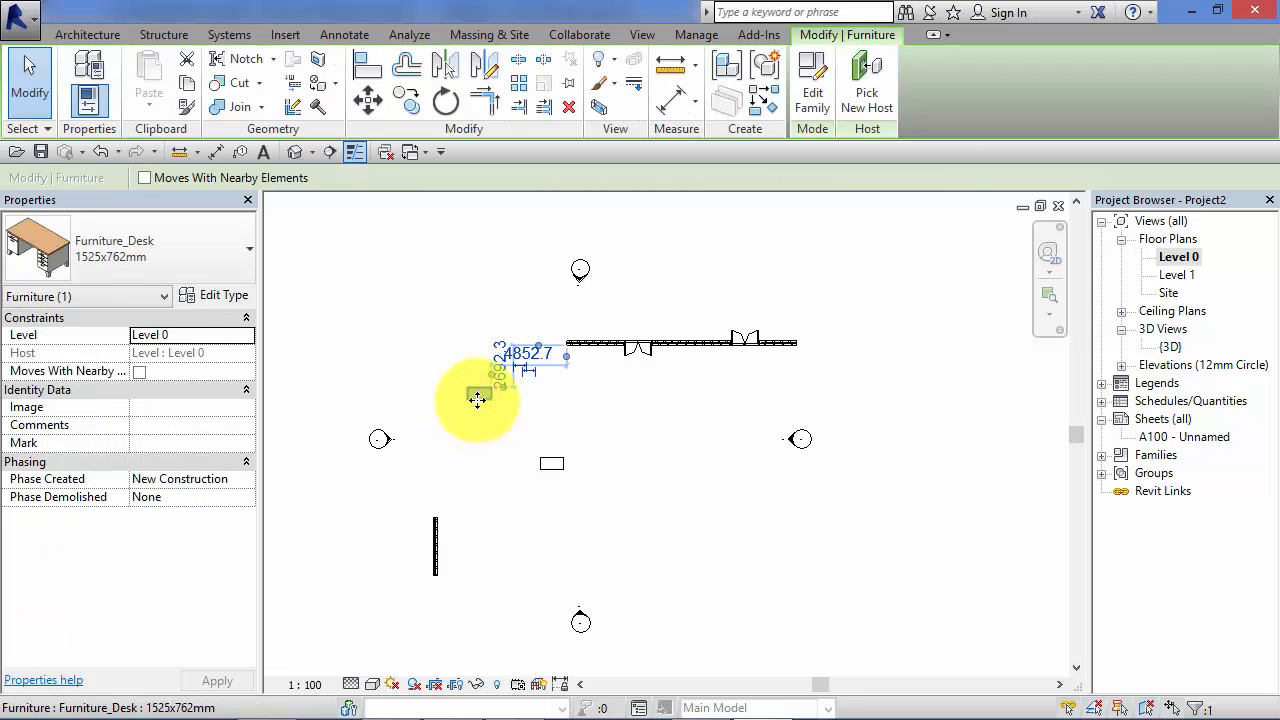
{"action": "left_click_drag", "start_coordinate": [477, 400], "coordinate": [667, 435]}
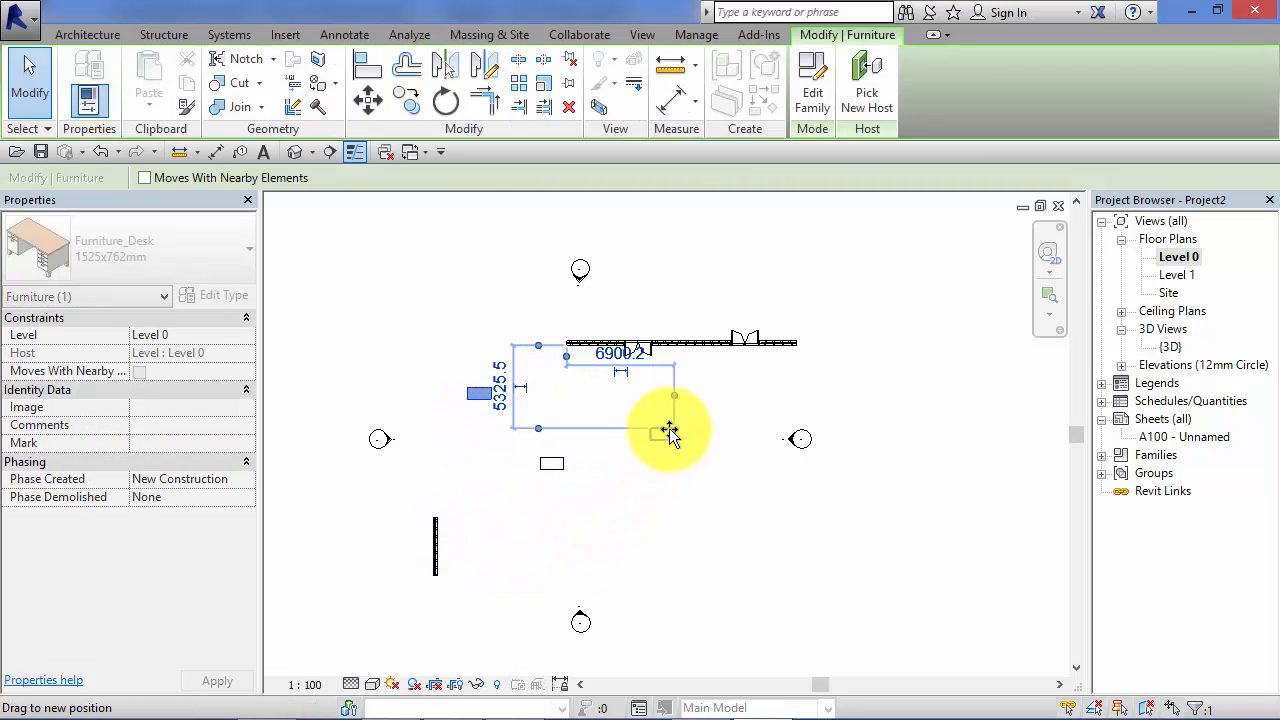
{"action": "left_click_drag", "start_coordinate": [670, 435], "coordinate": [640, 413]}
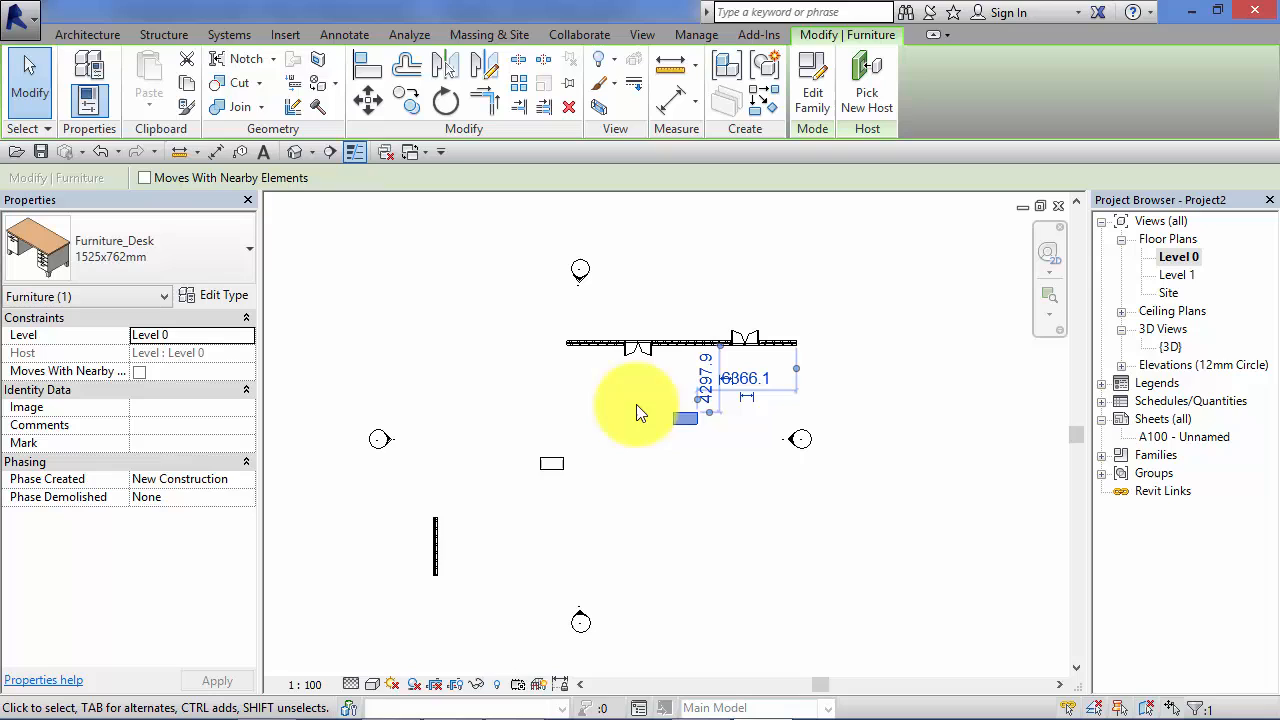
{"action": "mouse_move", "coordinate": [668, 375]}
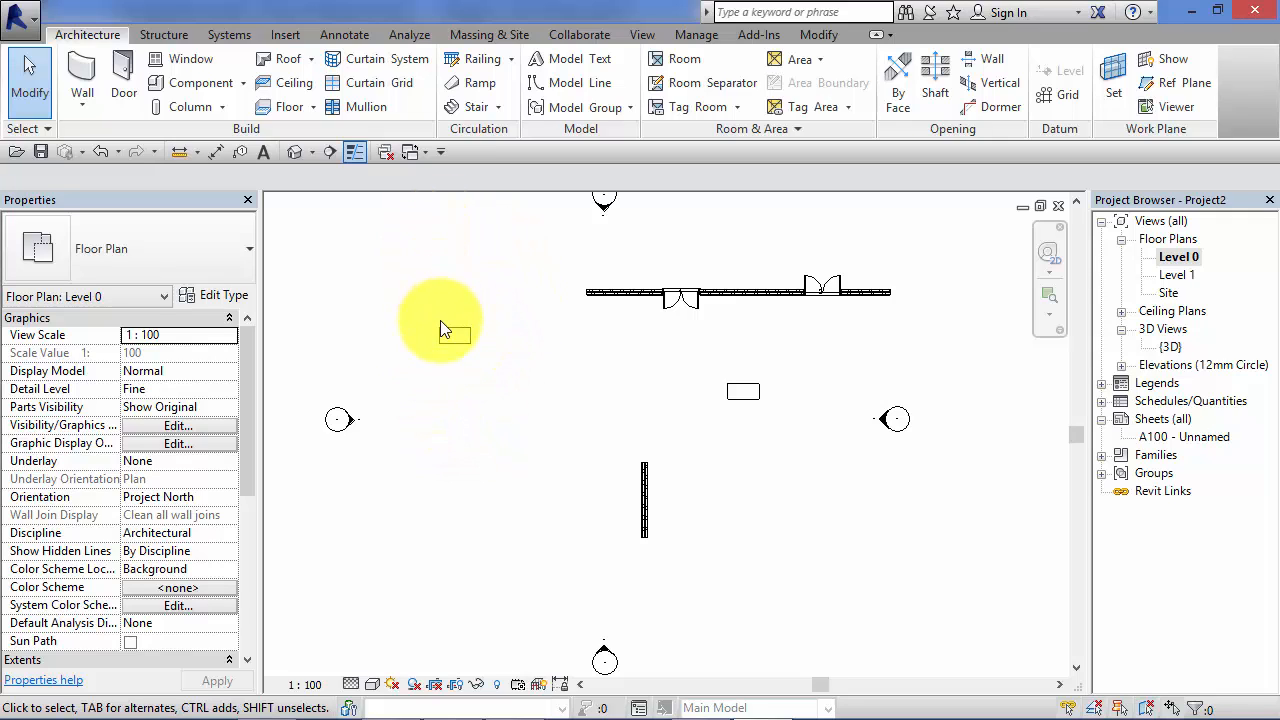
{"action": "mouse_move", "coordinate": [454, 338]}
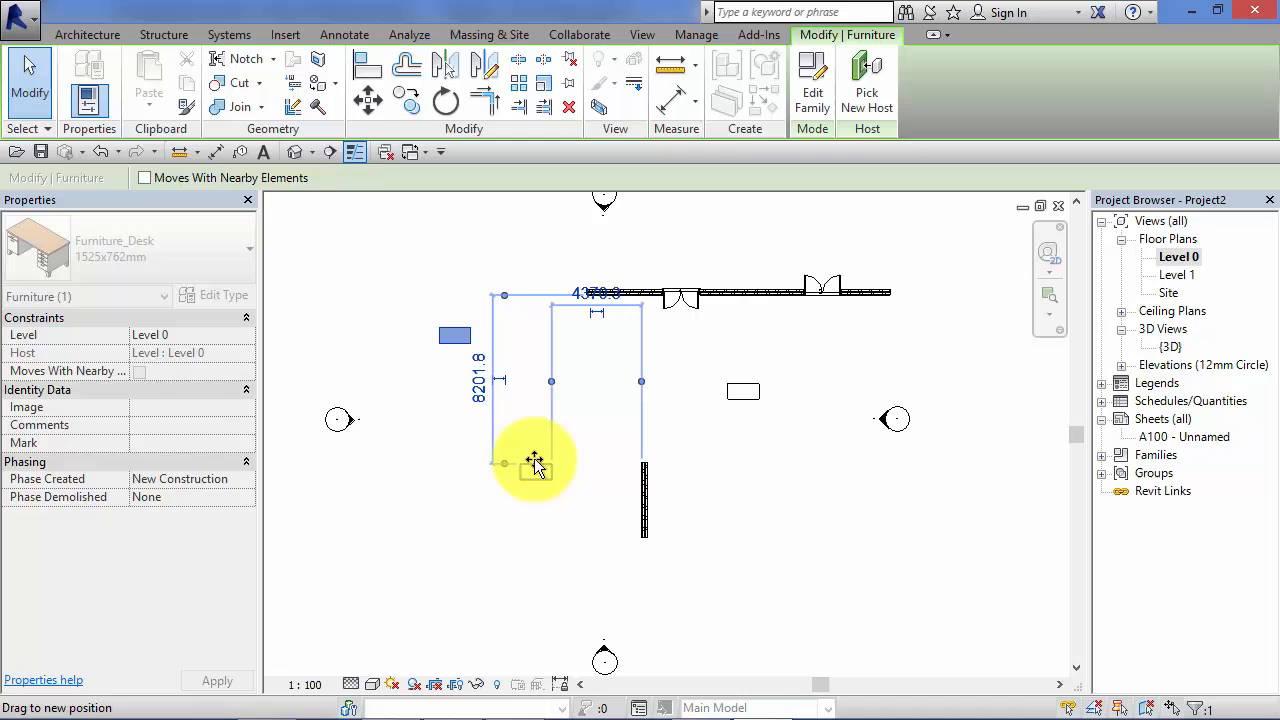
Drag the upper-left desk down beside the short vertical wall below centre
{"action": "left_click_drag", "start_coordinate": [535, 460], "coordinate": [550, 455]}
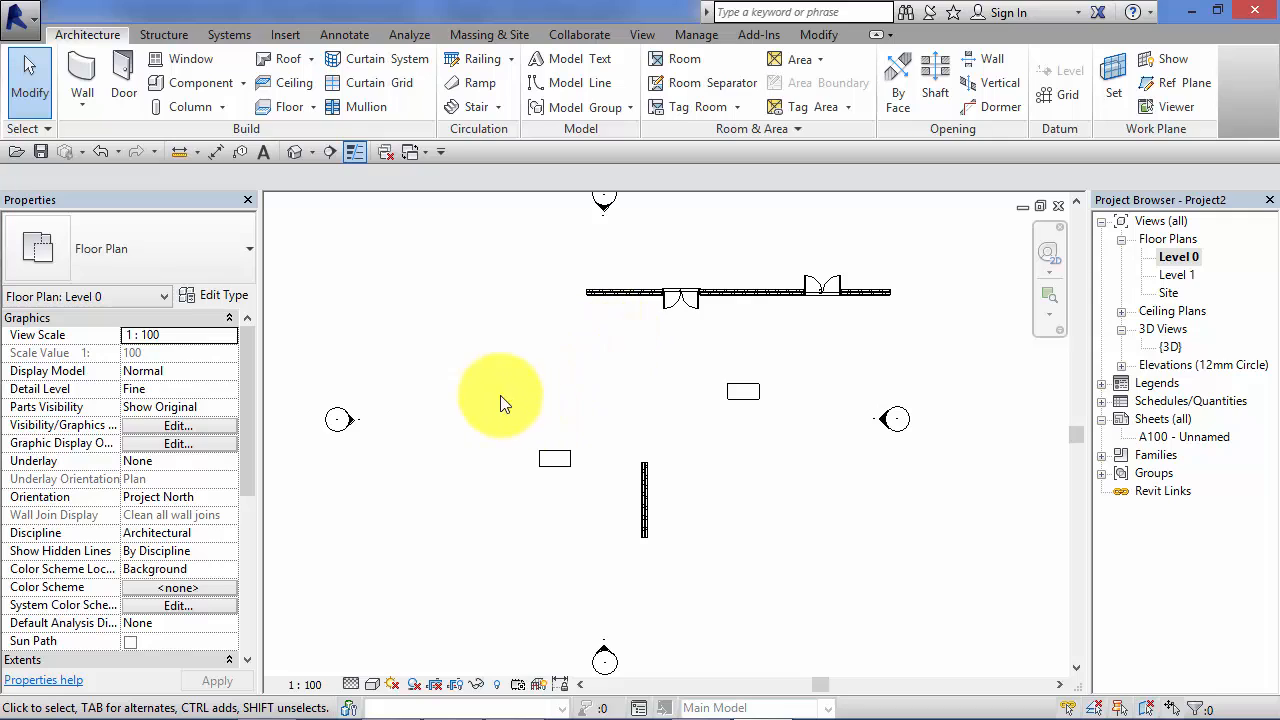
{"action": "mouse_move", "coordinate": [523, 410]}
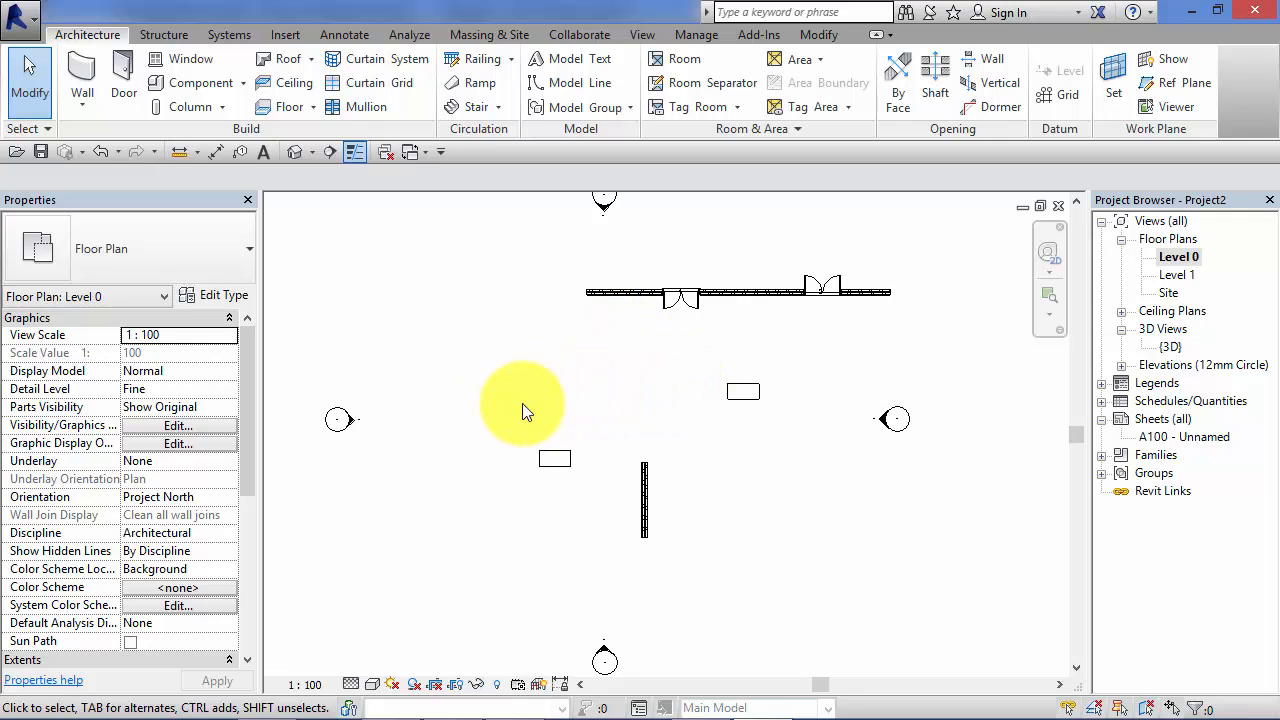
{"action": "mouse_move", "coordinate": [490, 408]}
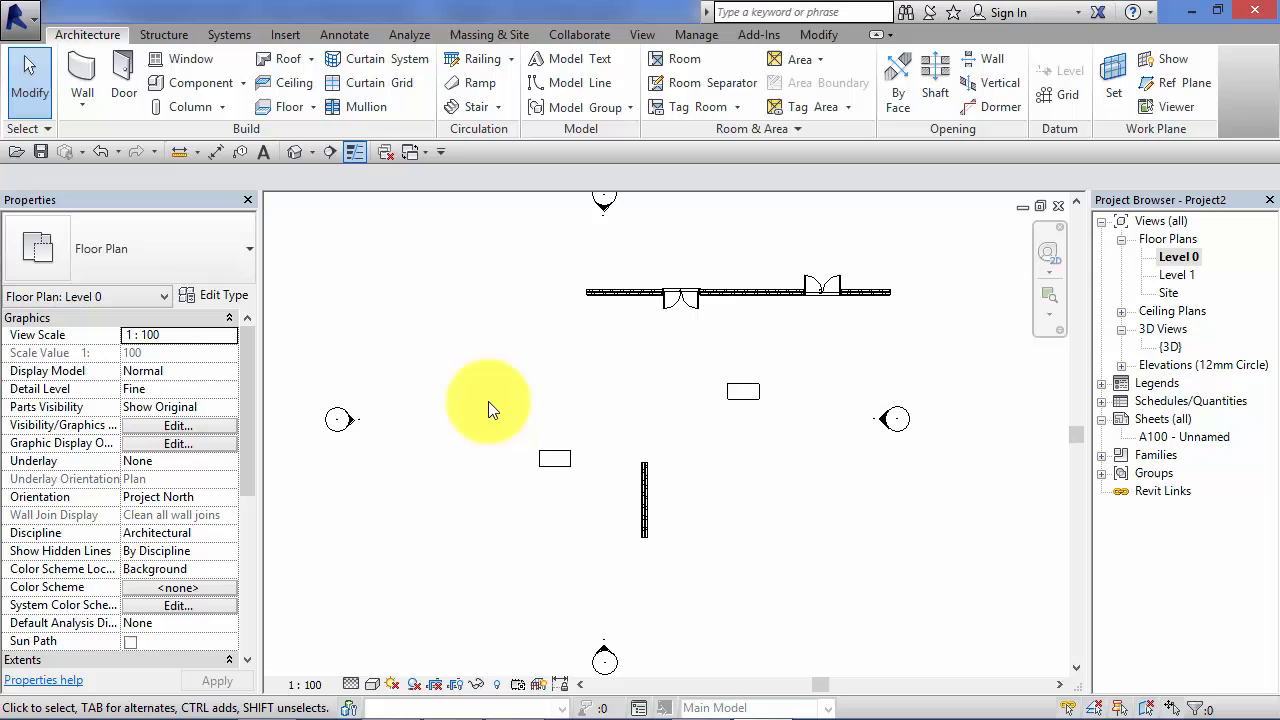
{"action": "mouse_move", "coordinate": [815, 475]}
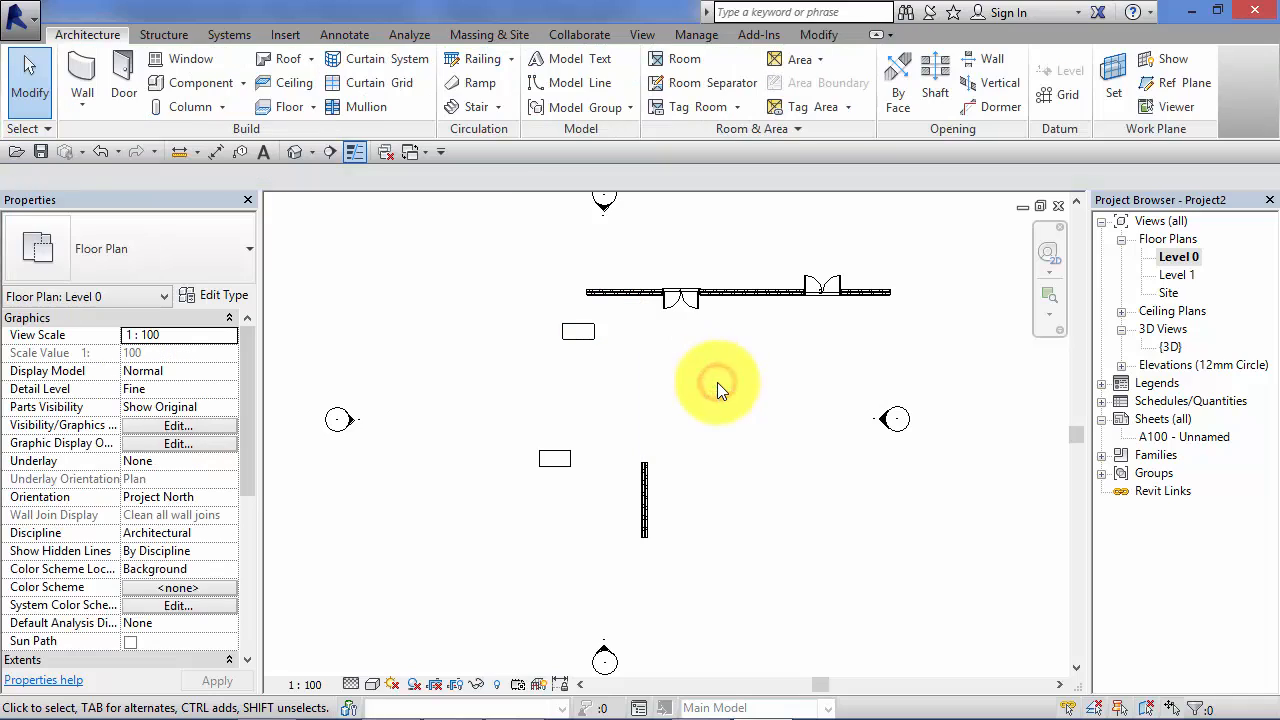
{"action": "mouse_move", "coordinate": [898, 493]}
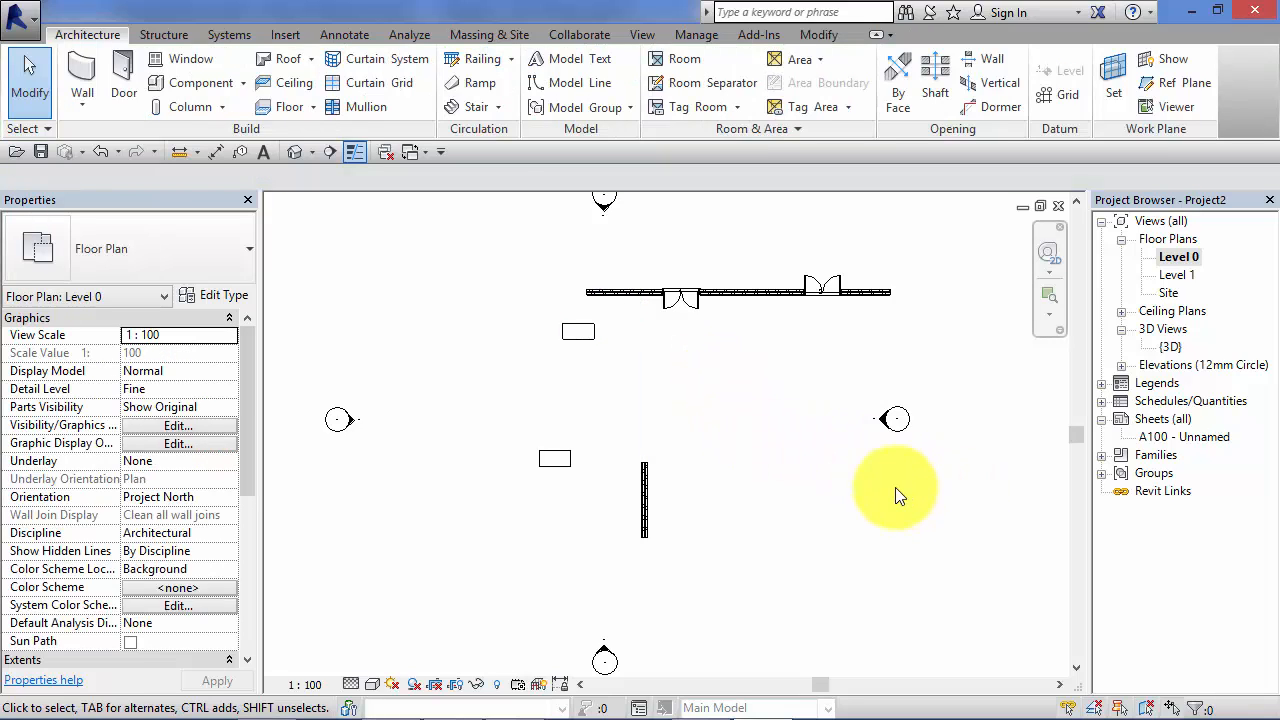
{"action": "mouse_move", "coordinate": [872, 490]}
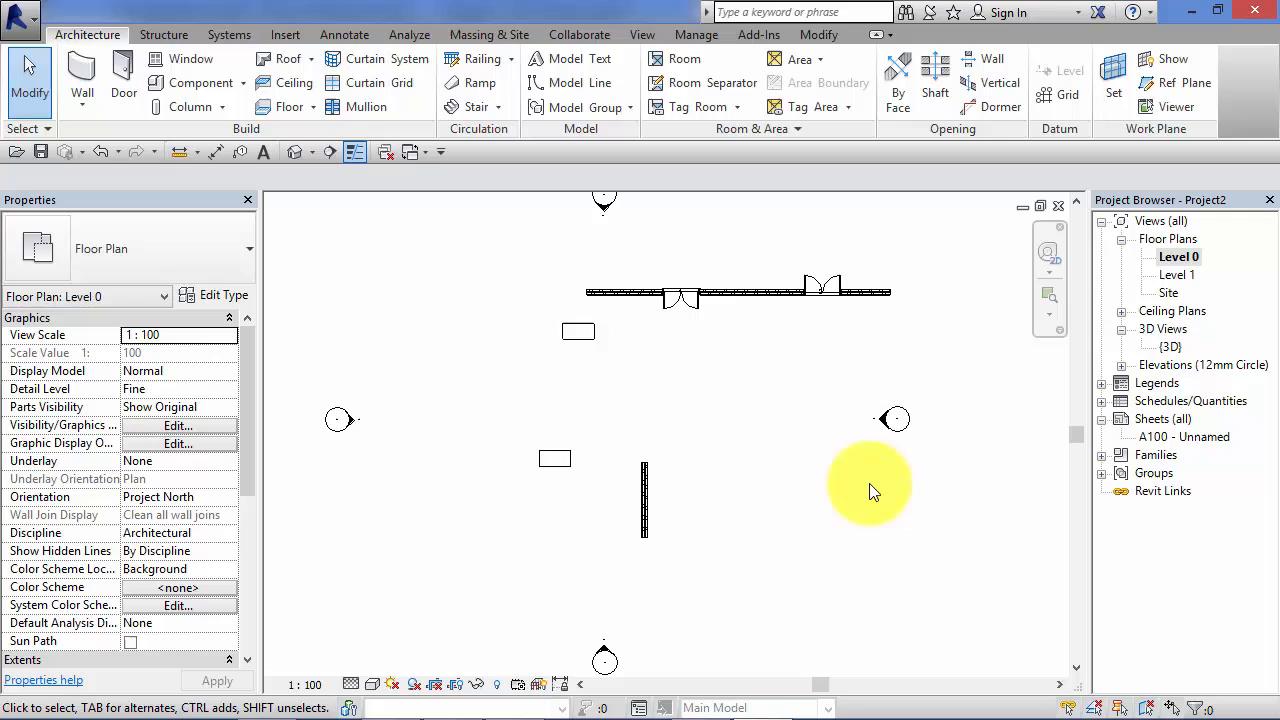
{"action": "mouse_move", "coordinate": [757, 485]}
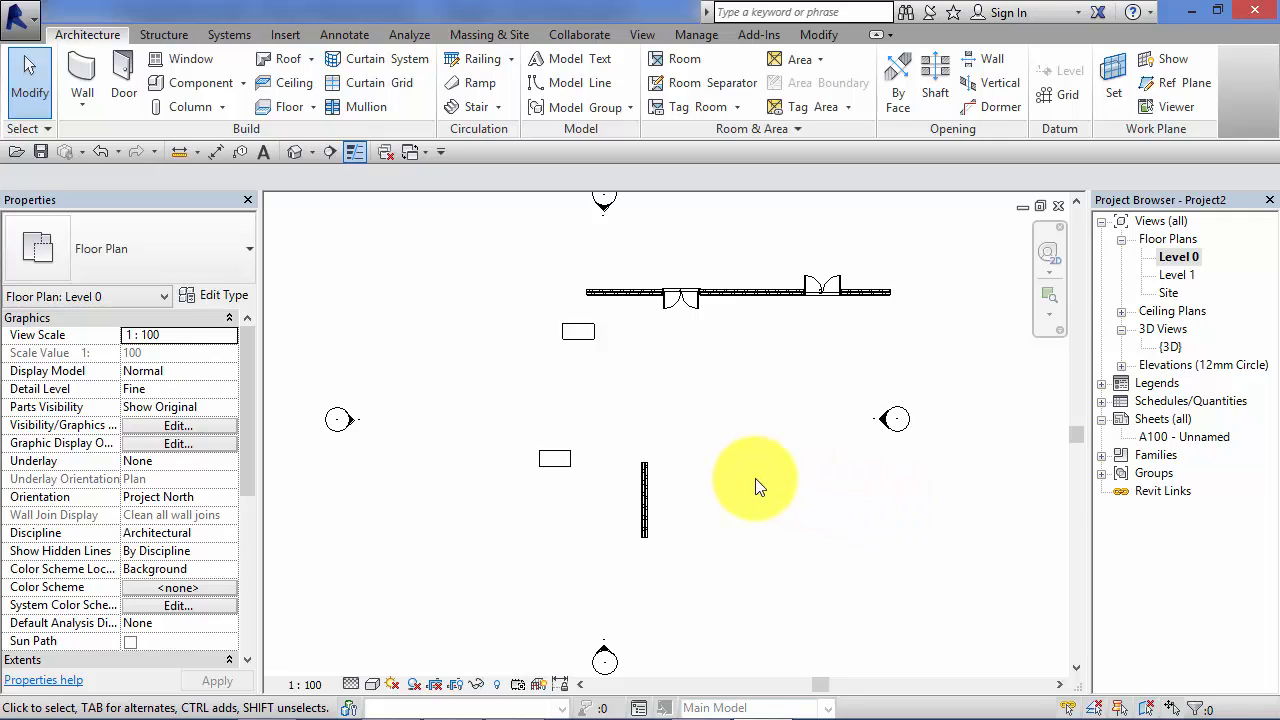
{"action": "mouse_move", "coordinate": [688, 422]}
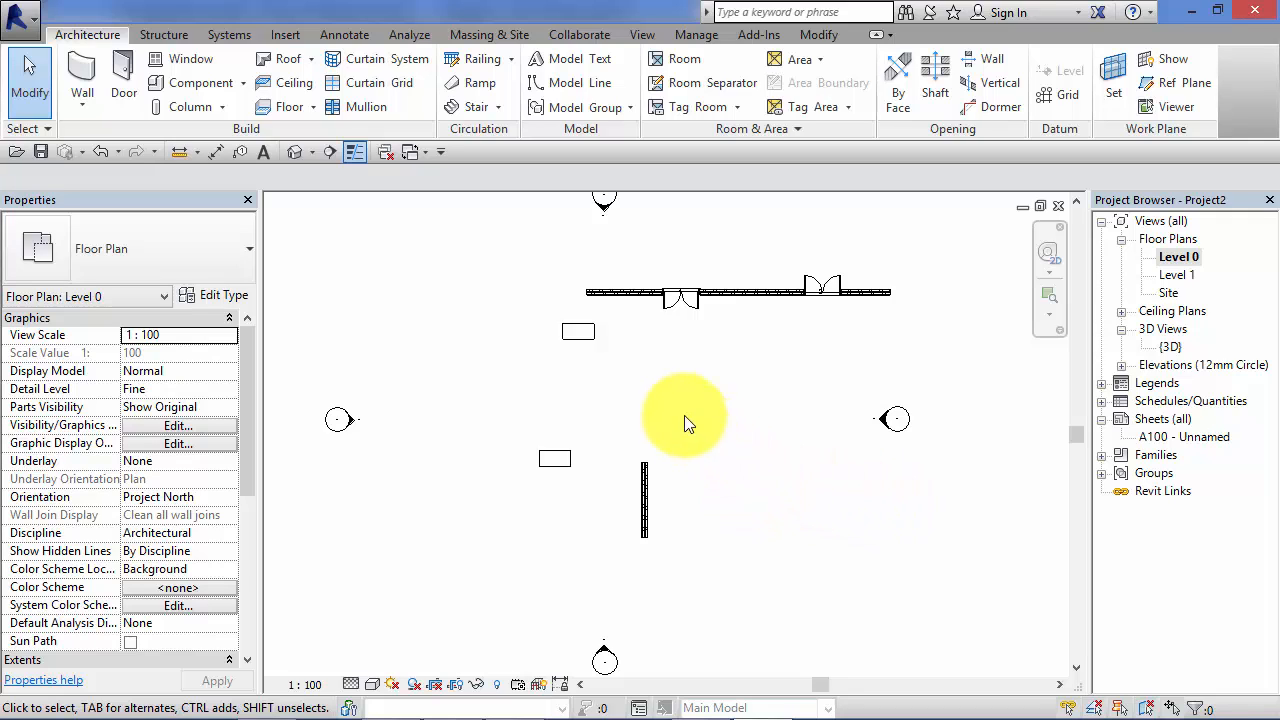
{"action": "mouse_move", "coordinate": [825, 473]}
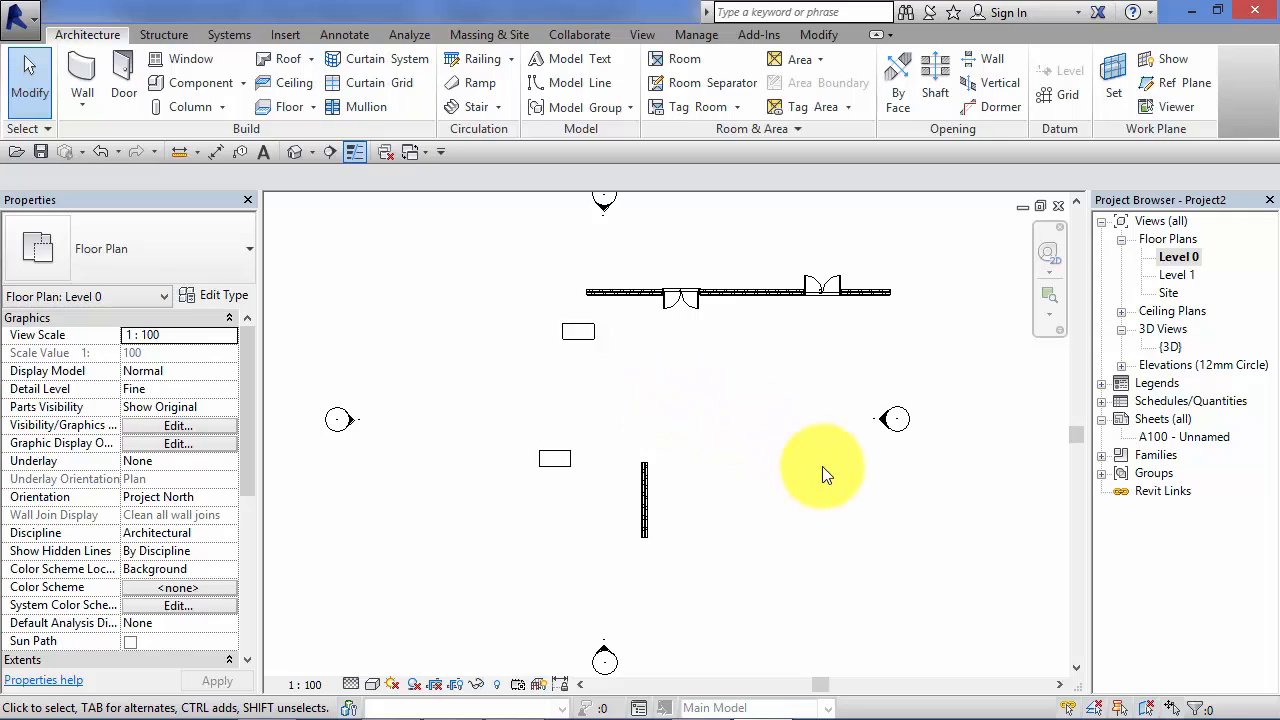
{"action": "mouse_move", "coordinate": [1007, 548]}
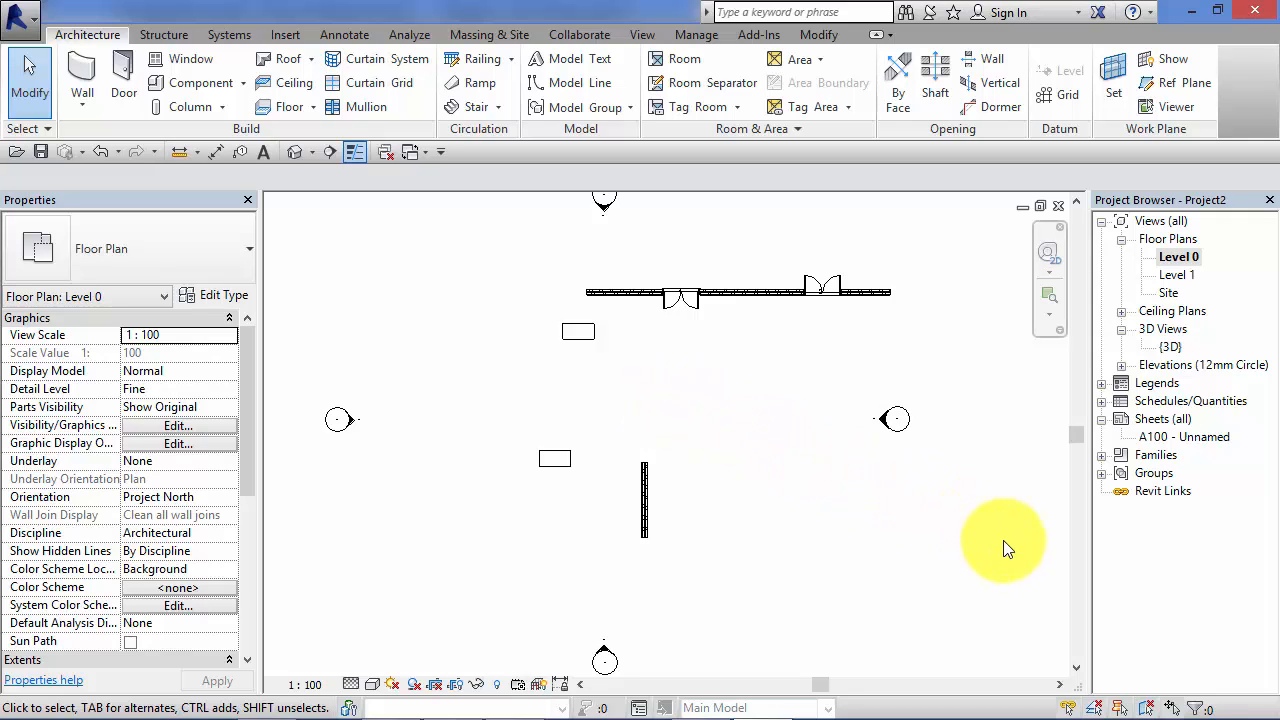
{"action": "mouse_move", "coordinate": [1132, 643]}
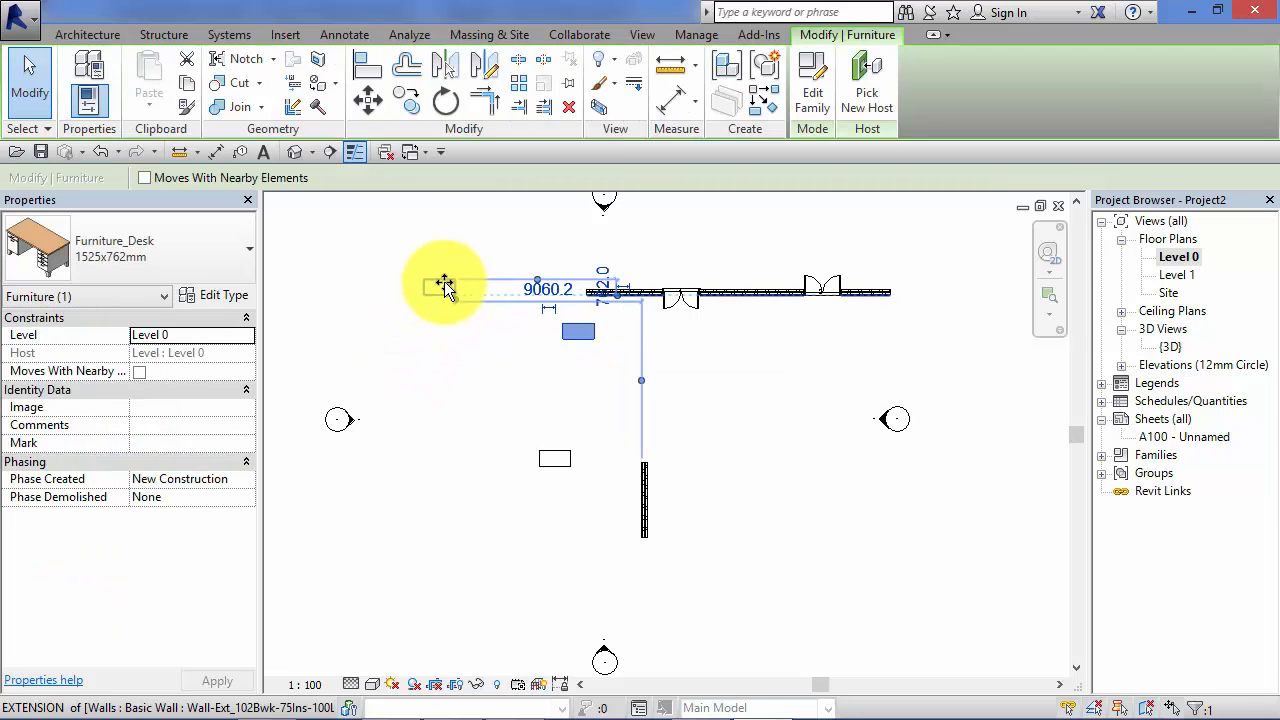
Deselect the desk now placed left of the top wall's end
{"action": "left_click", "coordinate": [743, 454]}
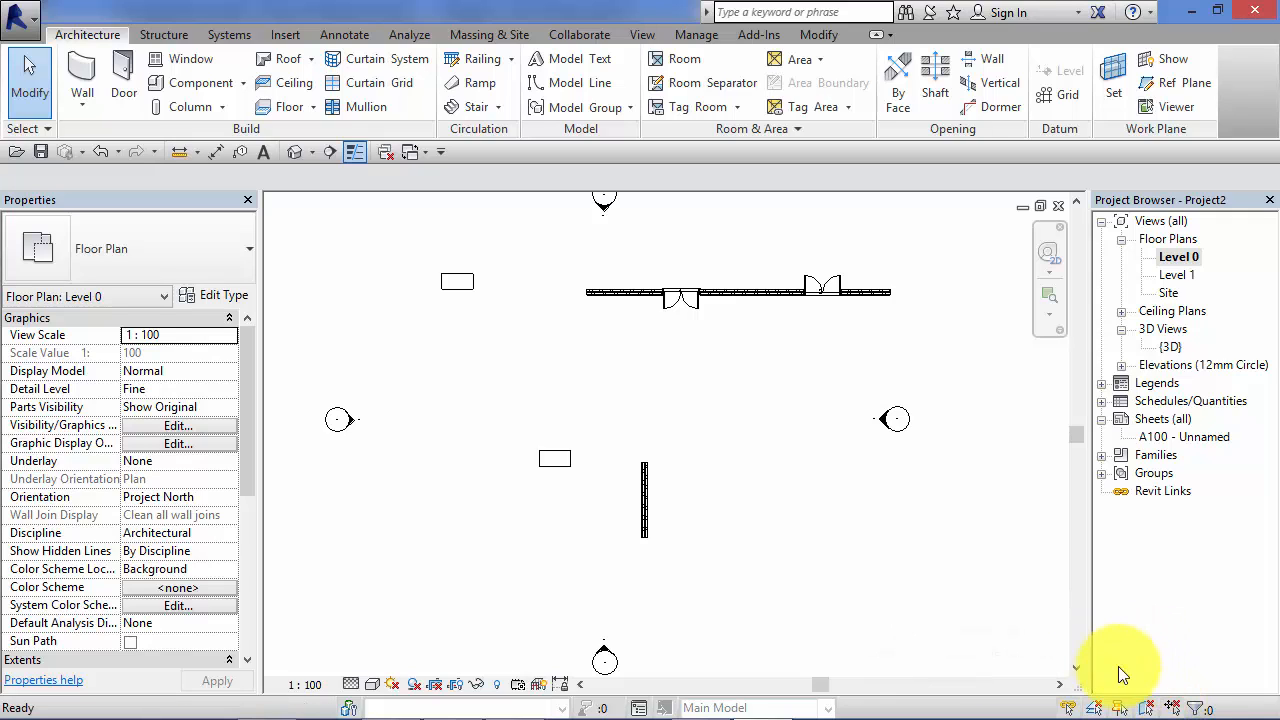
{"action": "mouse_move", "coordinate": [1105, 660]}
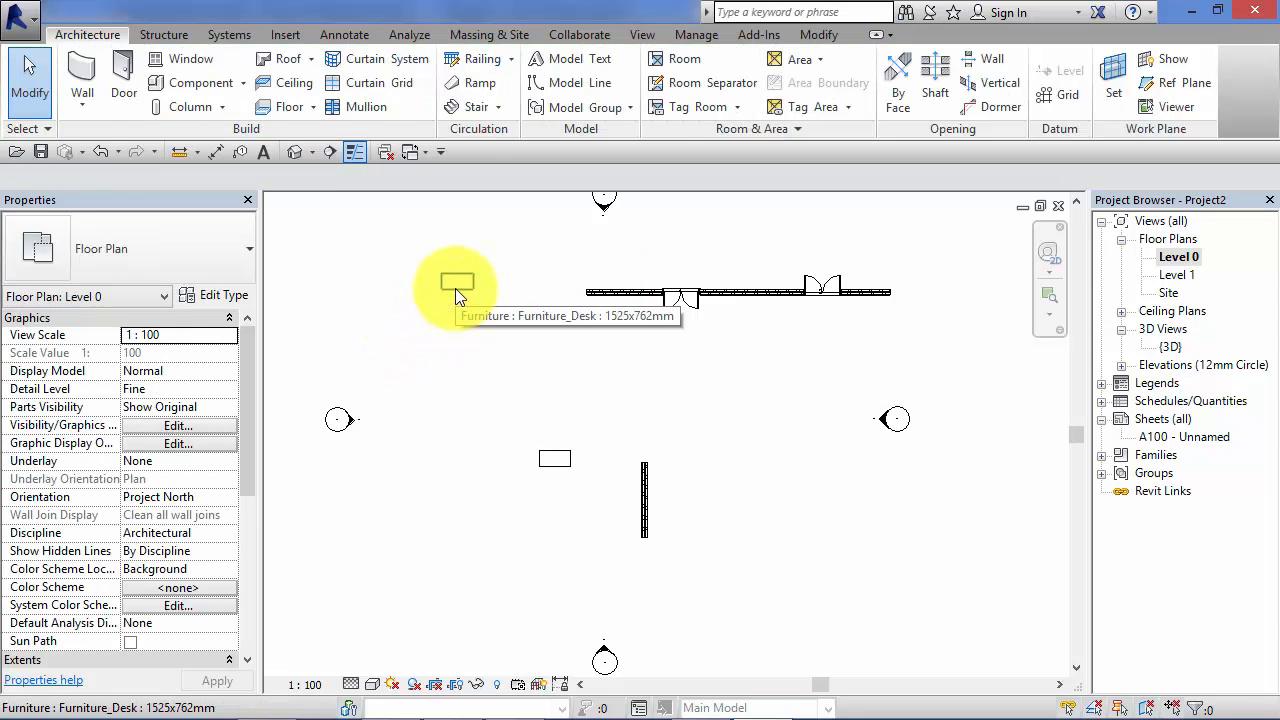
Move the upper desk below the top wall's left end and toggle Drag Elements on Selection
{"action": "left_click", "coordinate": [454, 278]}
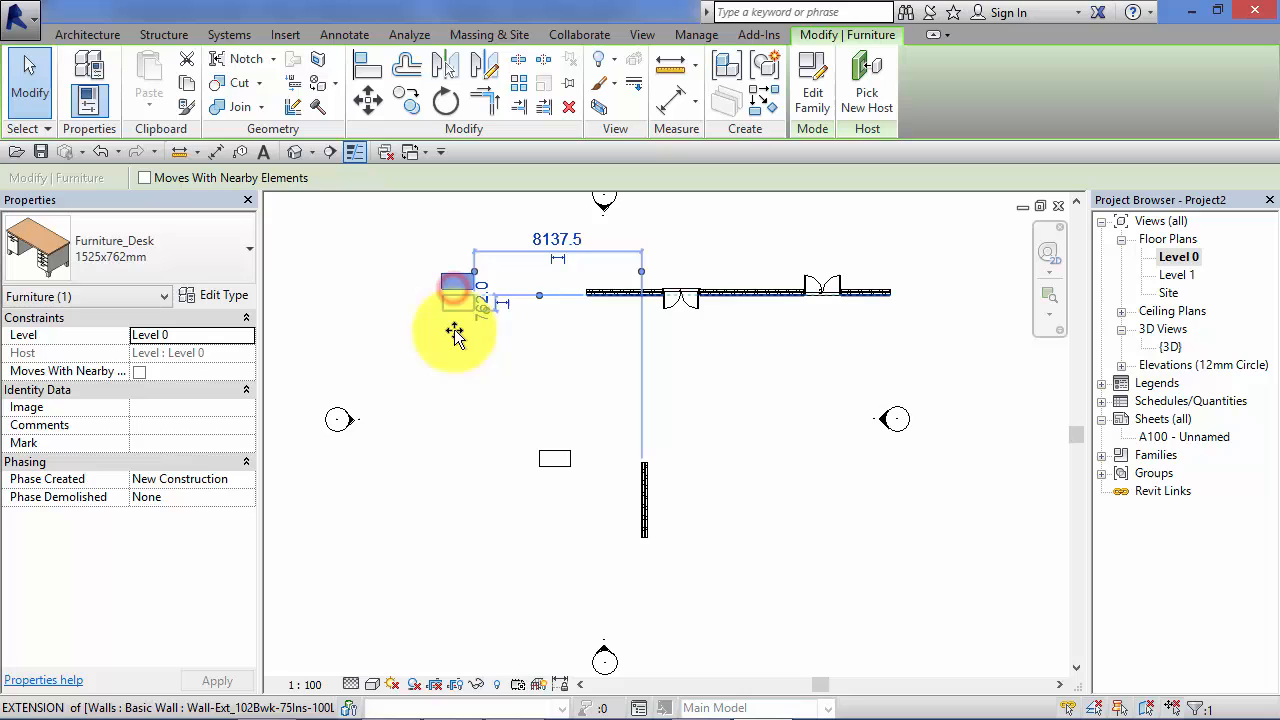
{"action": "left_click", "coordinate": [744, 410]}
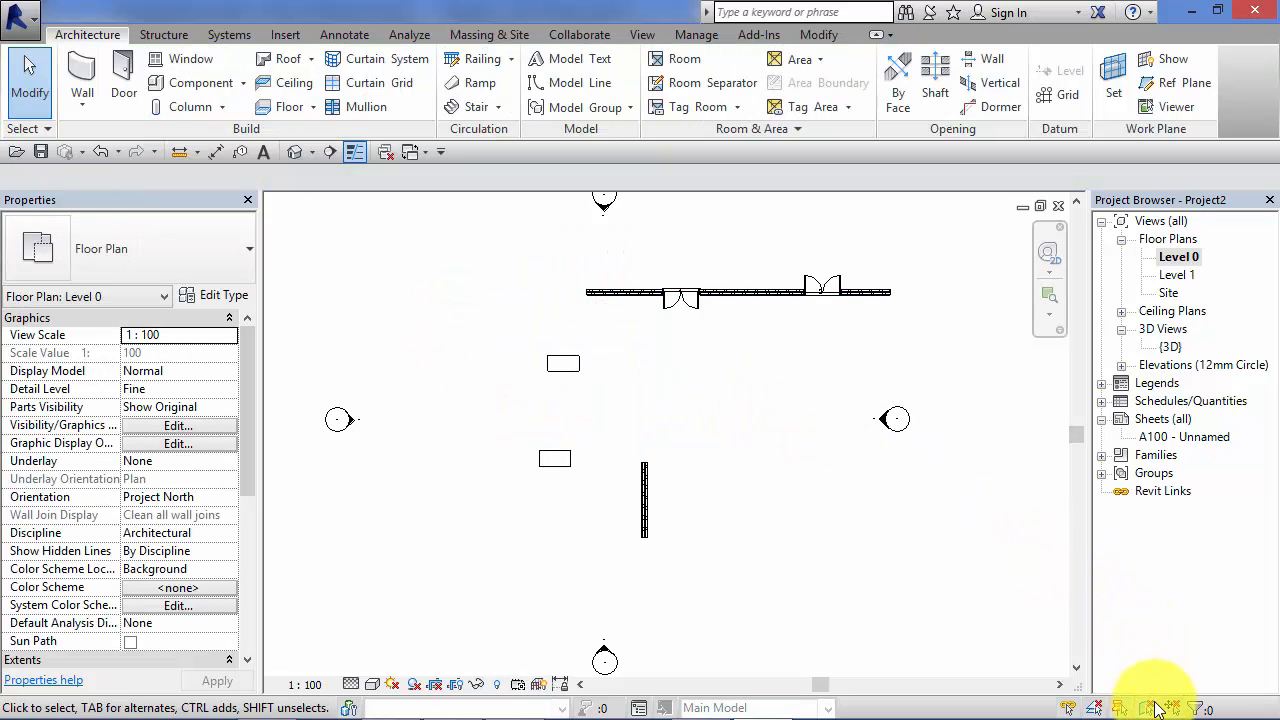
{"action": "mouse_move", "coordinate": [1159, 708]}
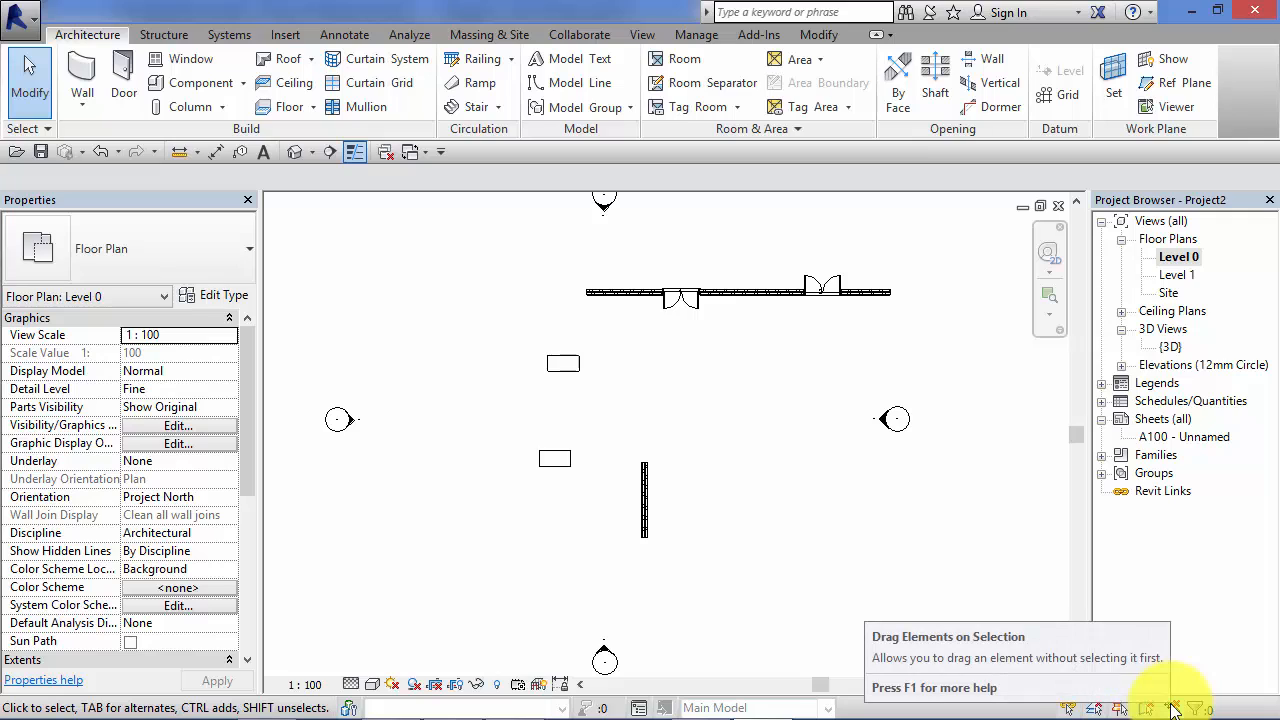
{"action": "mouse_move", "coordinate": [1173, 713]}
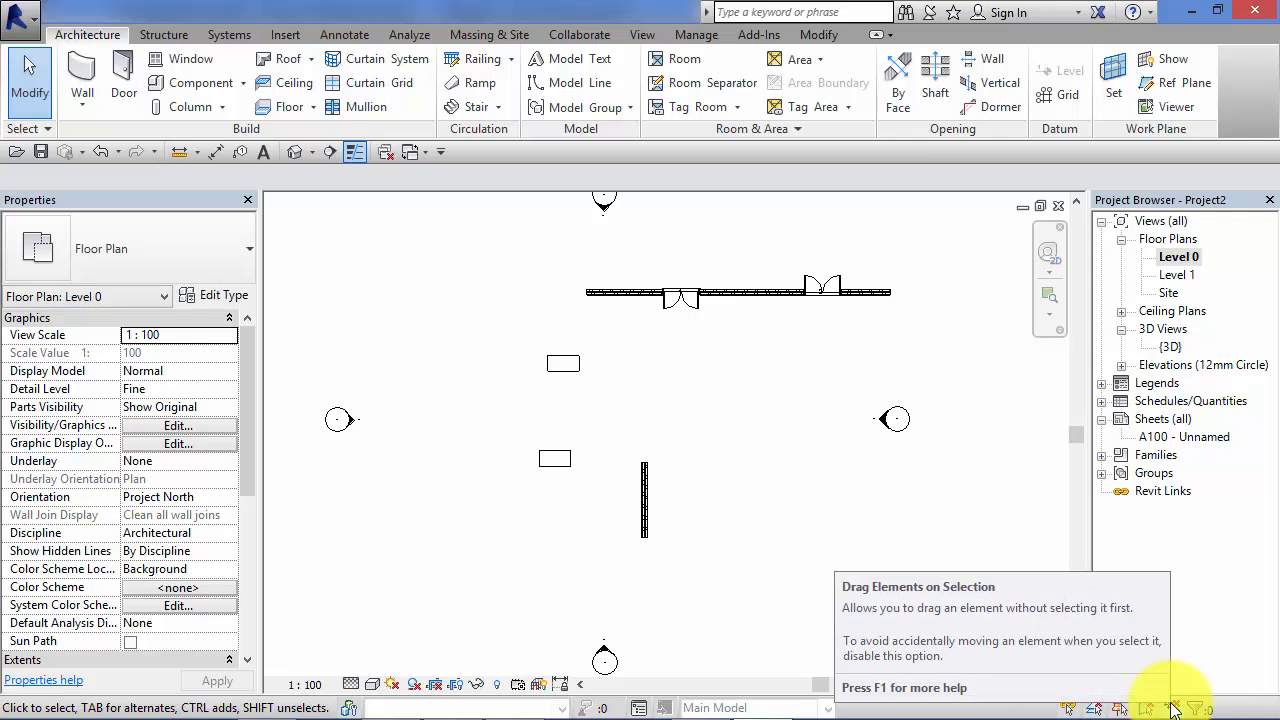
{"action": "left_click", "coordinate": [696, 34]}
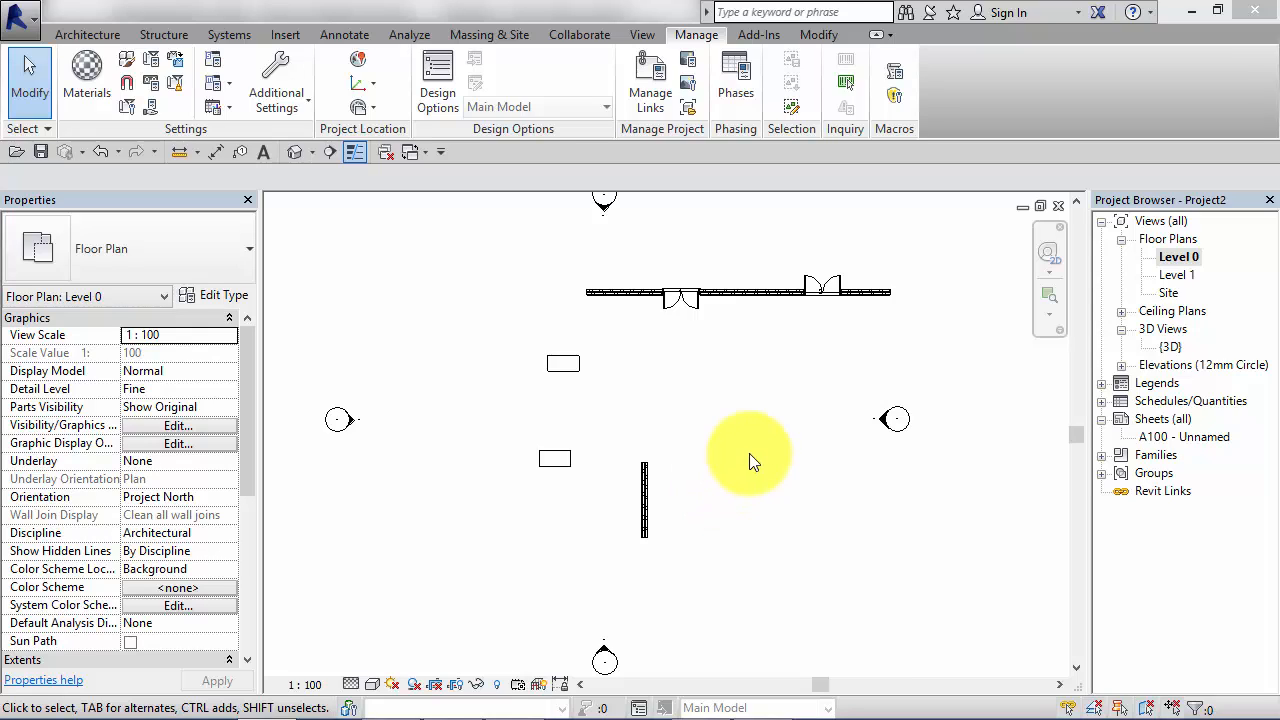
{"action": "mouse_move", "coordinate": [717, 392]}
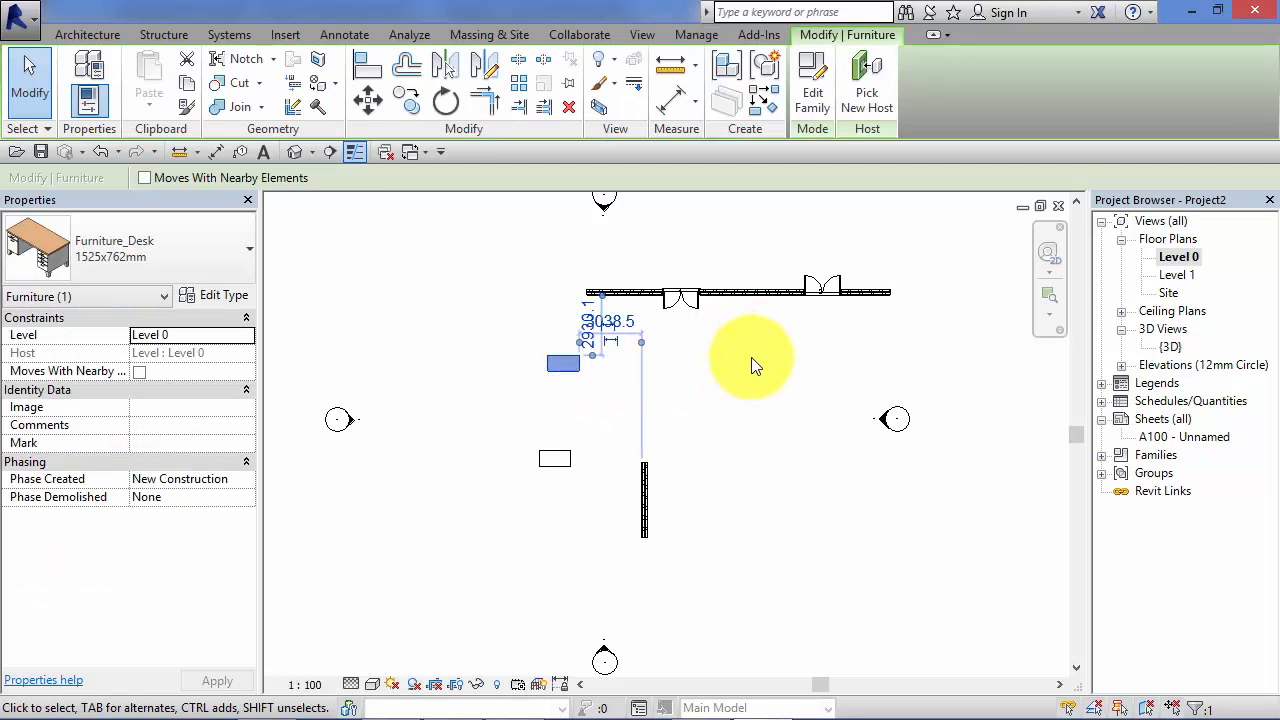
{"action": "mouse_move", "coordinate": [787, 442]}
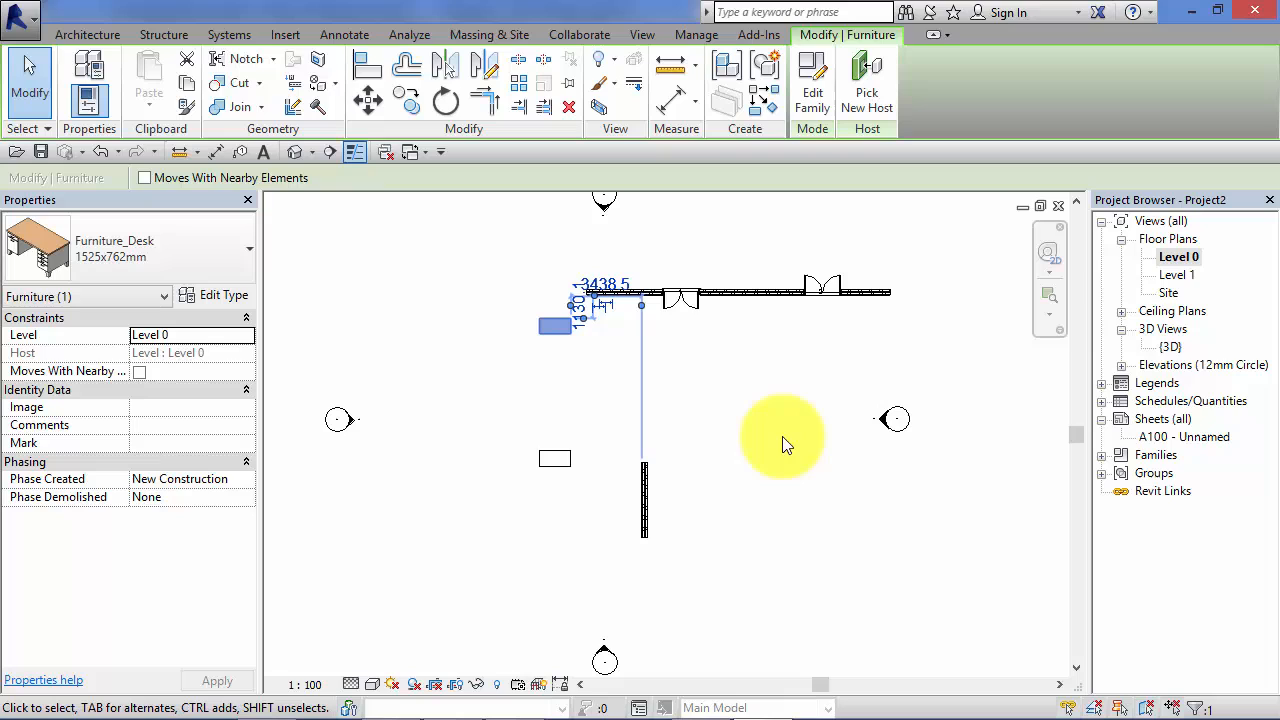
{"action": "mouse_move", "coordinate": [655, 405]}
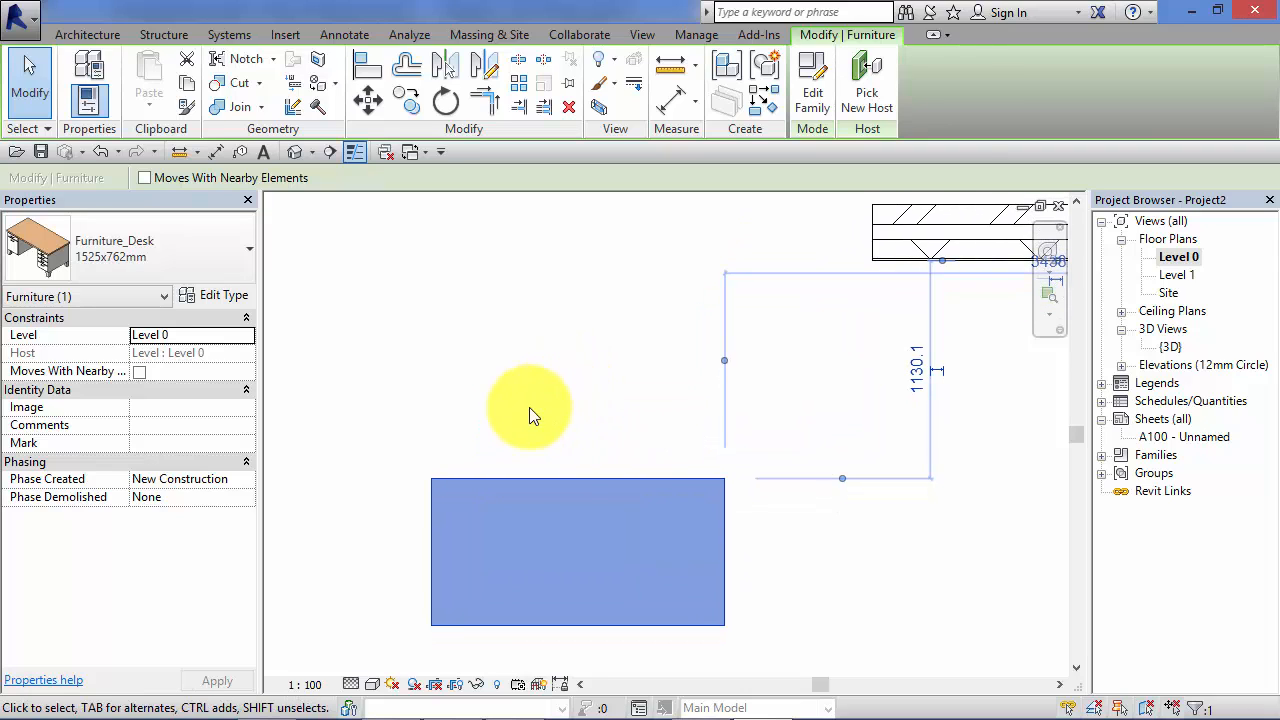
{"action": "mouse_move", "coordinate": [653, 457]}
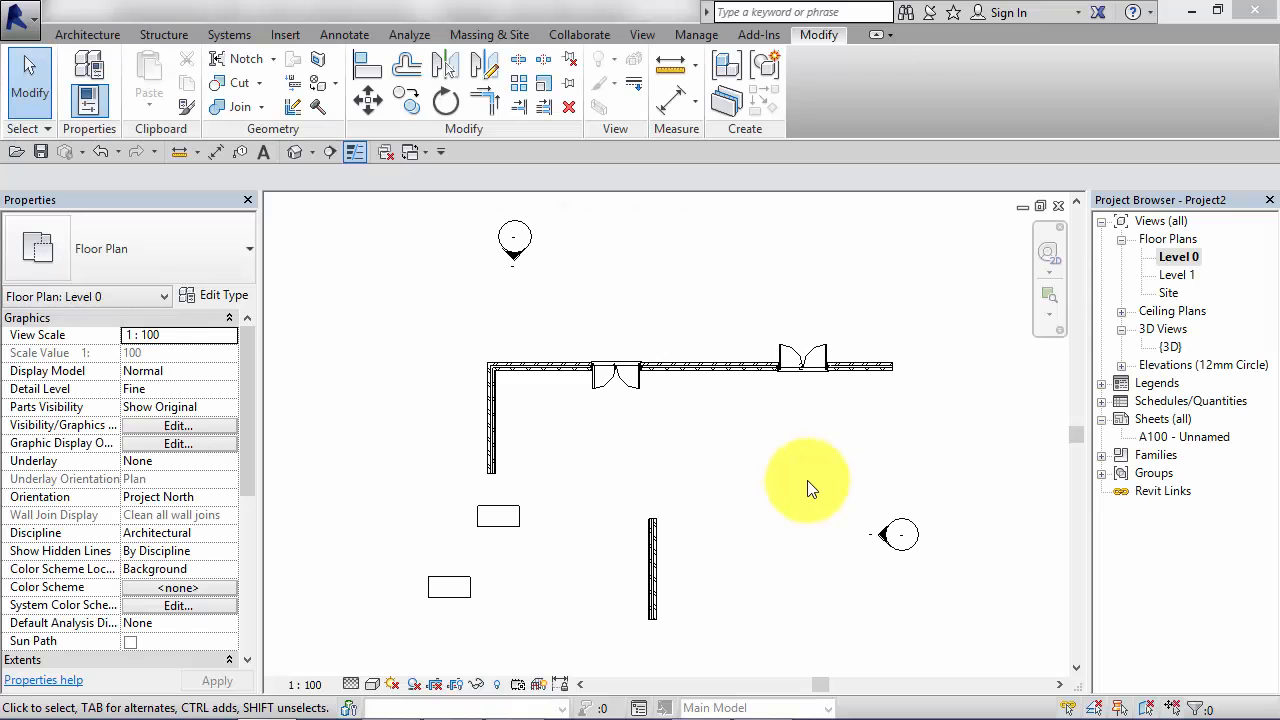
{"action": "mouse_move", "coordinate": [780, 497]}
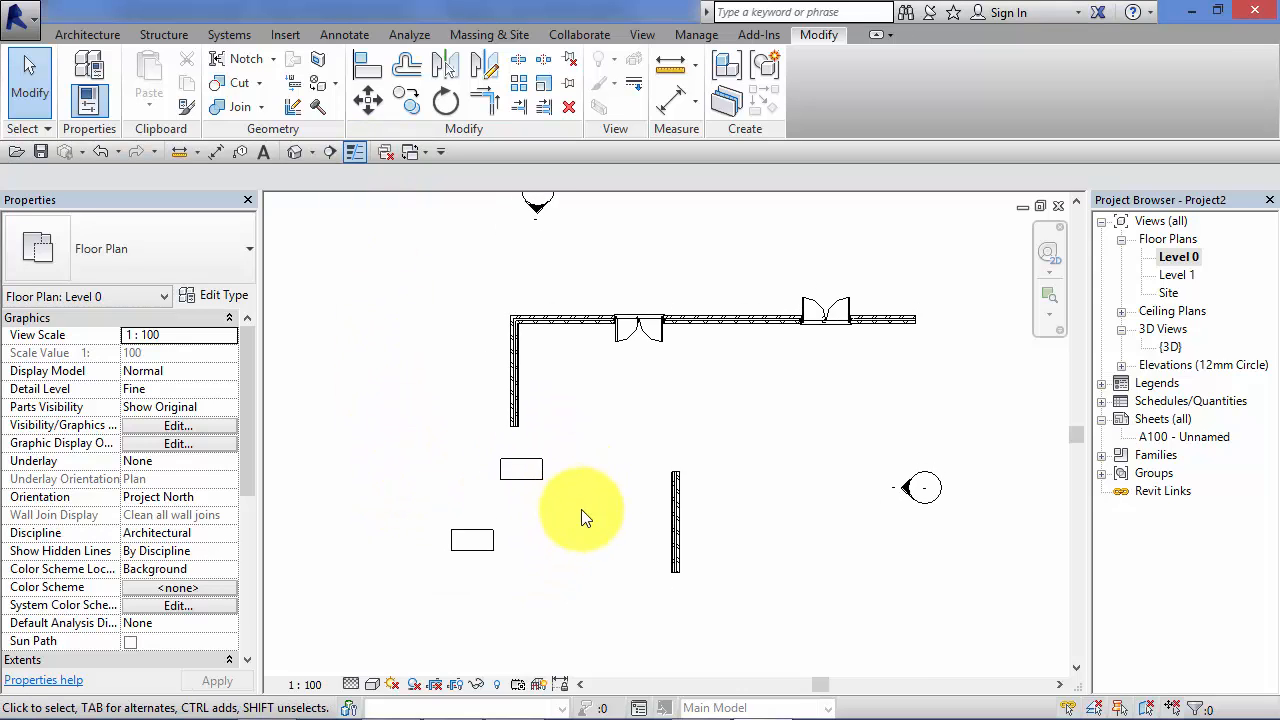
Move the short free-standing wall to the far right, 12070.1 from the left
{"action": "left_click", "coordinate": [672, 525]}
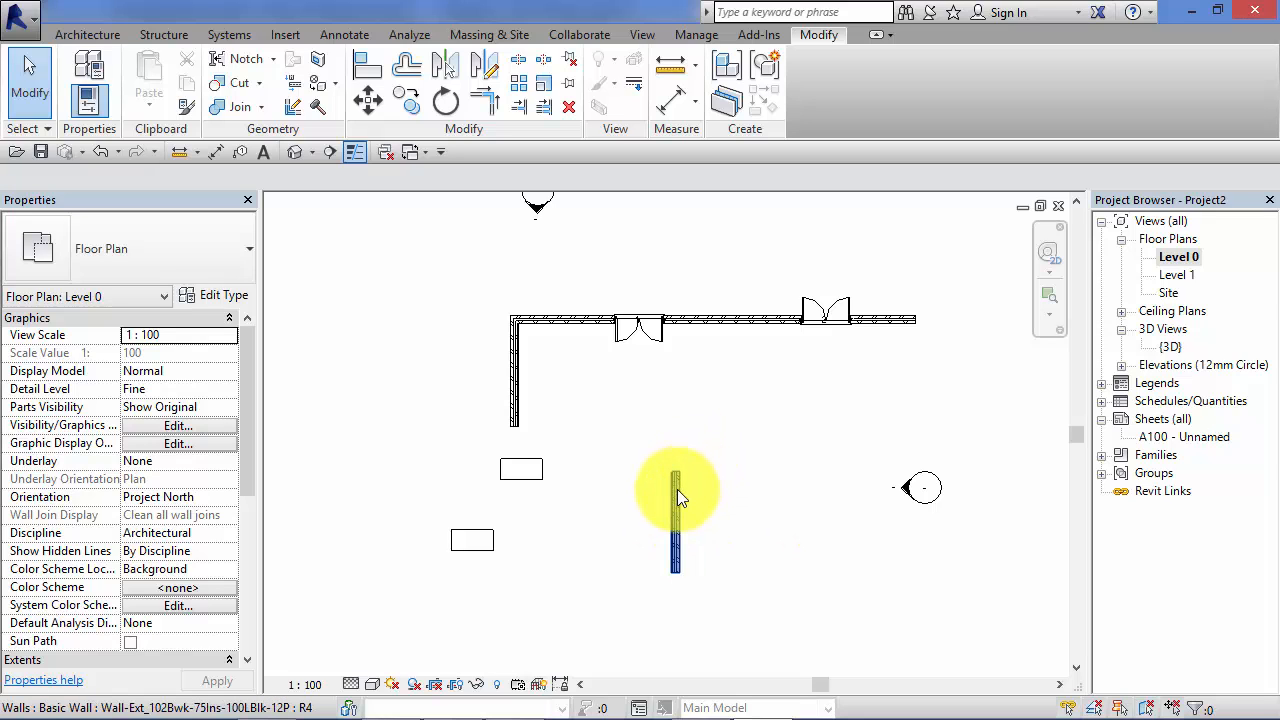
{"action": "left_click", "coordinate": [675, 520]}
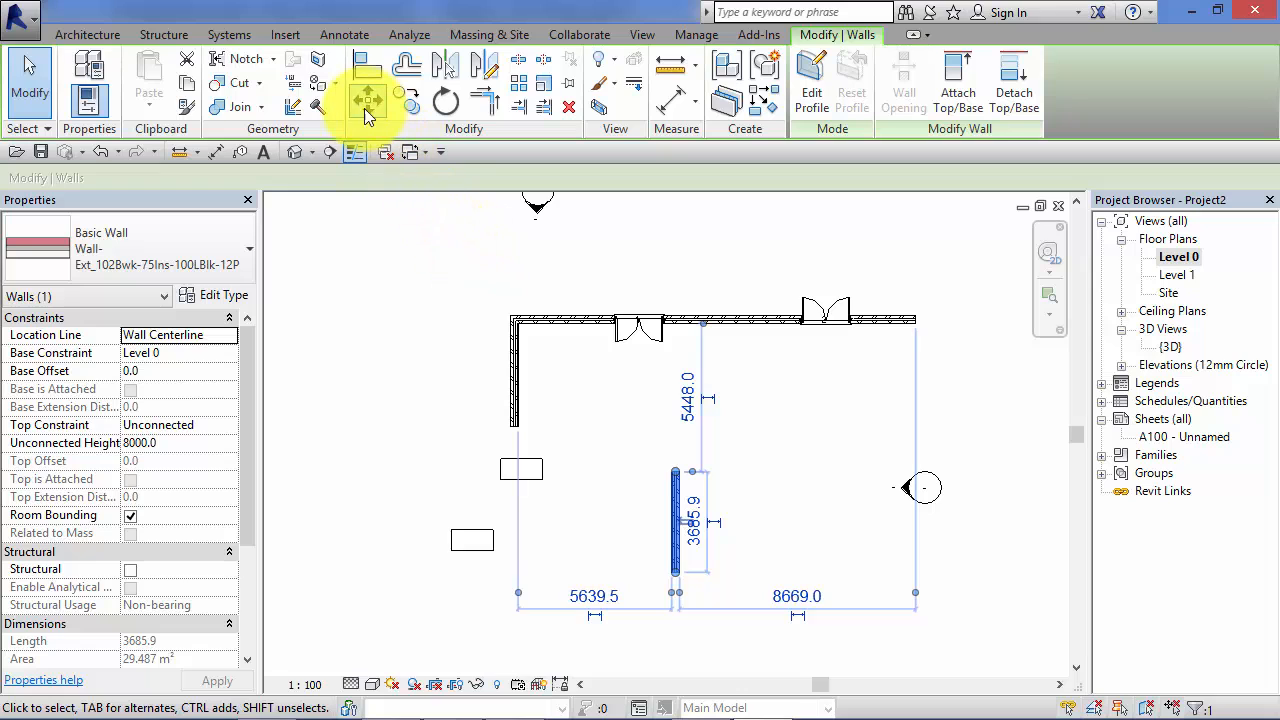
{"action": "left_click", "coordinate": [368, 99]}
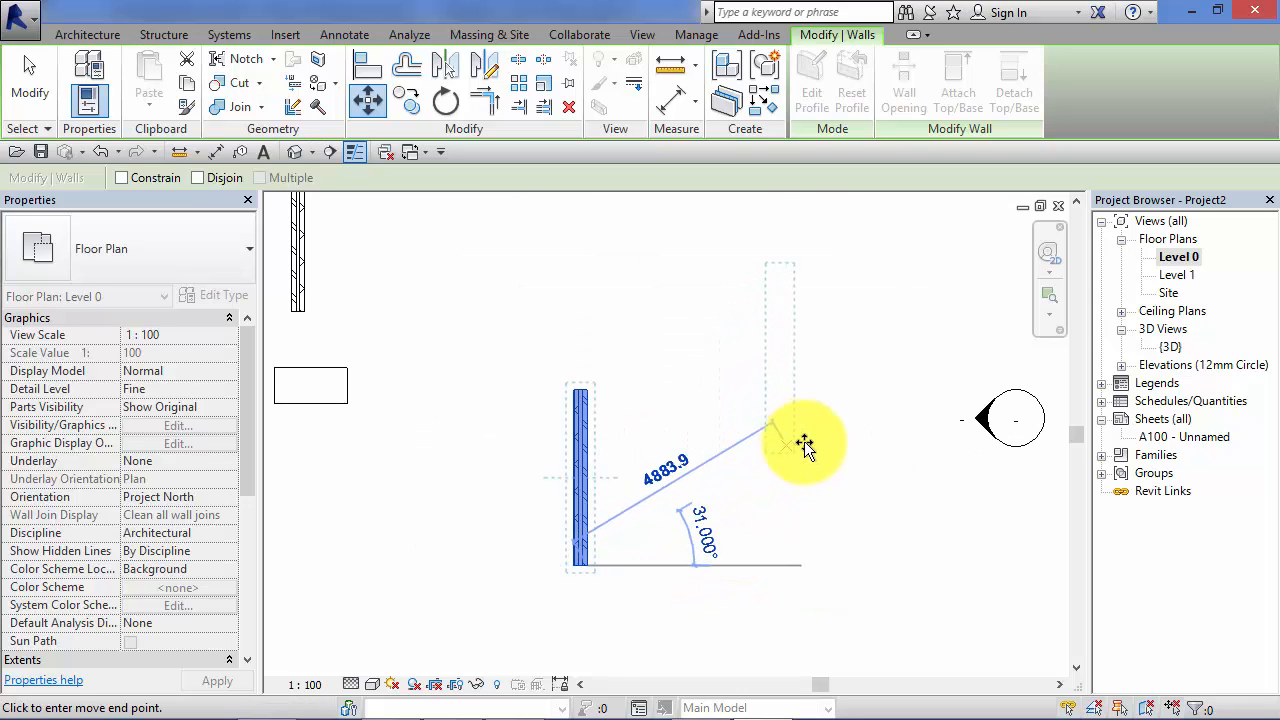
{"action": "left_click_drag", "start_coordinate": [805, 443], "coordinate": [857, 590]}
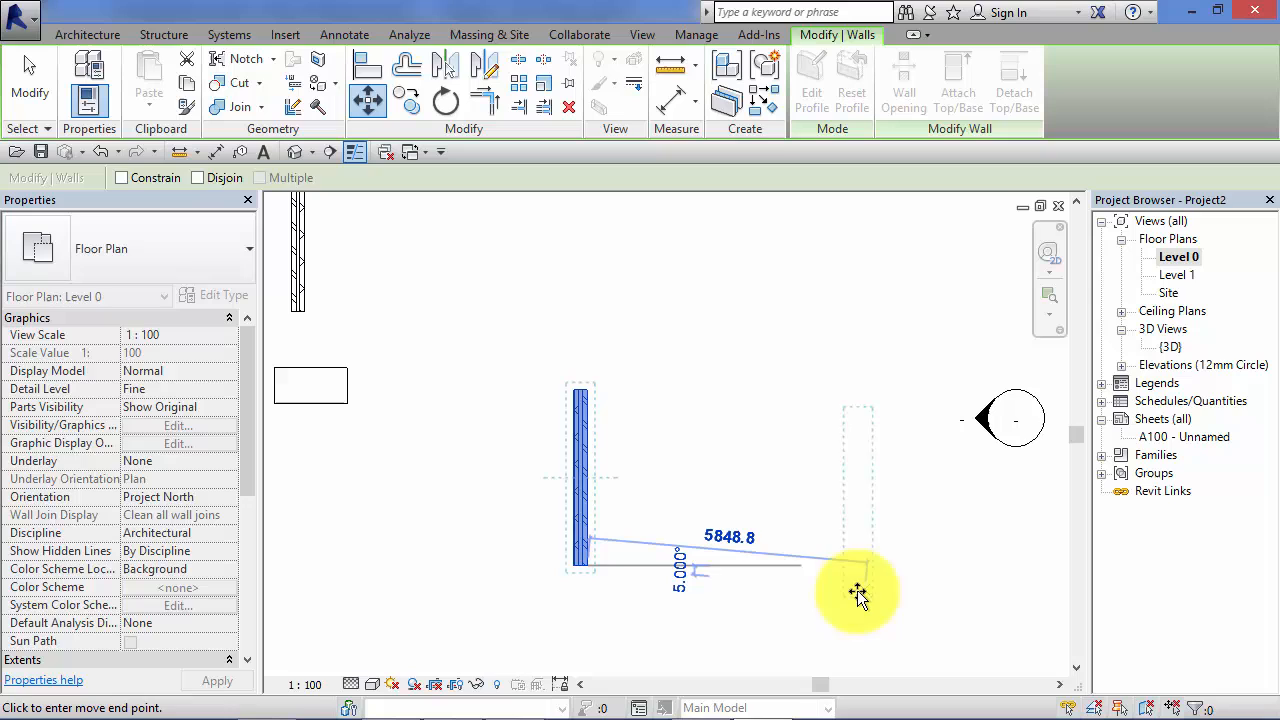
{"action": "left_click_drag", "start_coordinate": [855, 590], "coordinate": [885, 470]}
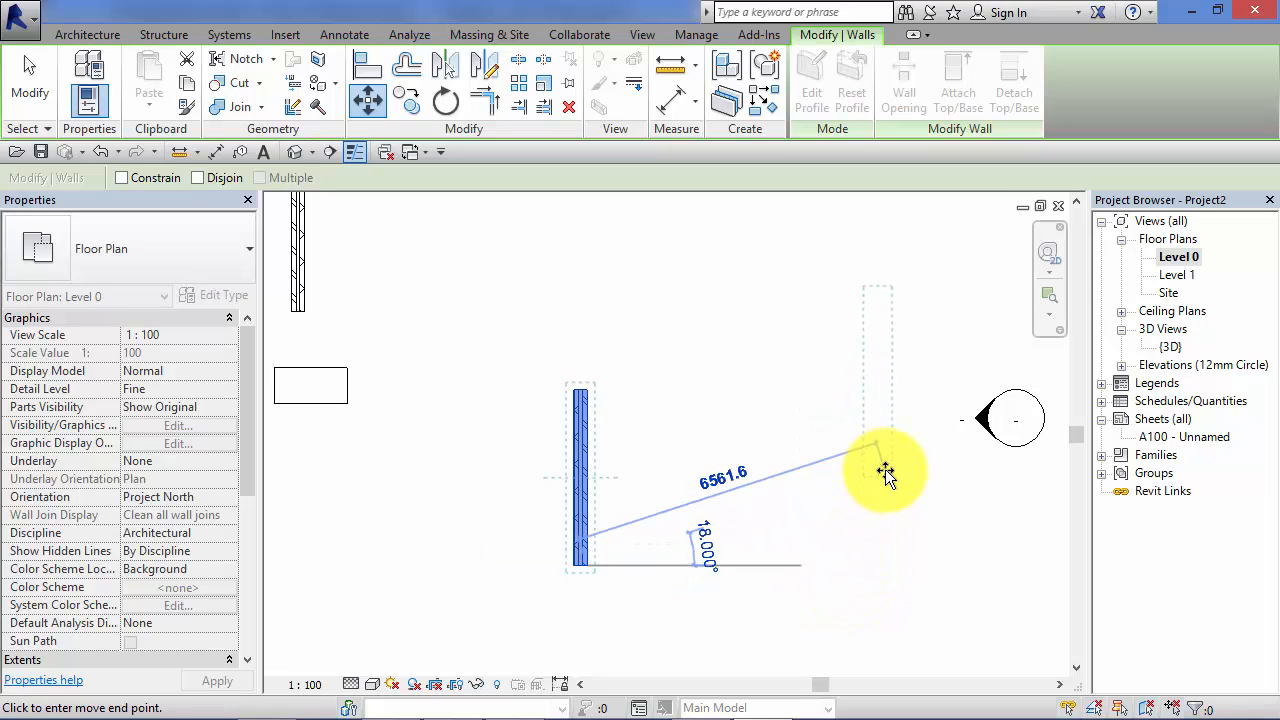
{"action": "left_click_drag", "start_coordinate": [885, 470], "coordinate": [883, 440]}
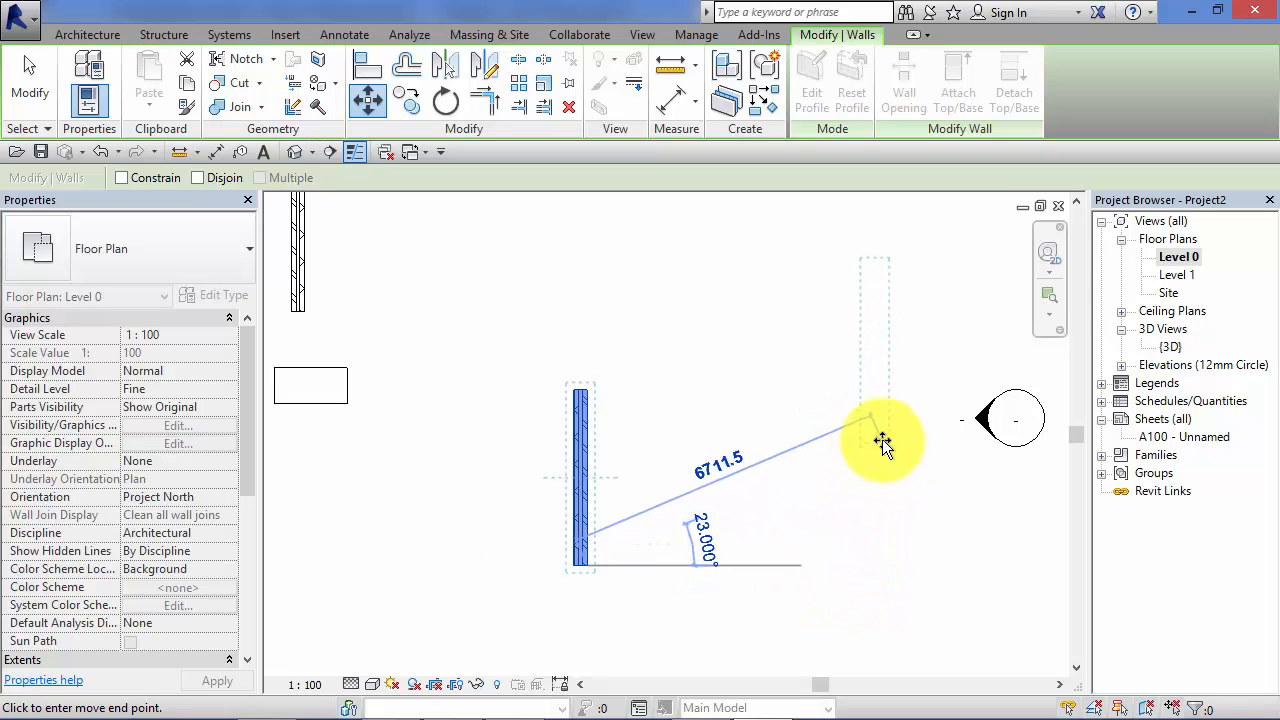
{"action": "left_click_drag", "start_coordinate": [880, 440], "coordinate": [890, 442]}
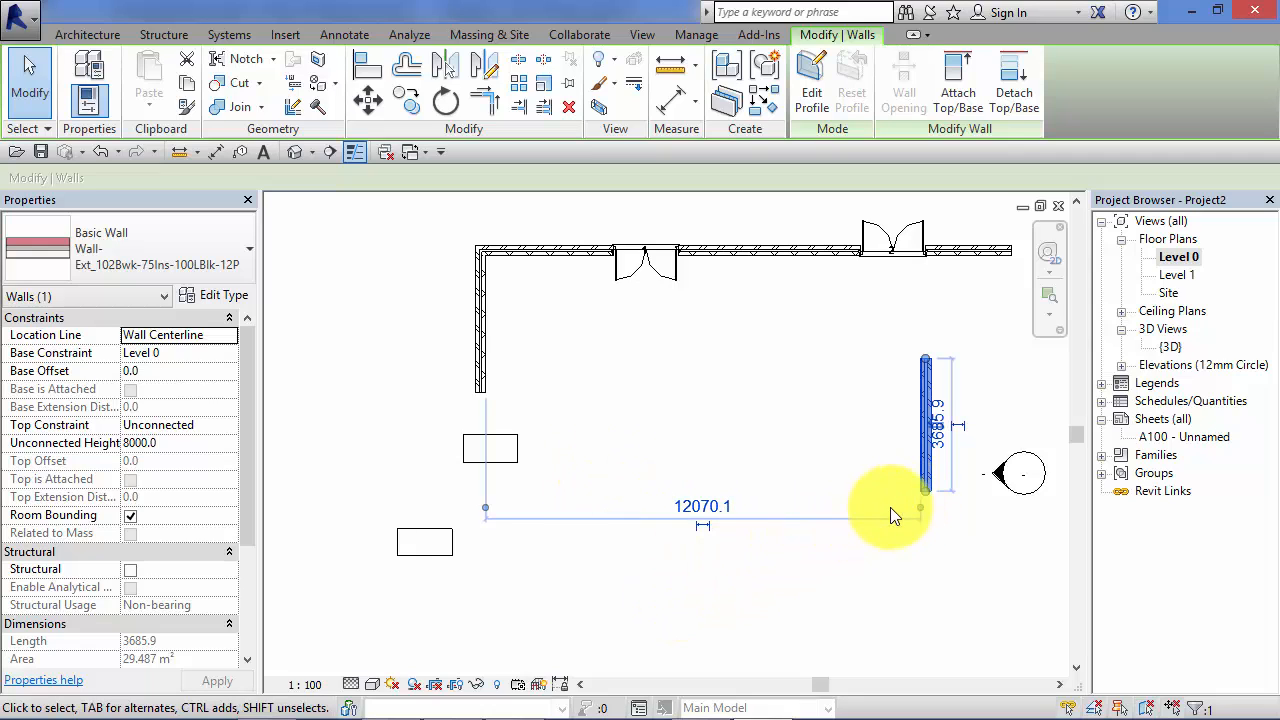
{"action": "mouse_move", "coordinate": [533, 435]}
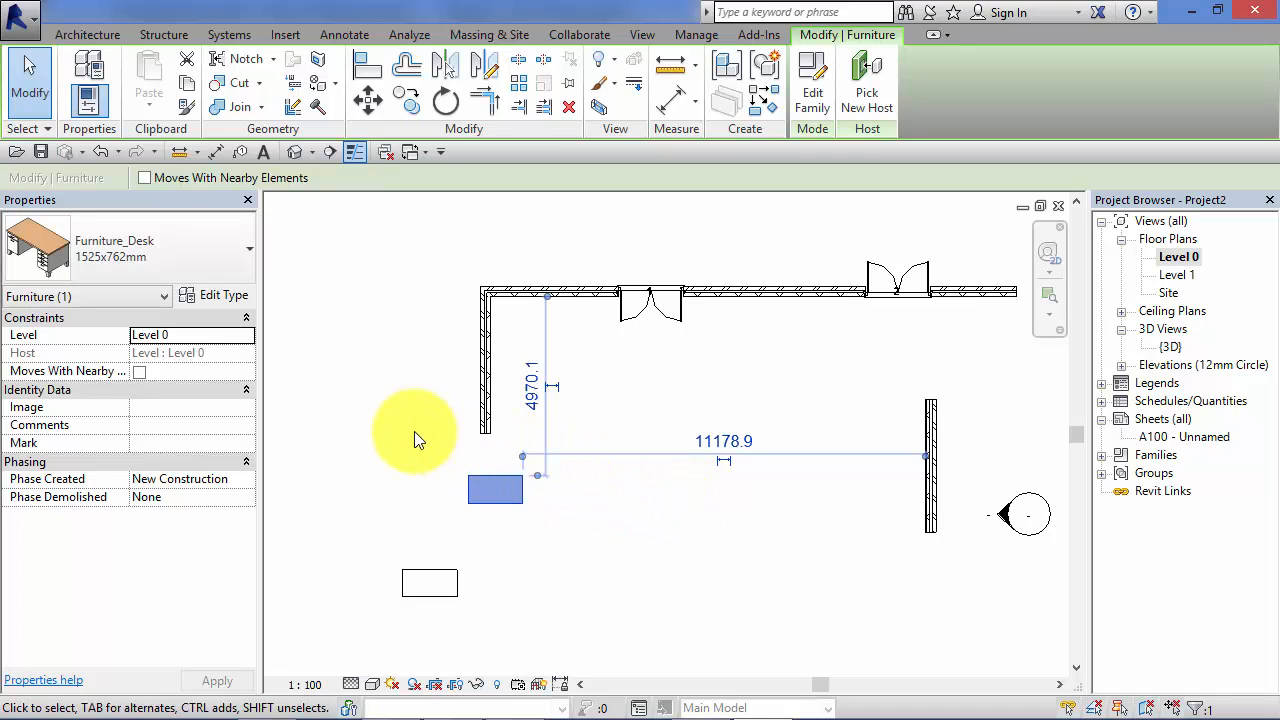
{"action": "mouse_move", "coordinate": [547, 392]}
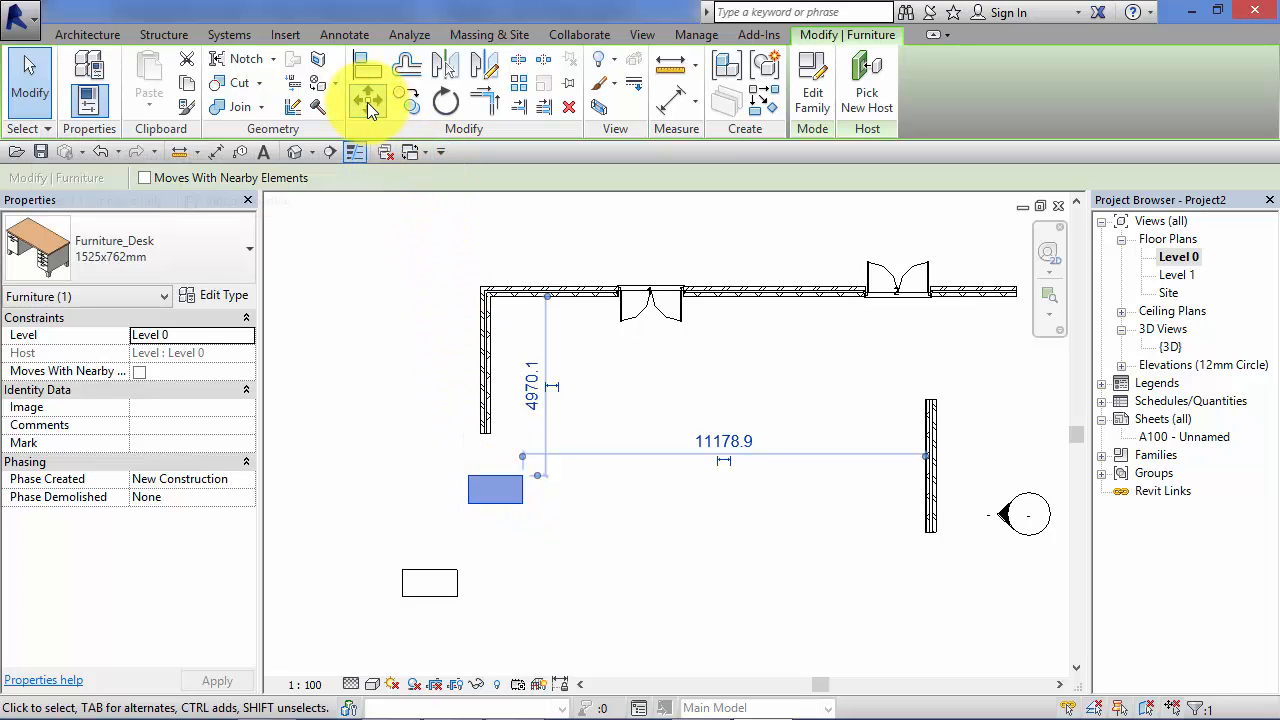
Move the selected desk horizontally into line with the door in the upper wall
{"action": "left_click", "coordinate": [368, 100]}
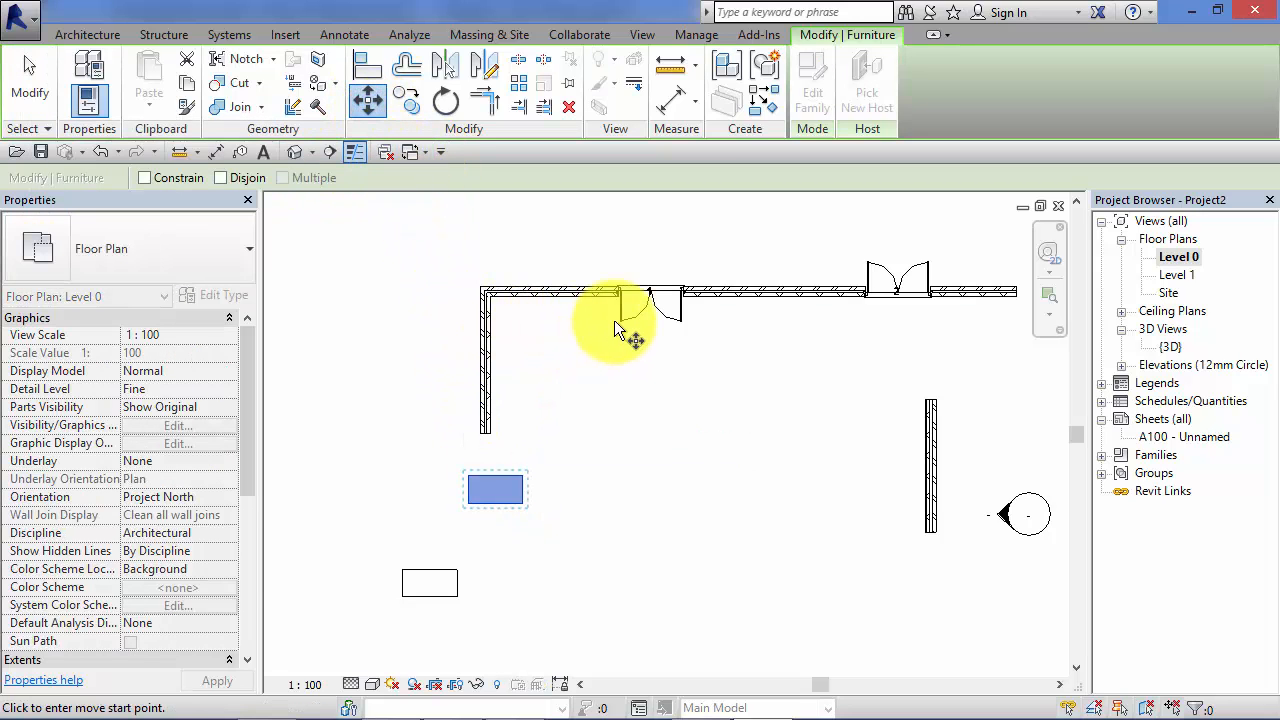
{"action": "mouse_move", "coordinate": [650, 295]}
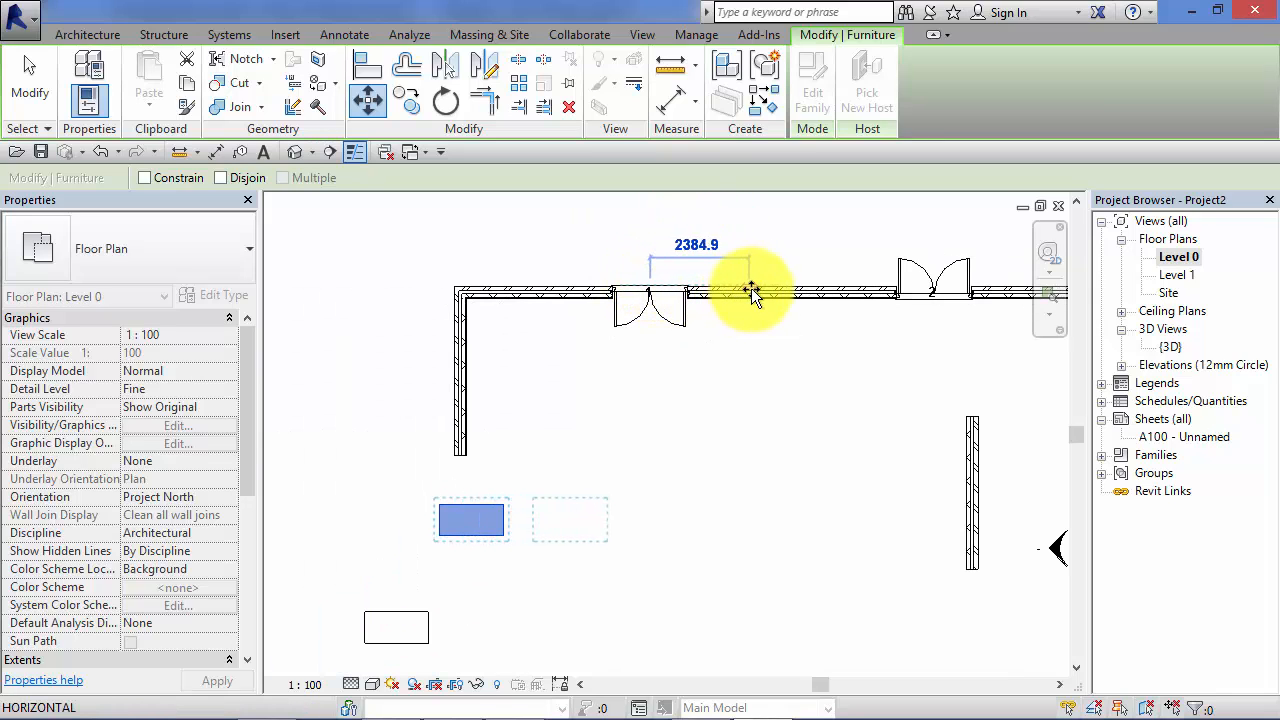
{"action": "left_click_drag", "start_coordinate": [750, 290], "coordinate": [840, 290]}
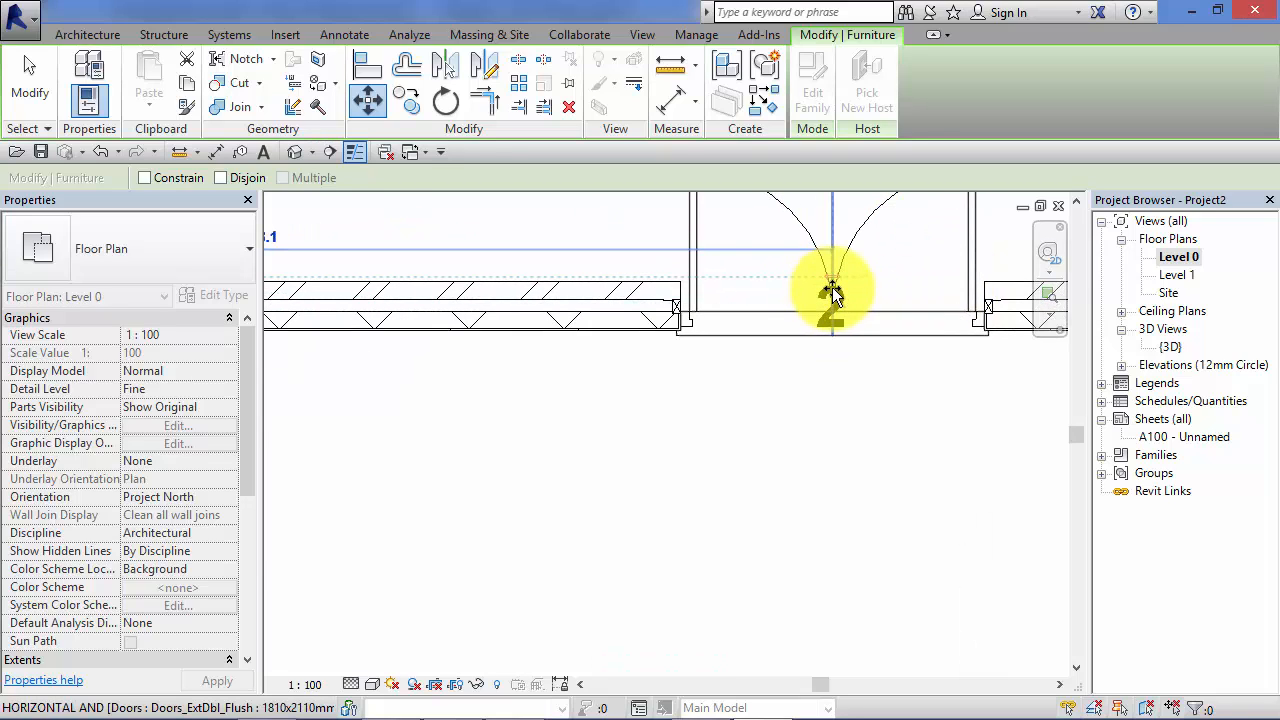
{"action": "left_click", "coordinate": [832, 290]}
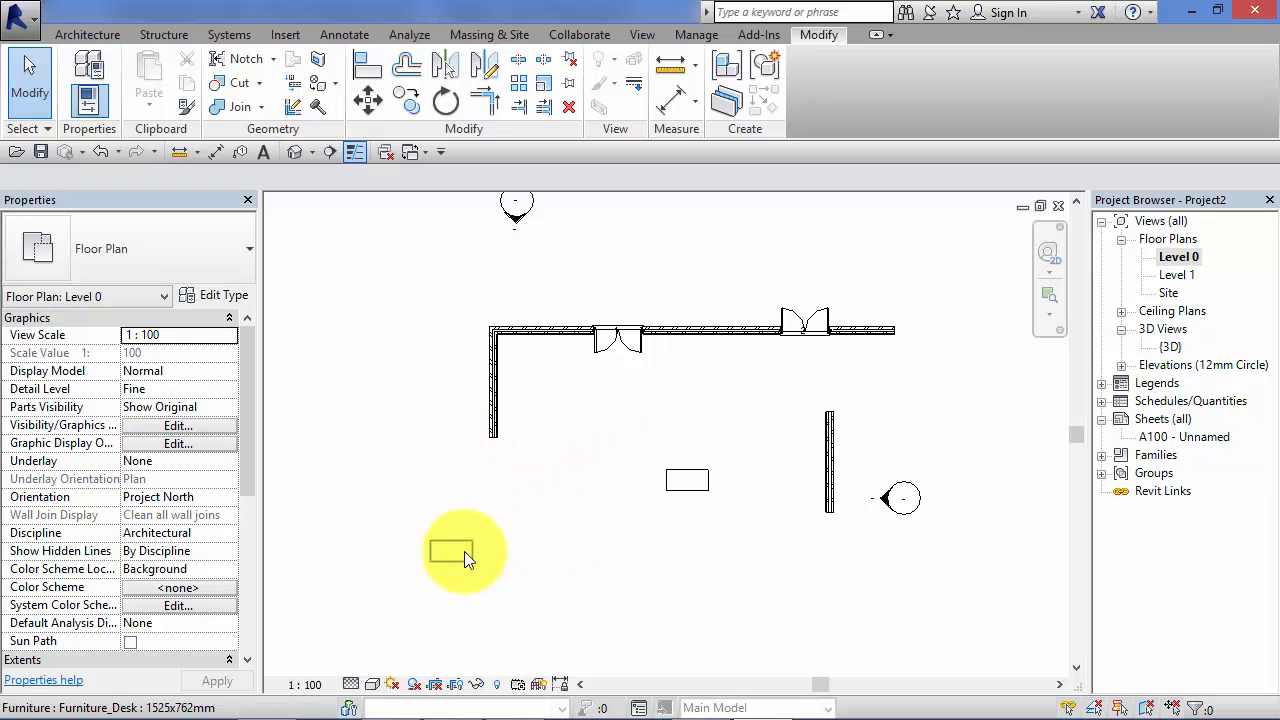
Move the lower-left desk 3500 straight up beside the left wall's end
{"action": "left_click", "coordinate": [451, 550]}
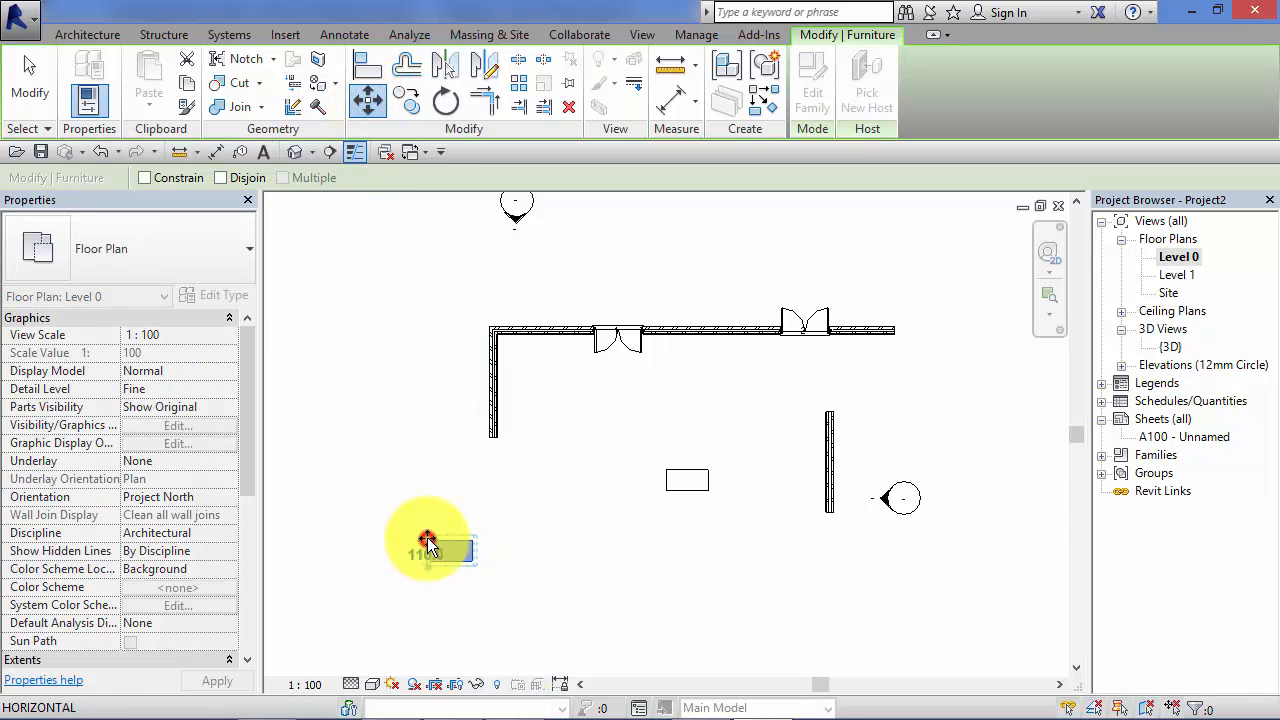
{"action": "left_click_drag", "start_coordinate": [427, 540], "coordinate": [617, 600]}
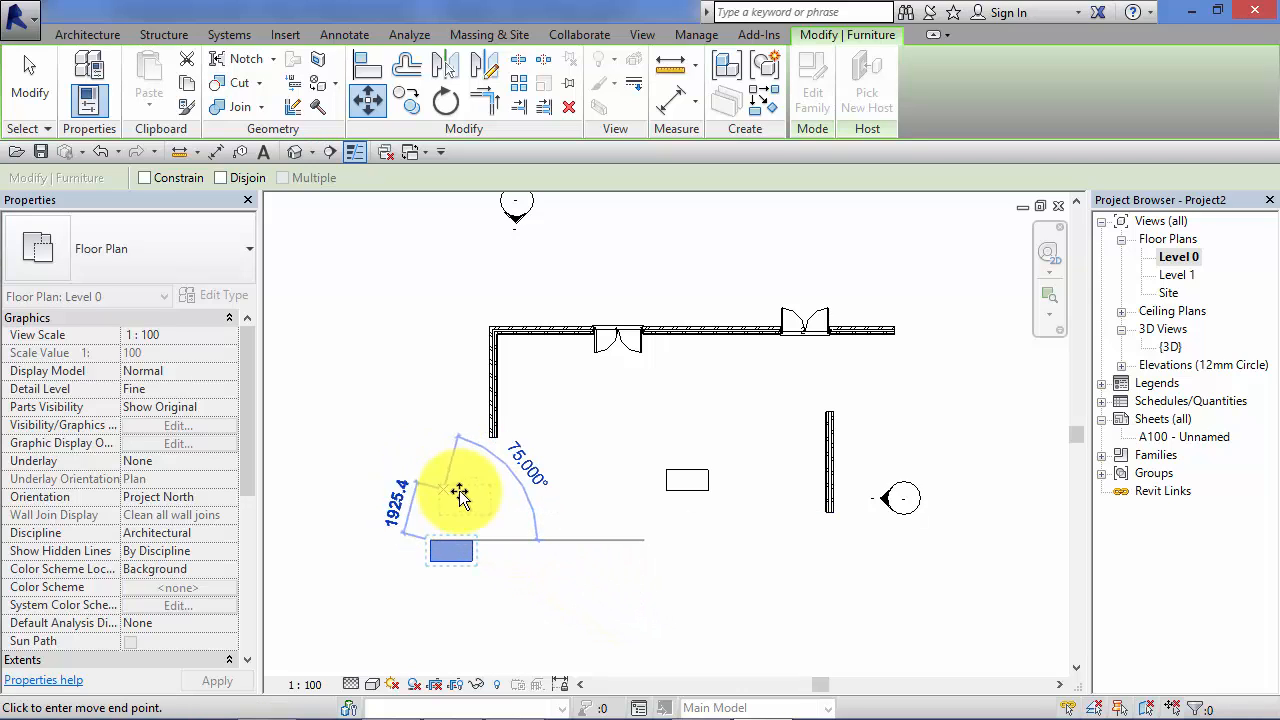
{"action": "left_click_drag", "start_coordinate": [460, 490], "coordinate": [430, 447]}
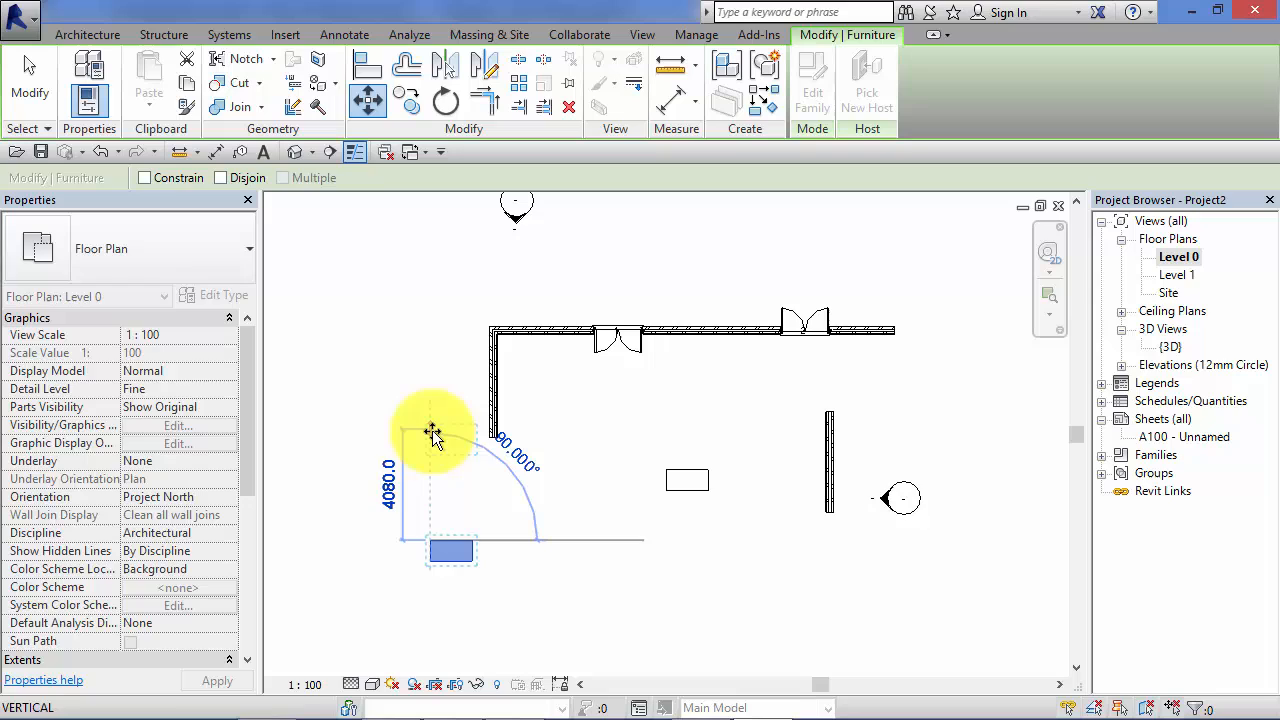
{"action": "type", "text": "3"}
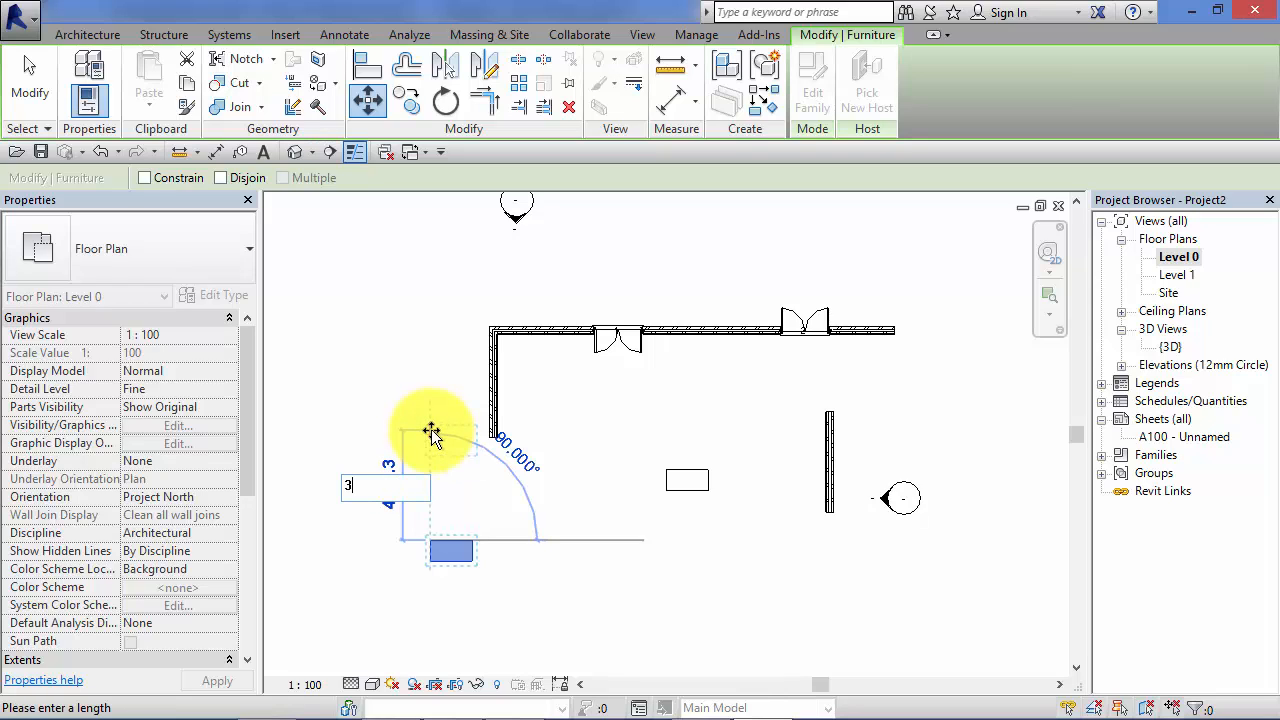
{"action": "type", "text": "500"}
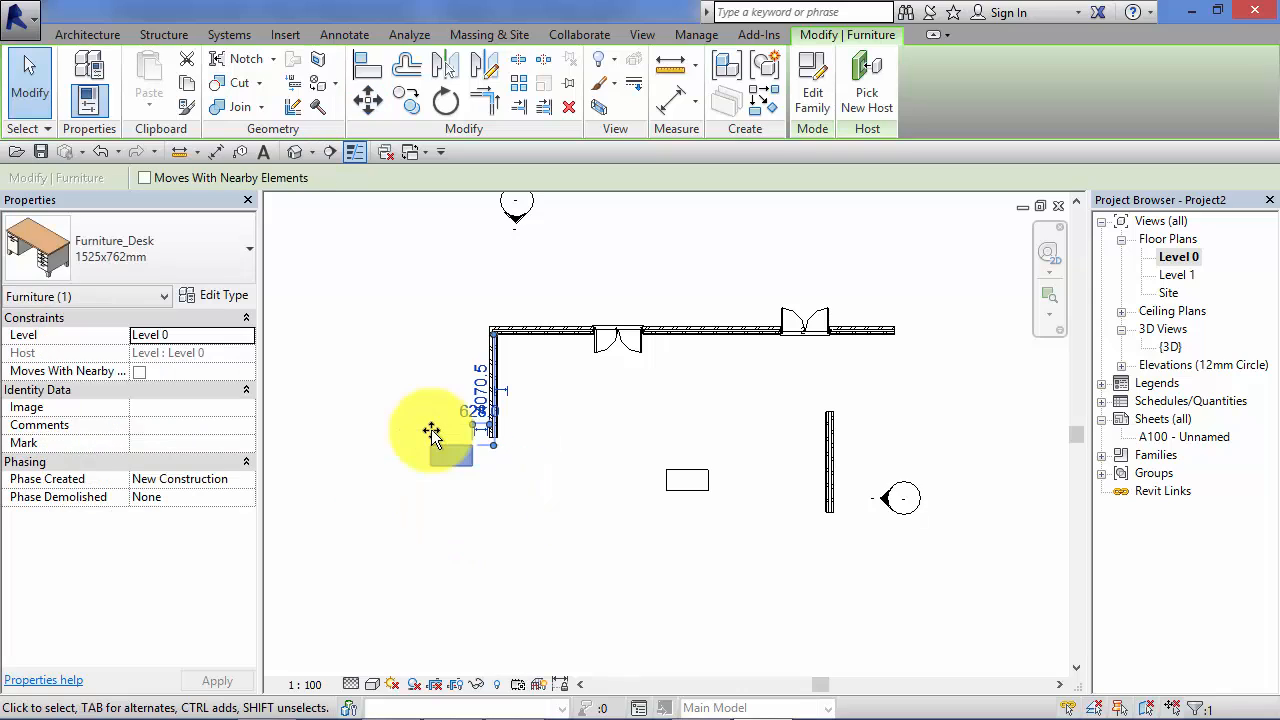
{"action": "left_click", "coordinate": [549, 486]}
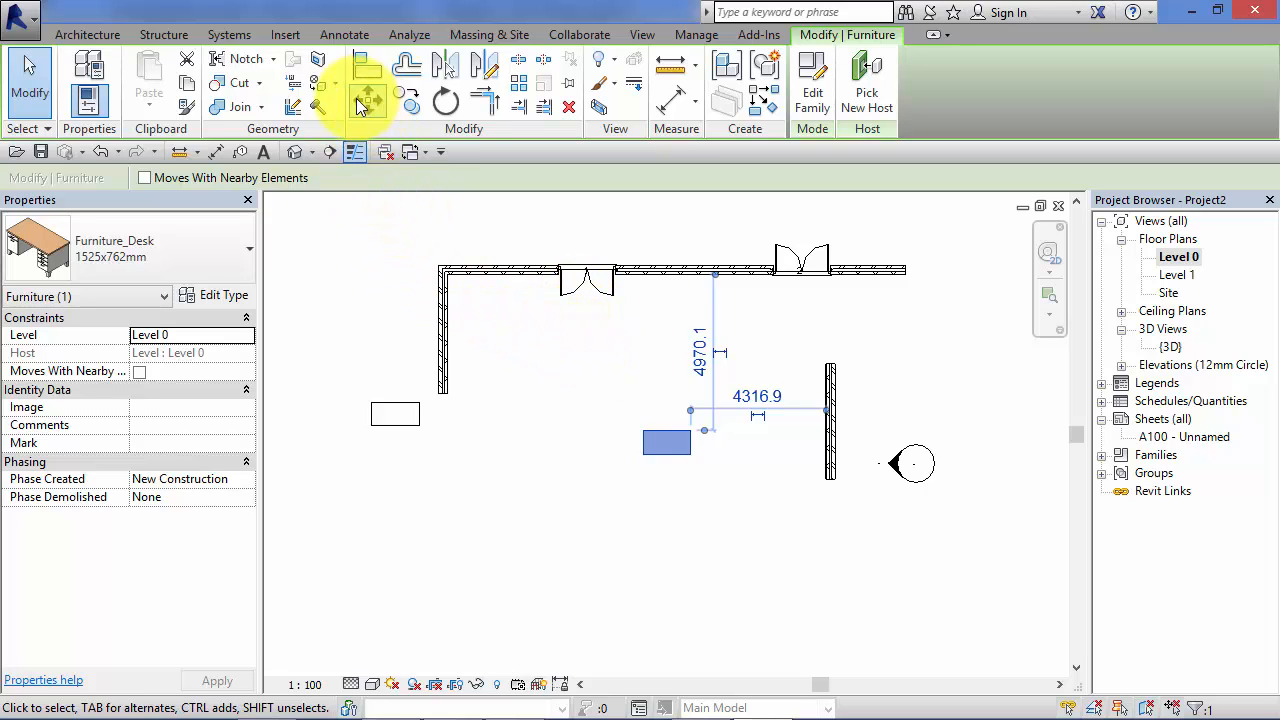
Move the middle desk horizontally with Constrain on, to 7990.3 from the right wall
{"action": "left_click", "coordinate": [367, 100]}
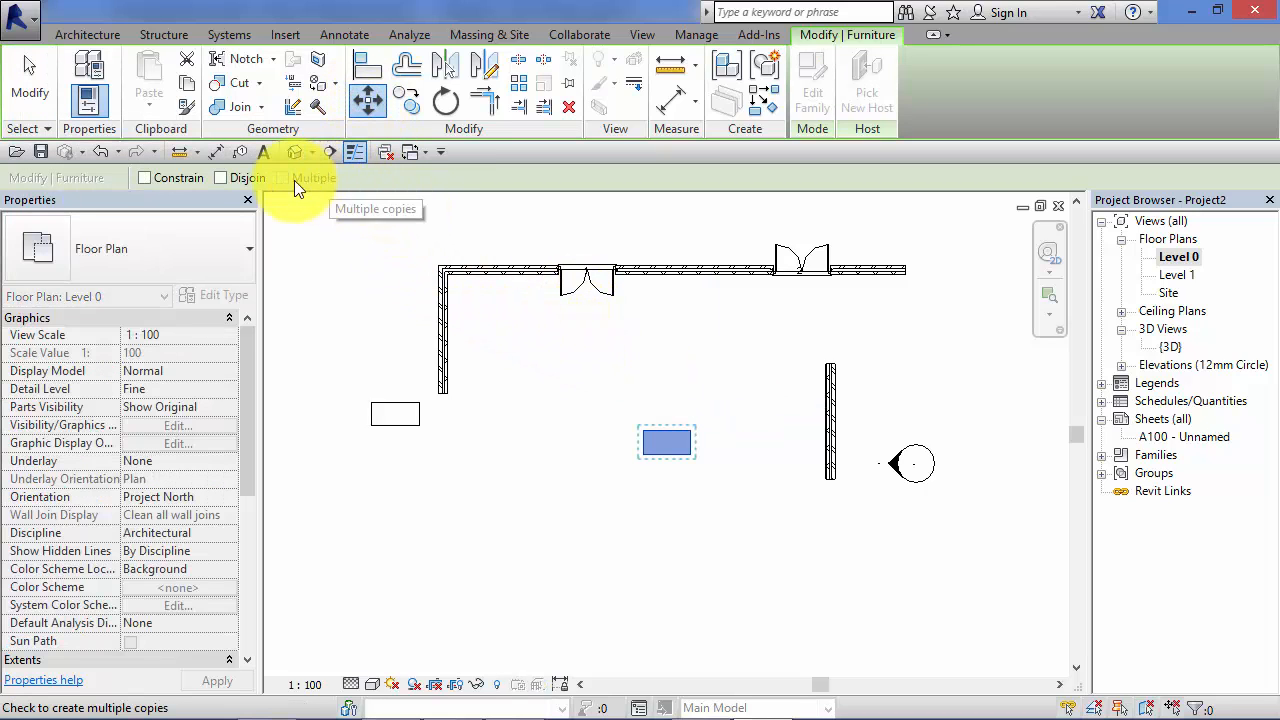
{"action": "mouse_move", "coordinate": [203, 187]}
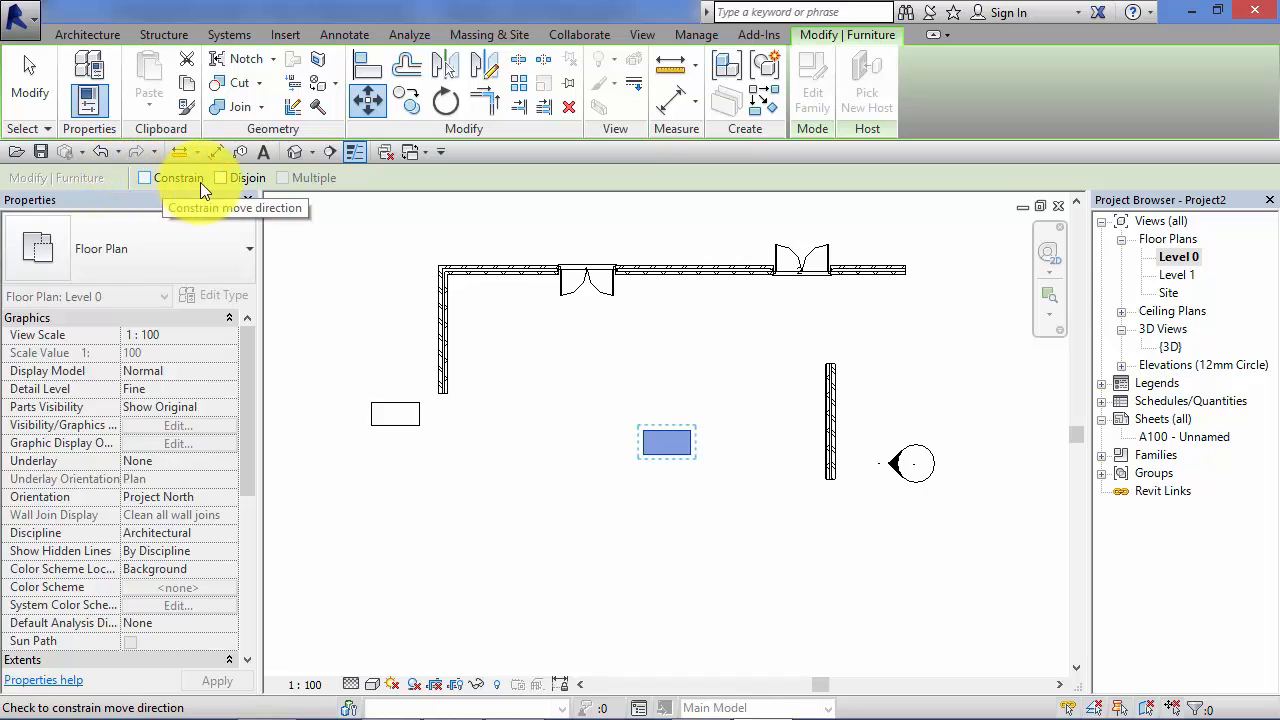
{"action": "mouse_move", "coordinate": [220, 184]}
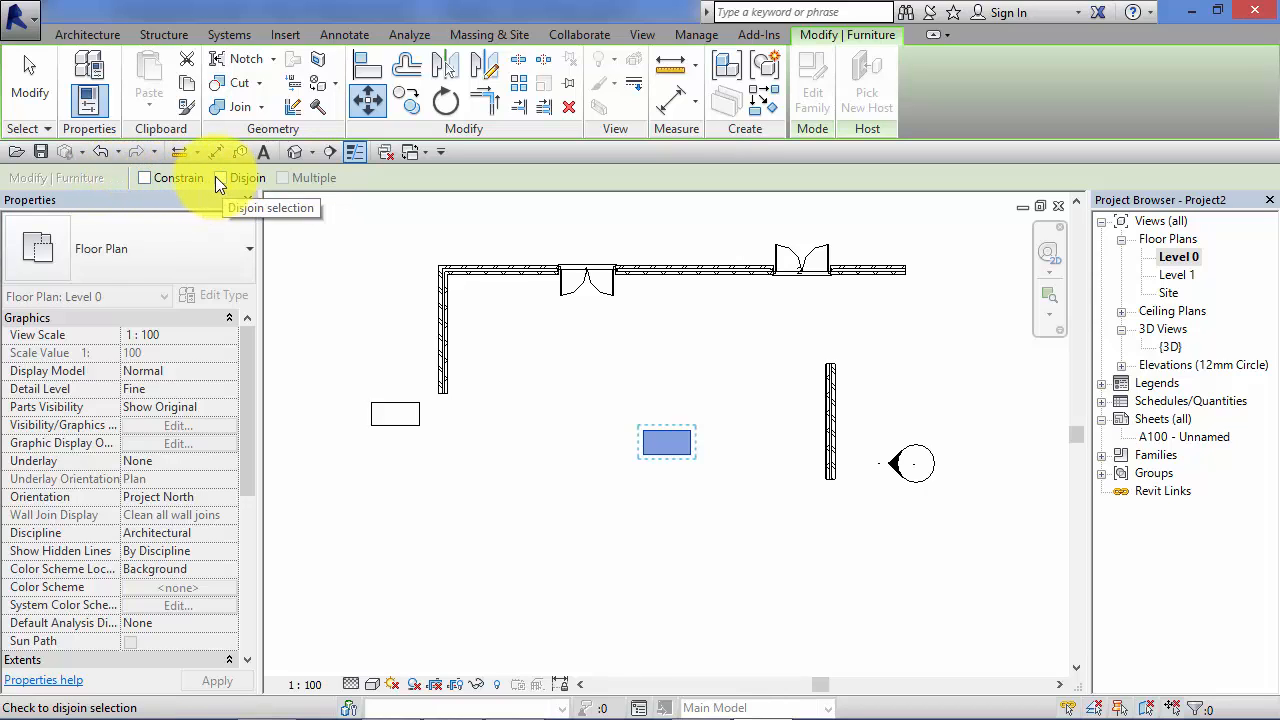
{"action": "mouse_move", "coordinate": [150, 185]}
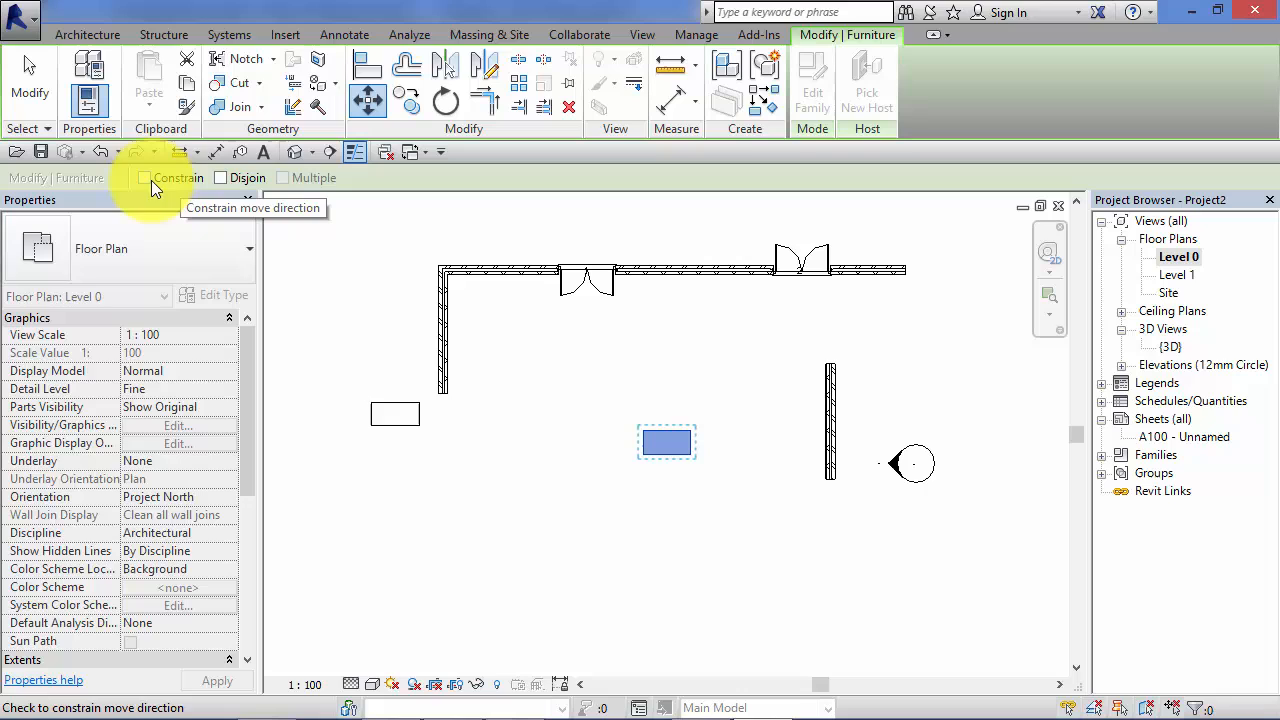
{"action": "left_click", "coordinate": [144, 177]}
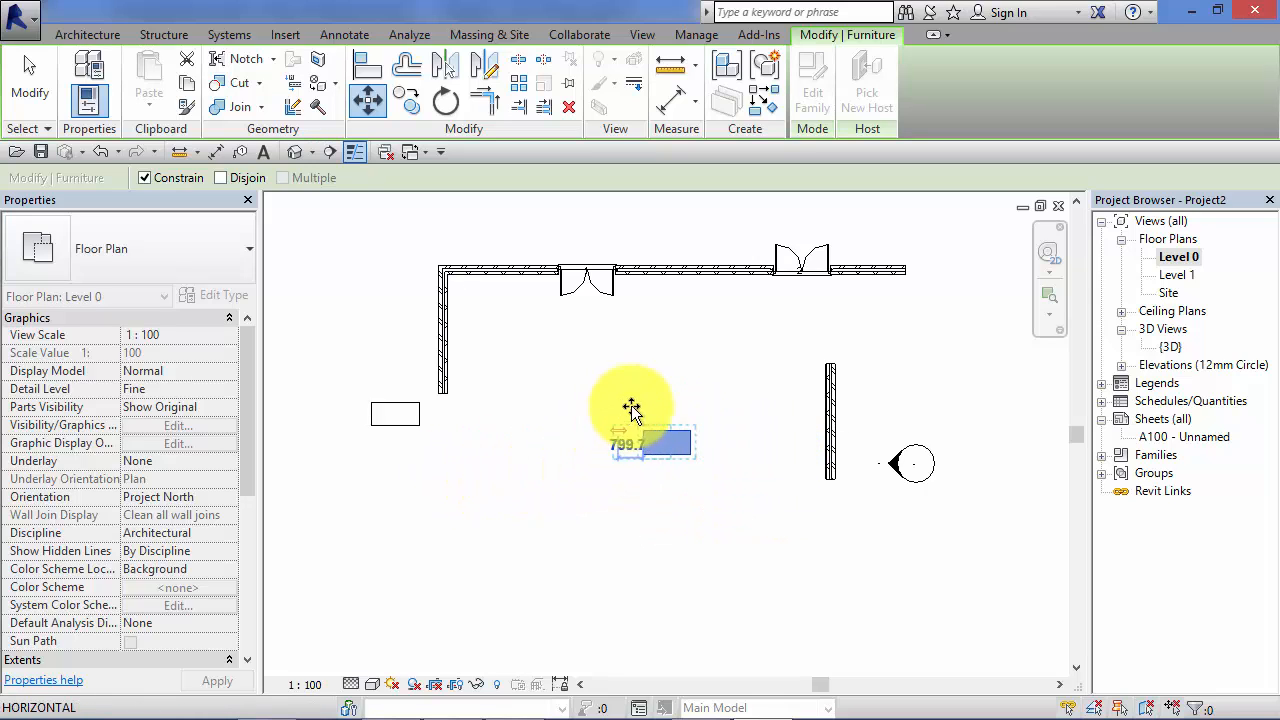
{"action": "left_click_drag", "start_coordinate": [630, 440], "coordinate": [677, 440]}
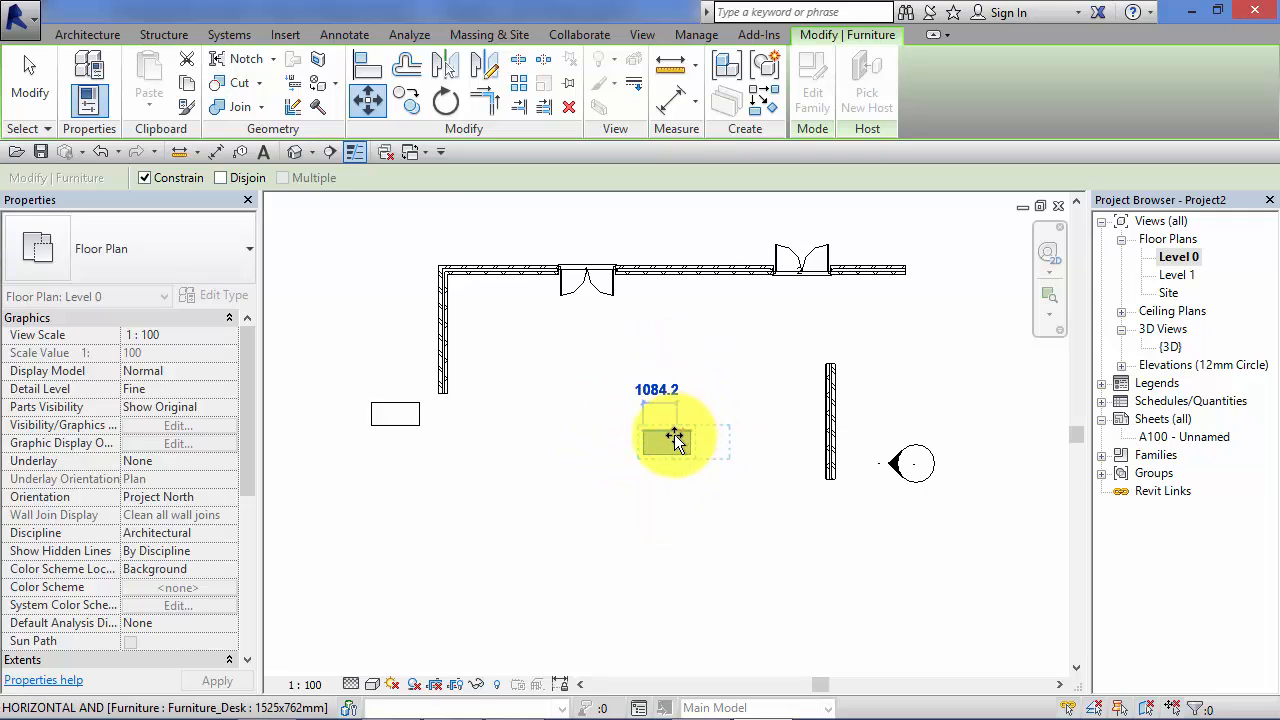
{"action": "left_click_drag", "start_coordinate": [675, 440], "coordinate": [545, 443]}
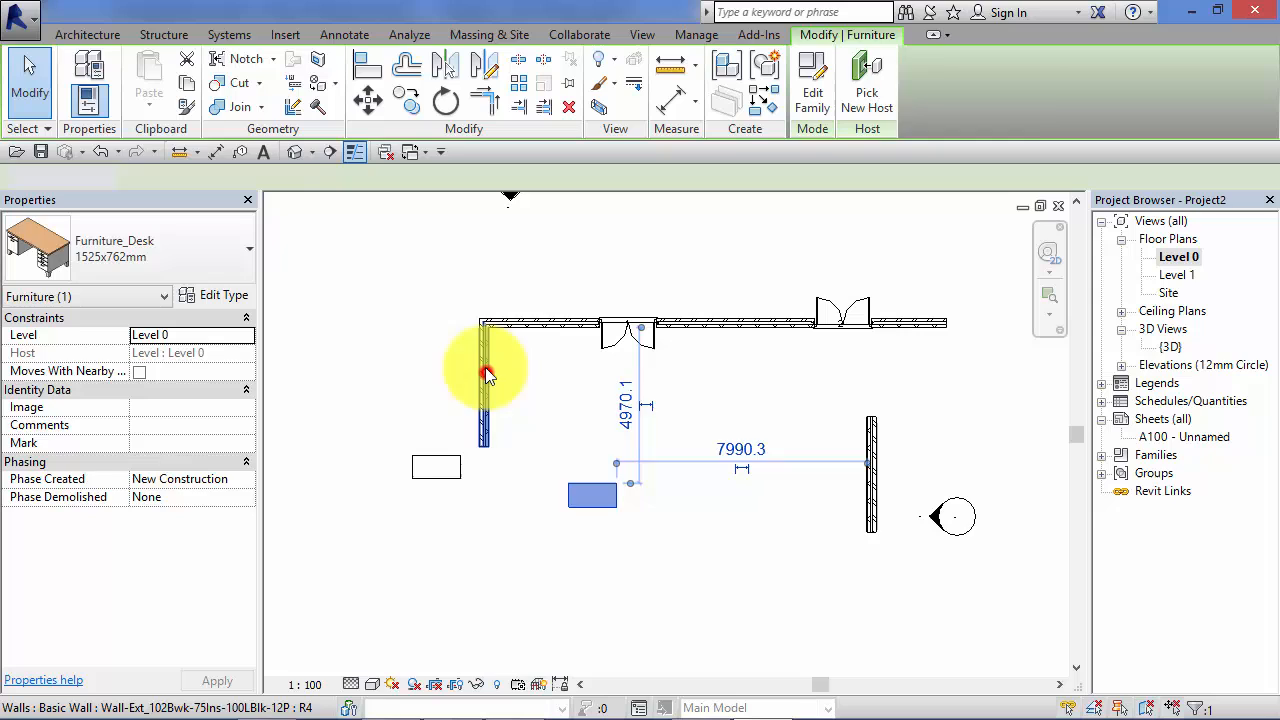
Move the left wall about 2098 left with Constrain off, stretching the top wall
{"action": "left_click", "coordinate": [483, 373]}
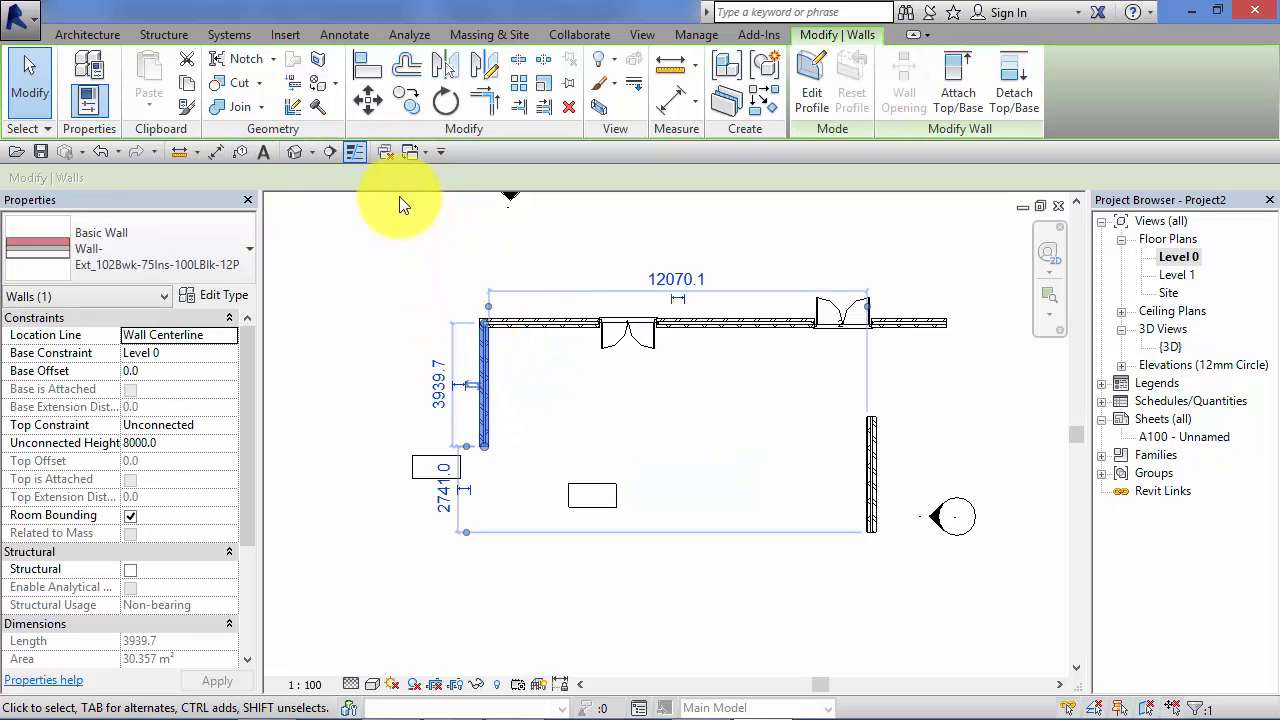
{"action": "left_click", "coordinate": [367, 100]}
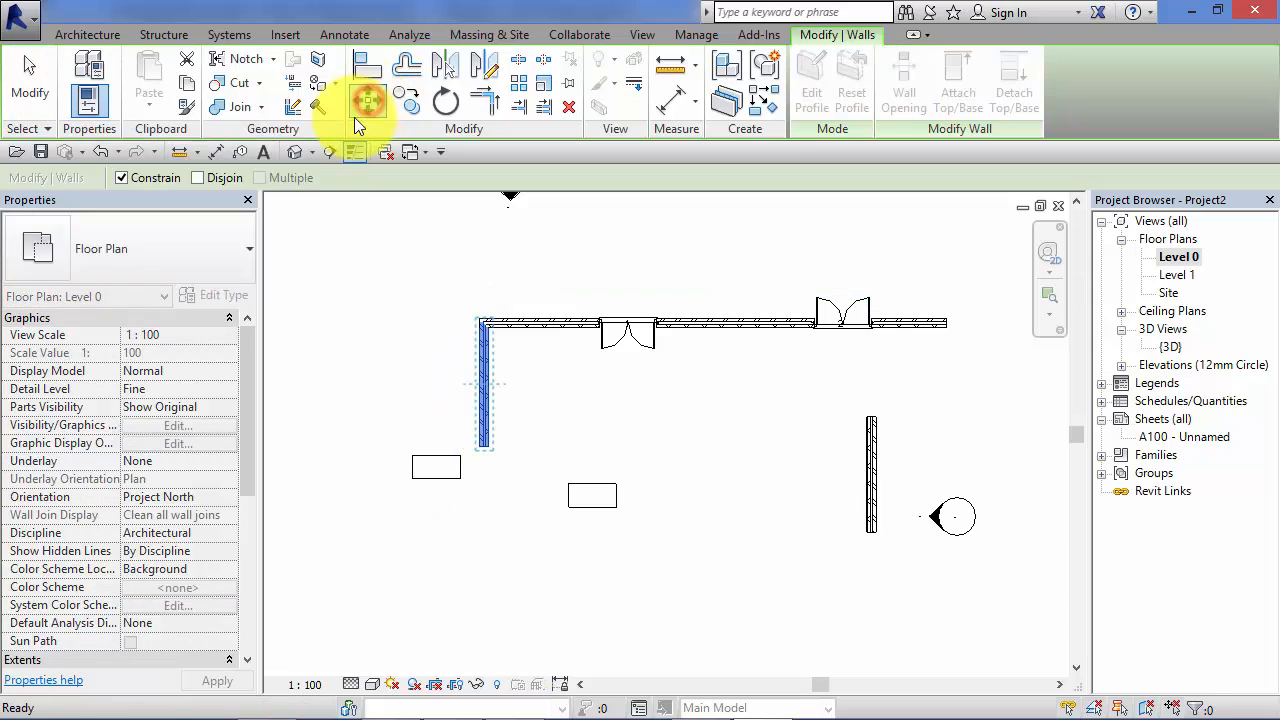
{"action": "mouse_move", "coordinate": [198, 184]}
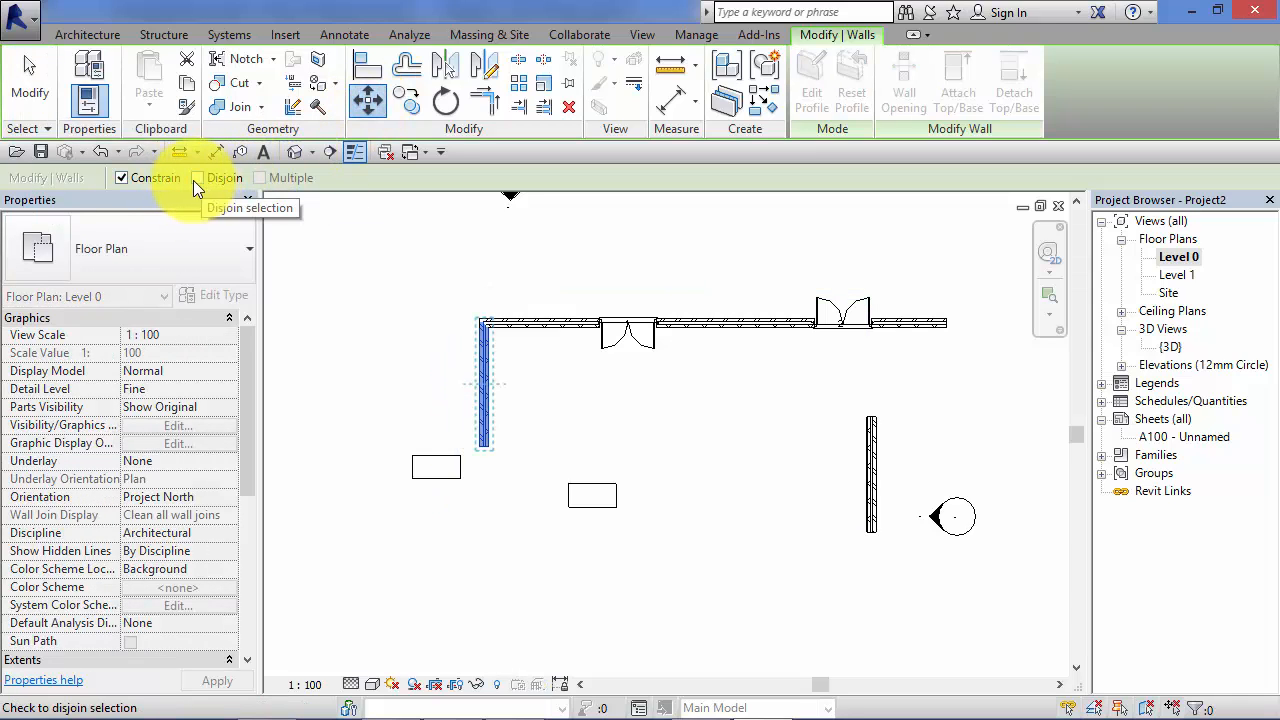
{"action": "left_click", "coordinate": [120, 177]}
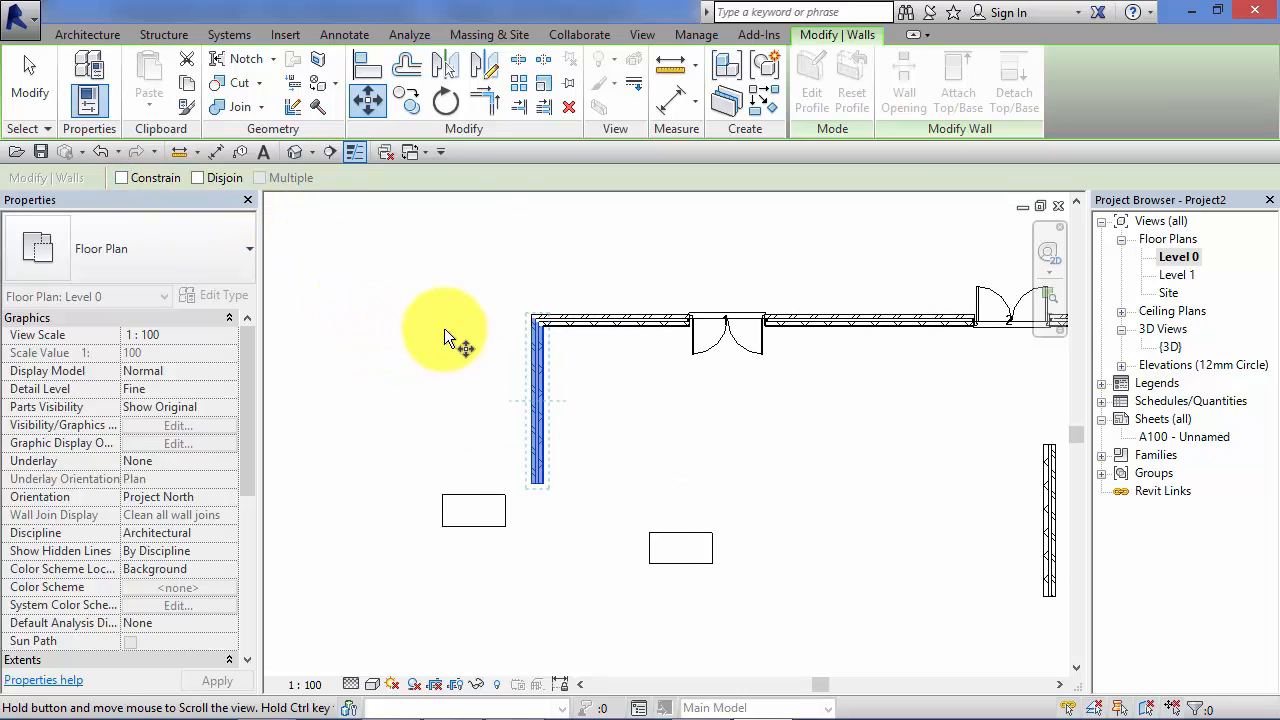
{"action": "mouse_move", "coordinate": [197, 182]}
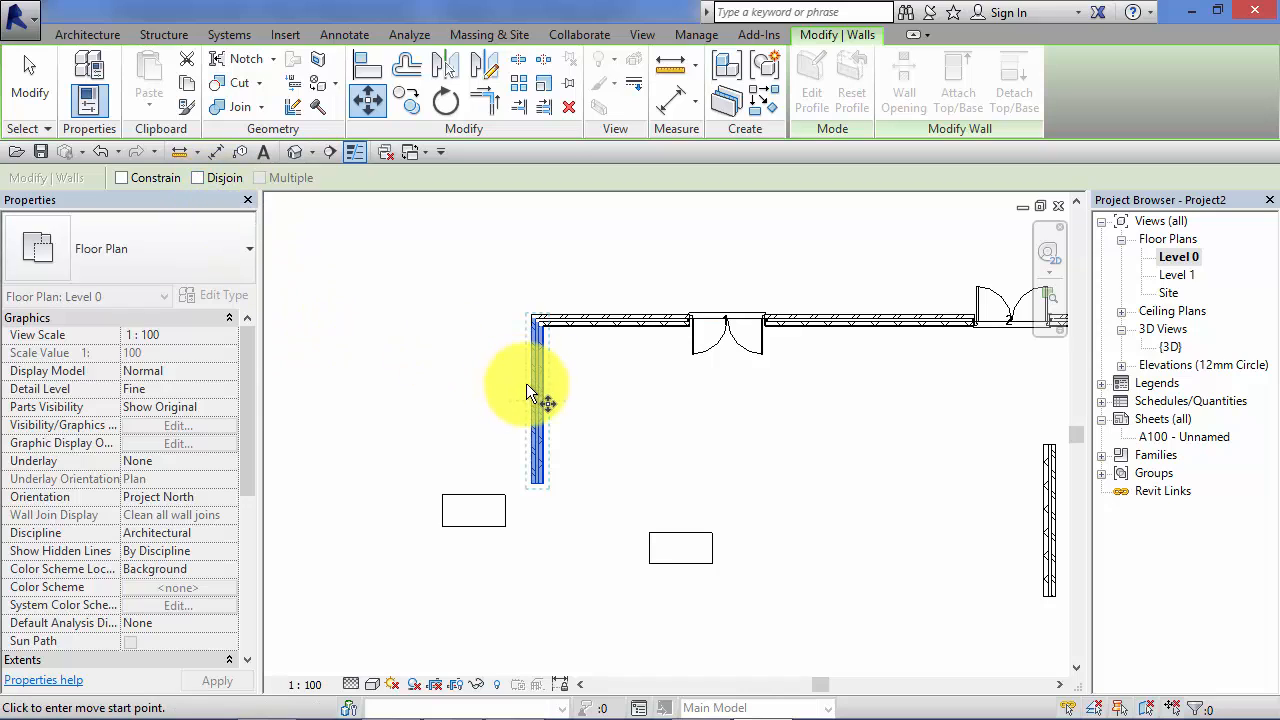
{"action": "left_click_drag", "start_coordinate": [537, 390], "coordinate": [448, 388]}
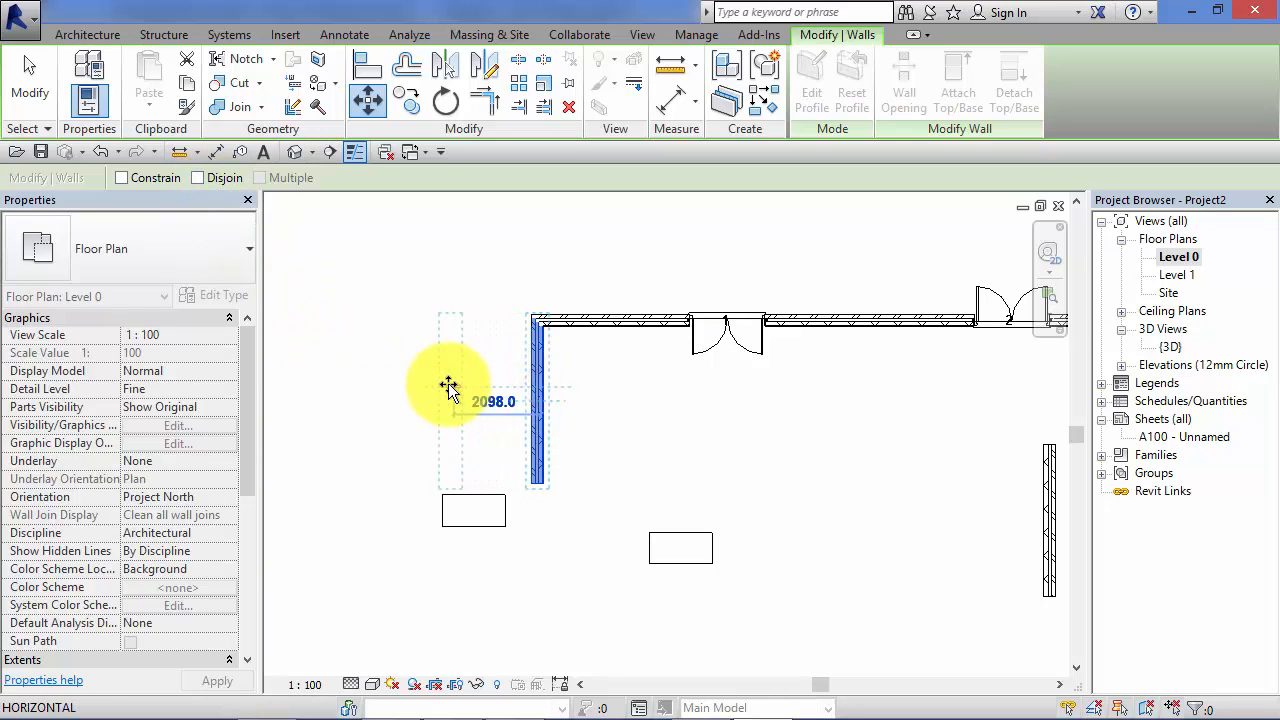
{"action": "left_click", "coordinate": [660, 322]}
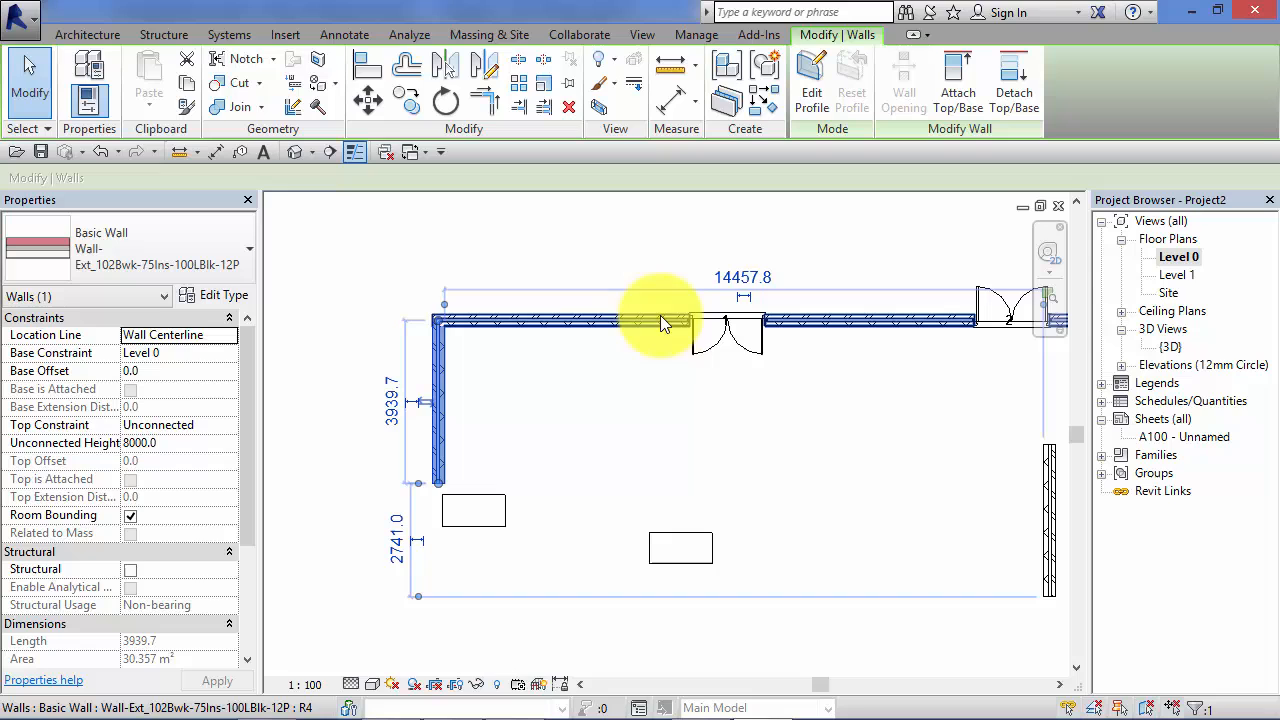
{"action": "mouse_move", "coordinate": [610, 328]}
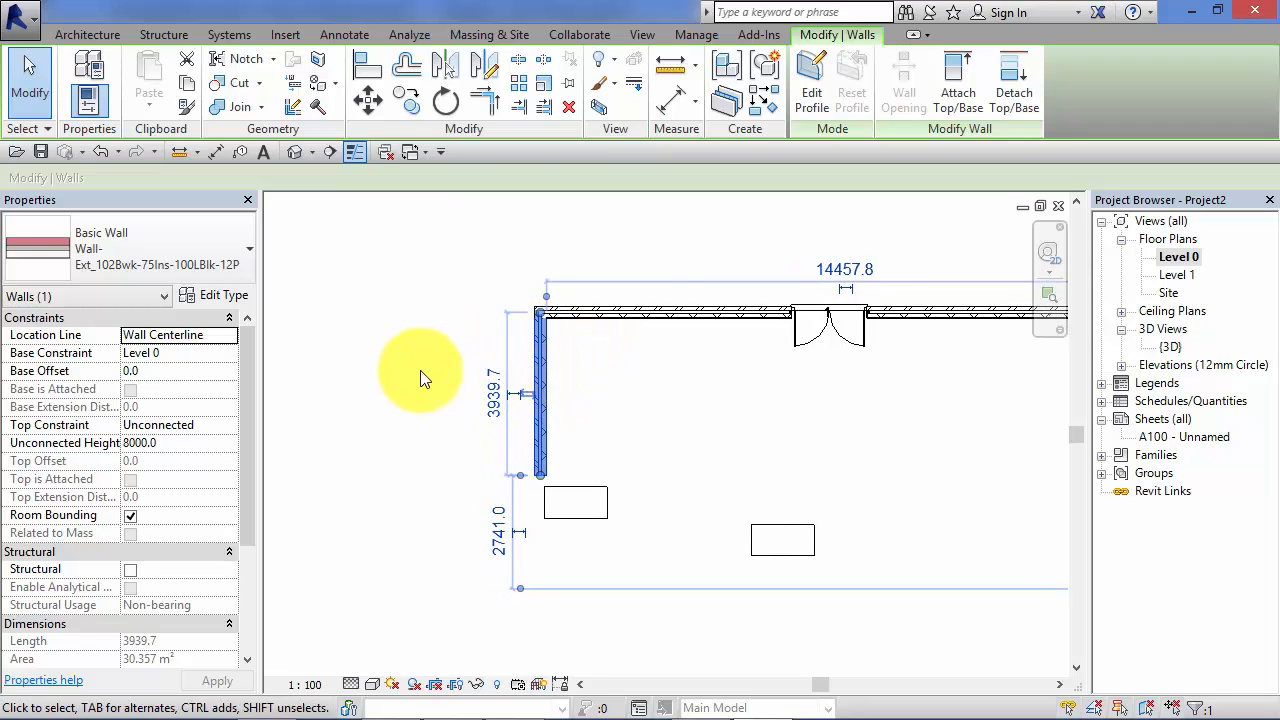
{"action": "mouse_move", "coordinate": [407, 320]}
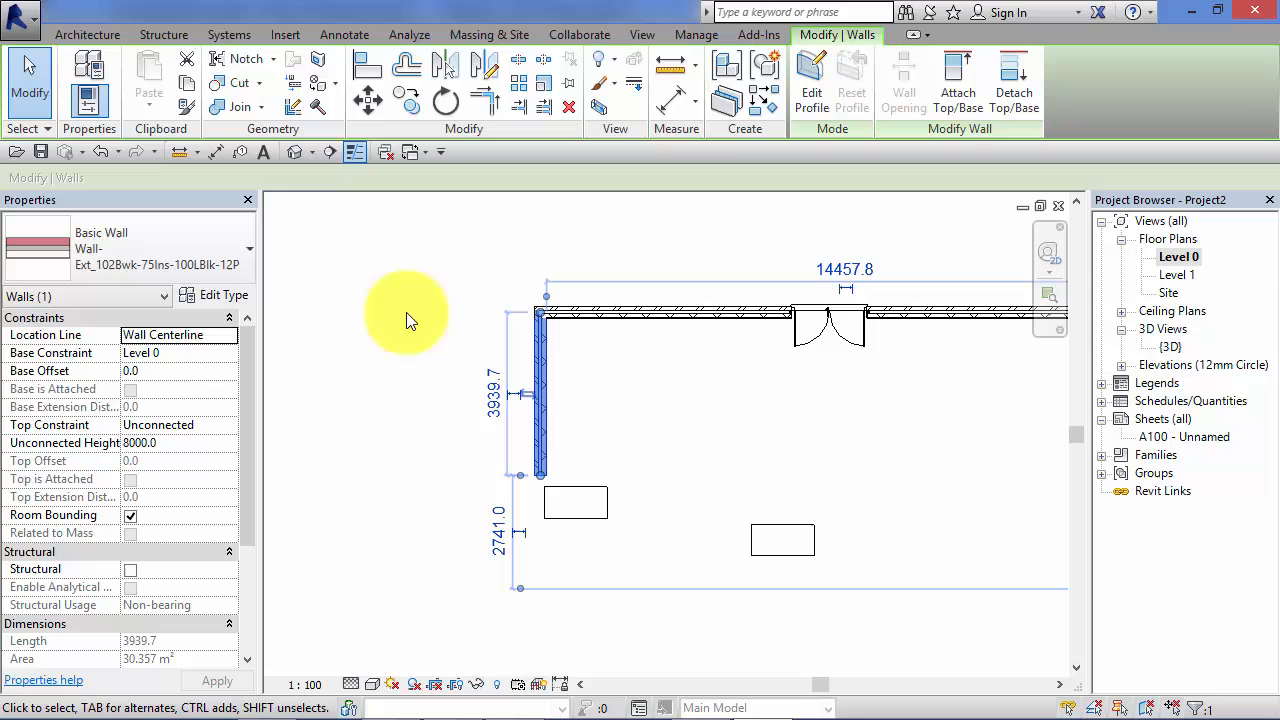
{"action": "mouse_move", "coordinate": [492, 325]}
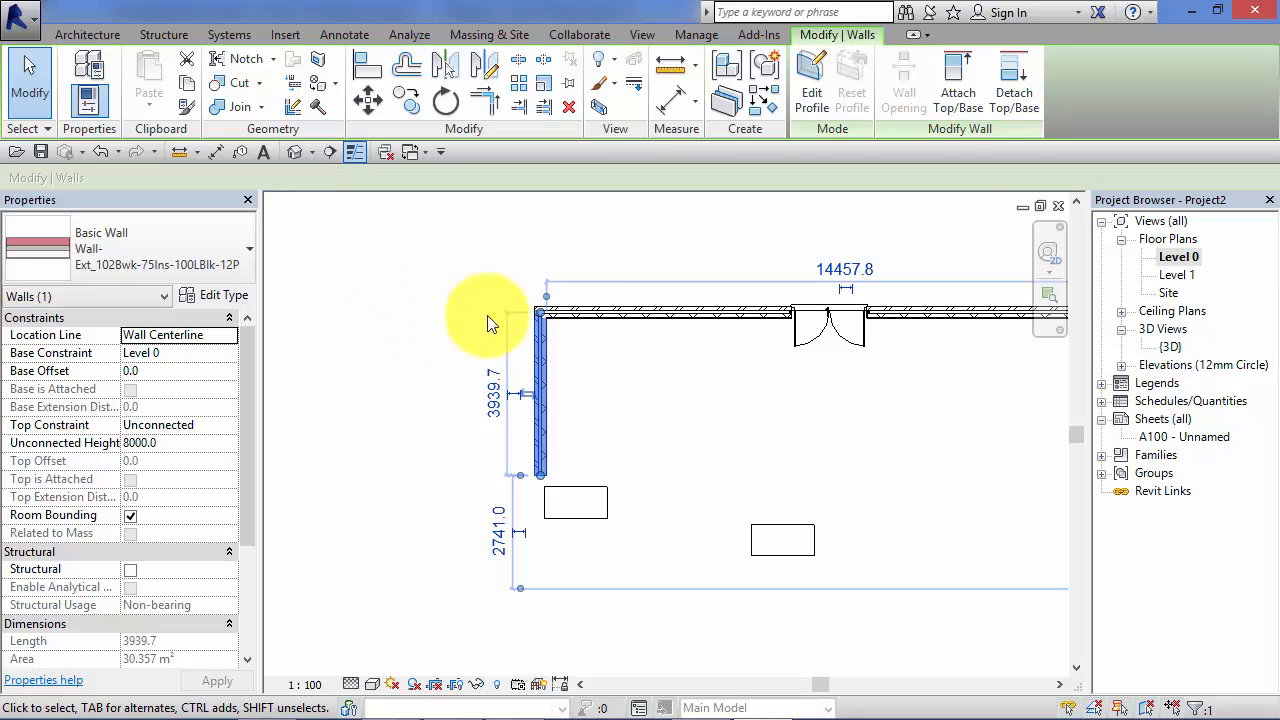
{"action": "mouse_move", "coordinate": [382, 152]}
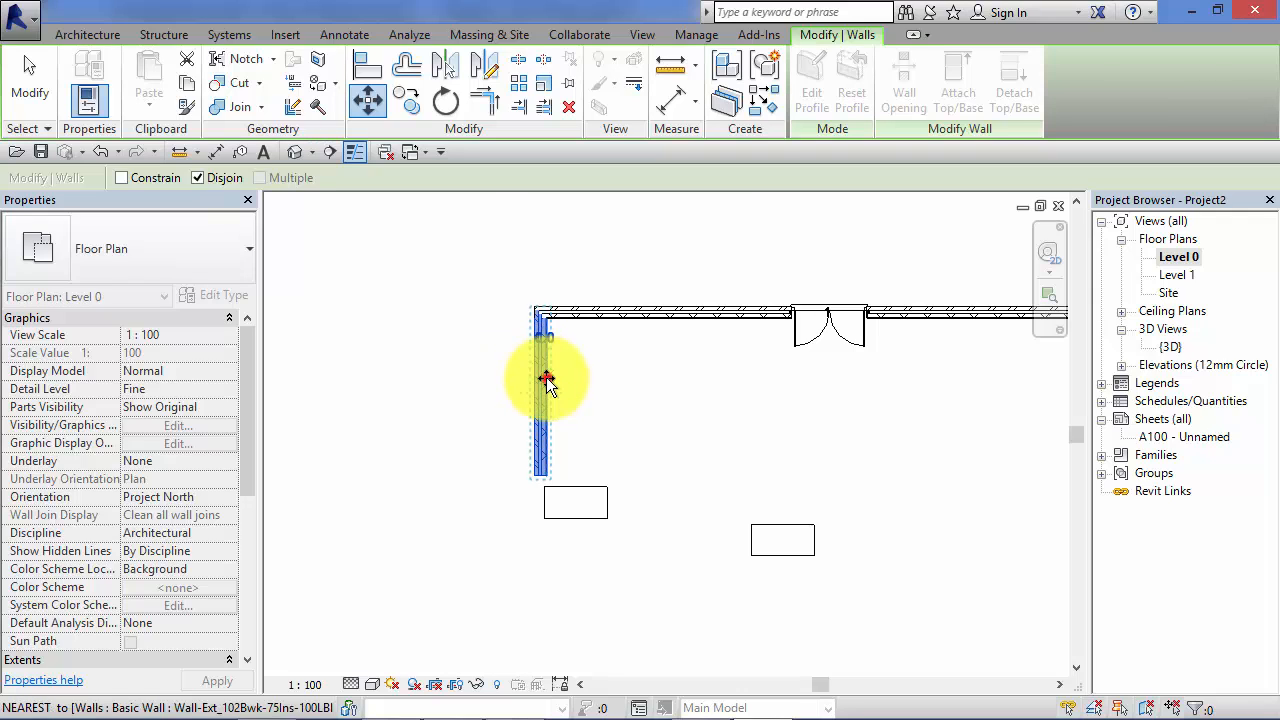
Drag the left wall about 2452.8 left, disjoined from the top wall
{"action": "left_click_drag", "start_coordinate": [547, 378], "coordinate": [442, 385]}
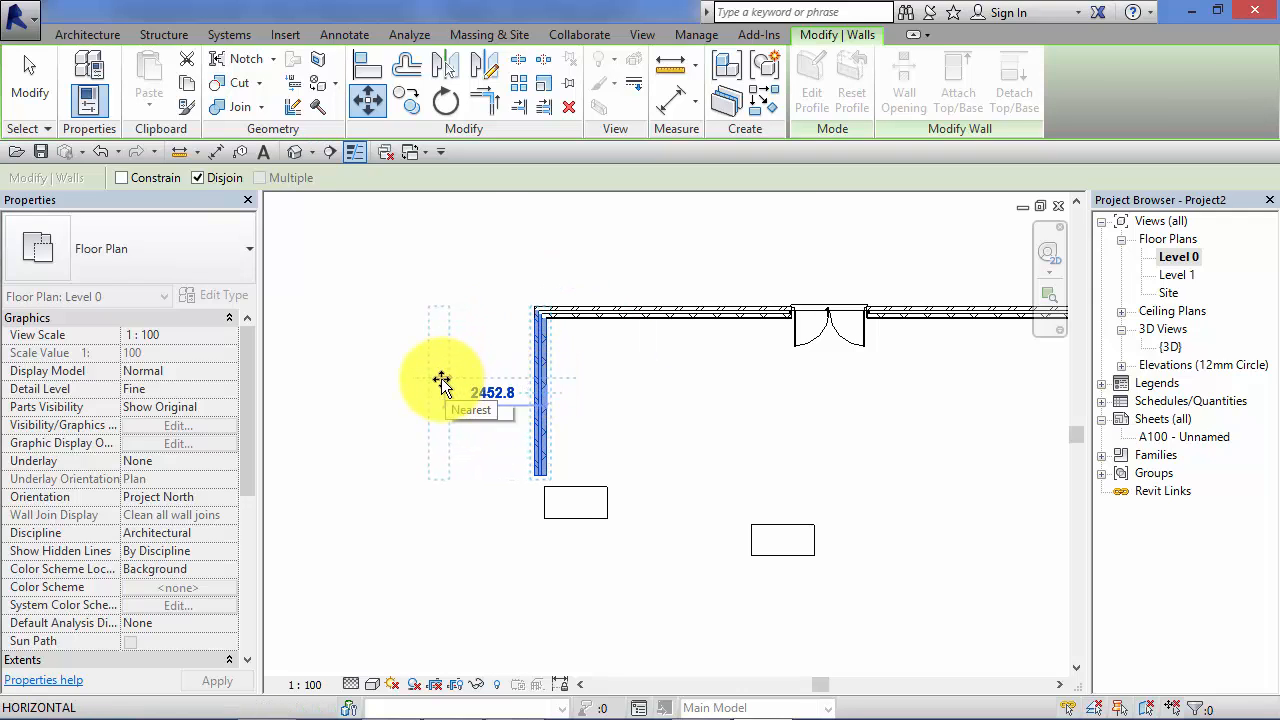